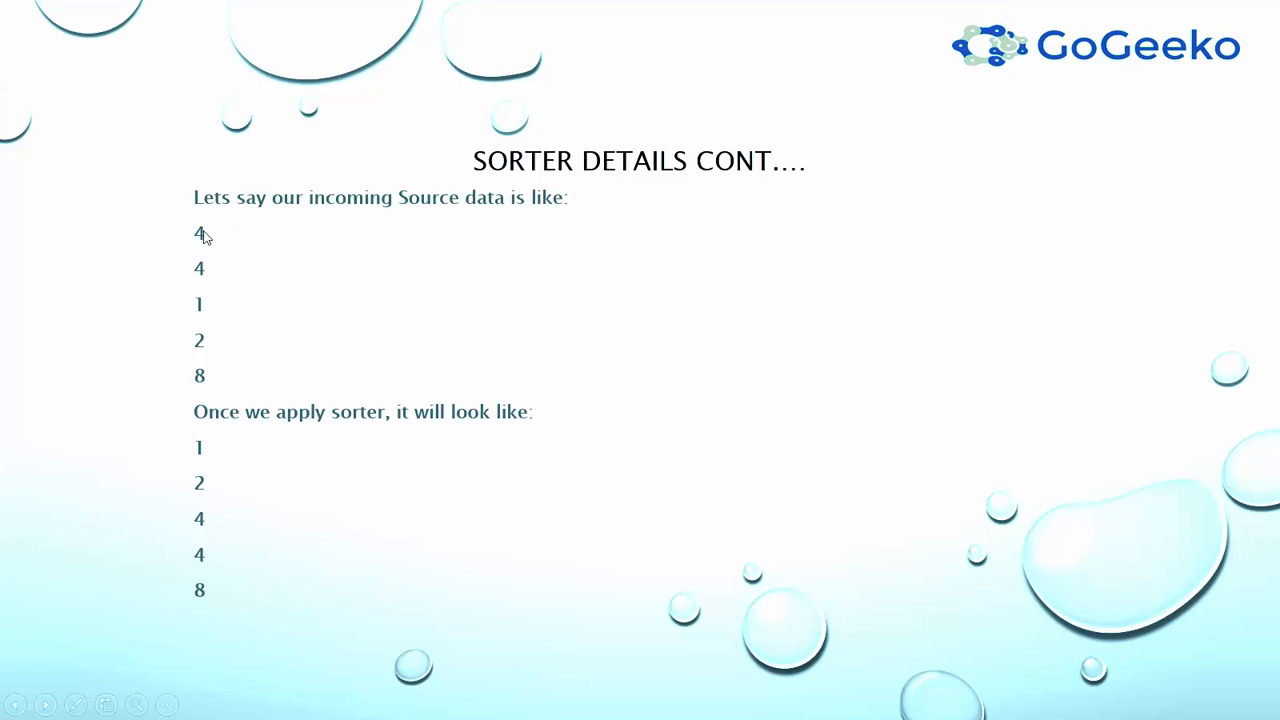
mouse_move(181, 597)
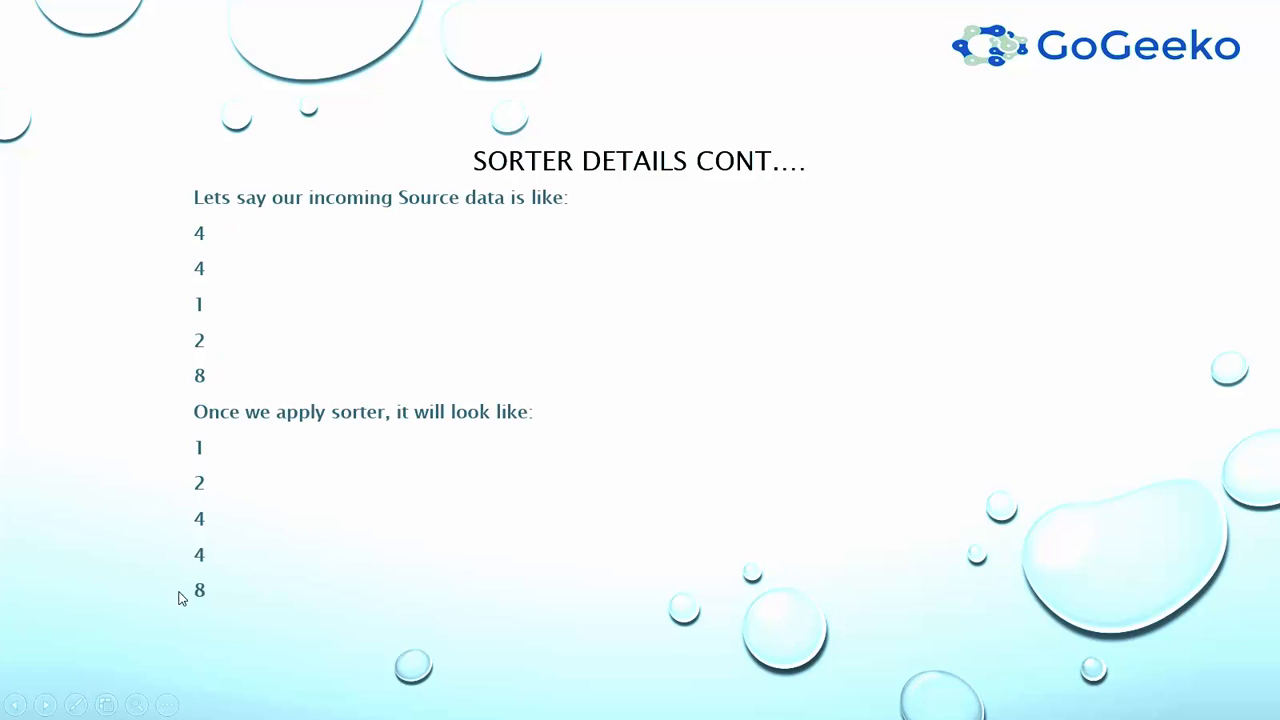
mouse_move(198, 422)
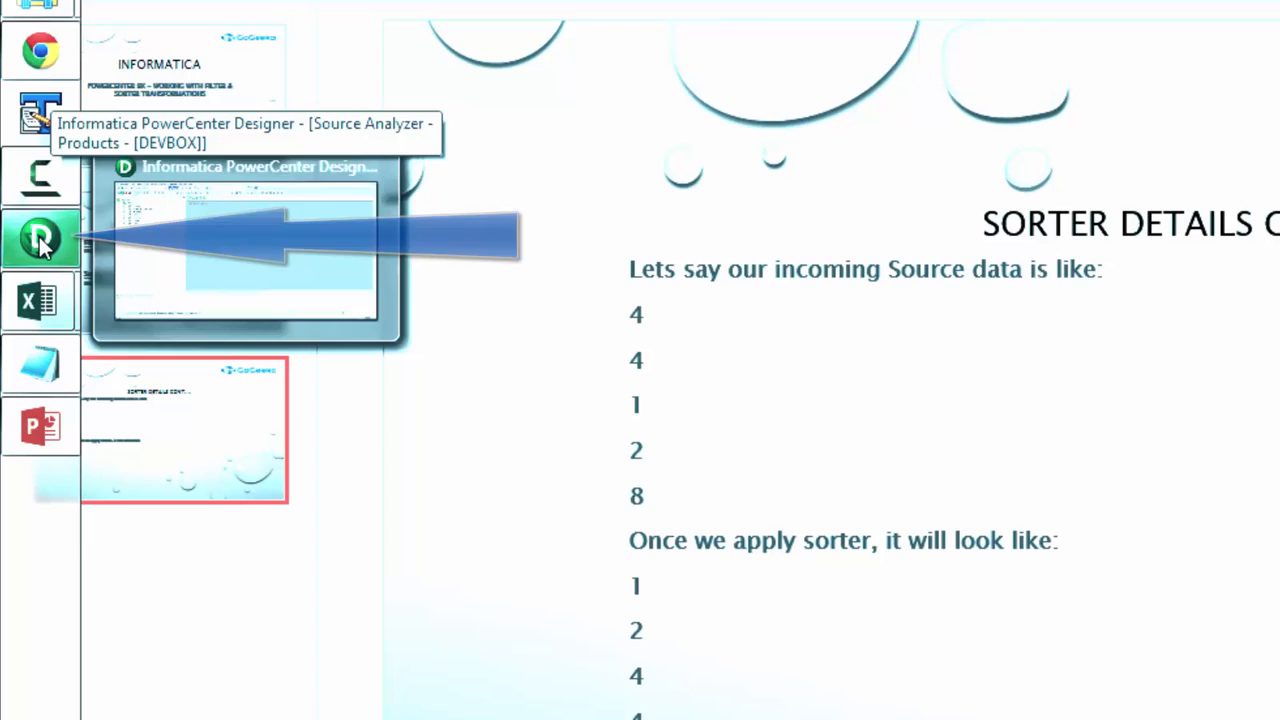
Open T4Src_Customers in Excel and review rows missing their CustomerID
left_click(40, 240)
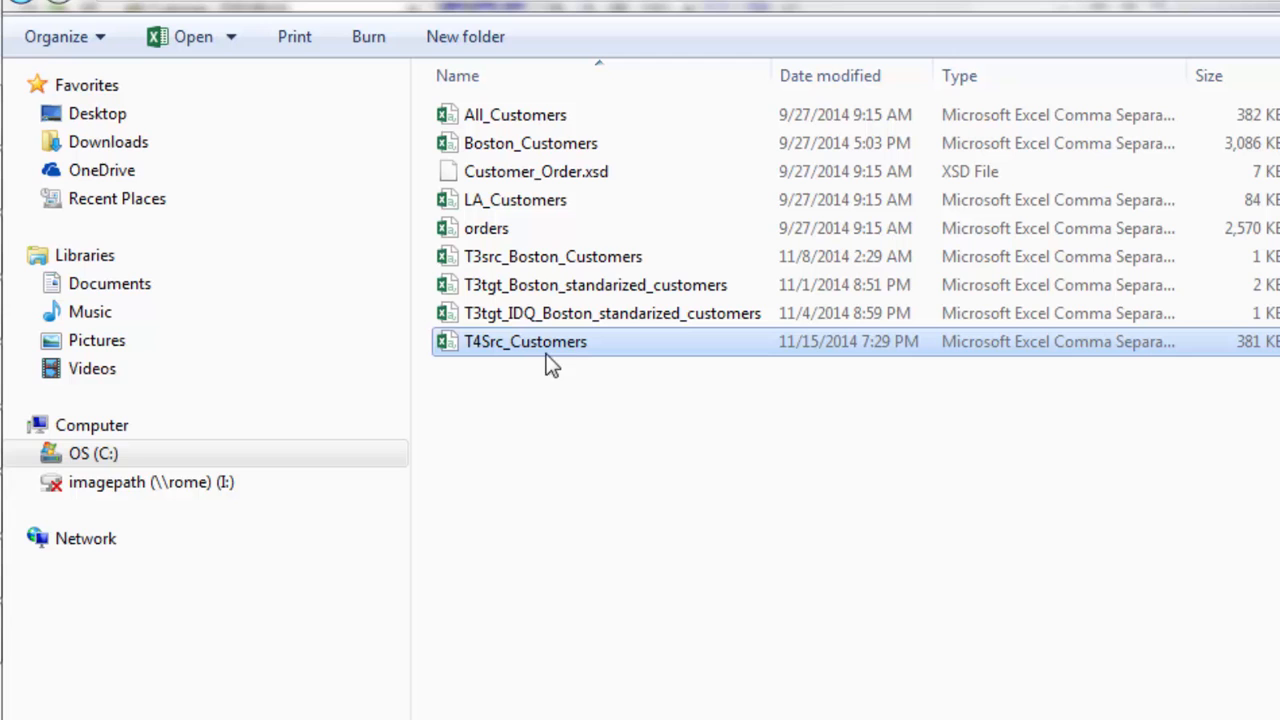
mouse_move(545, 355)
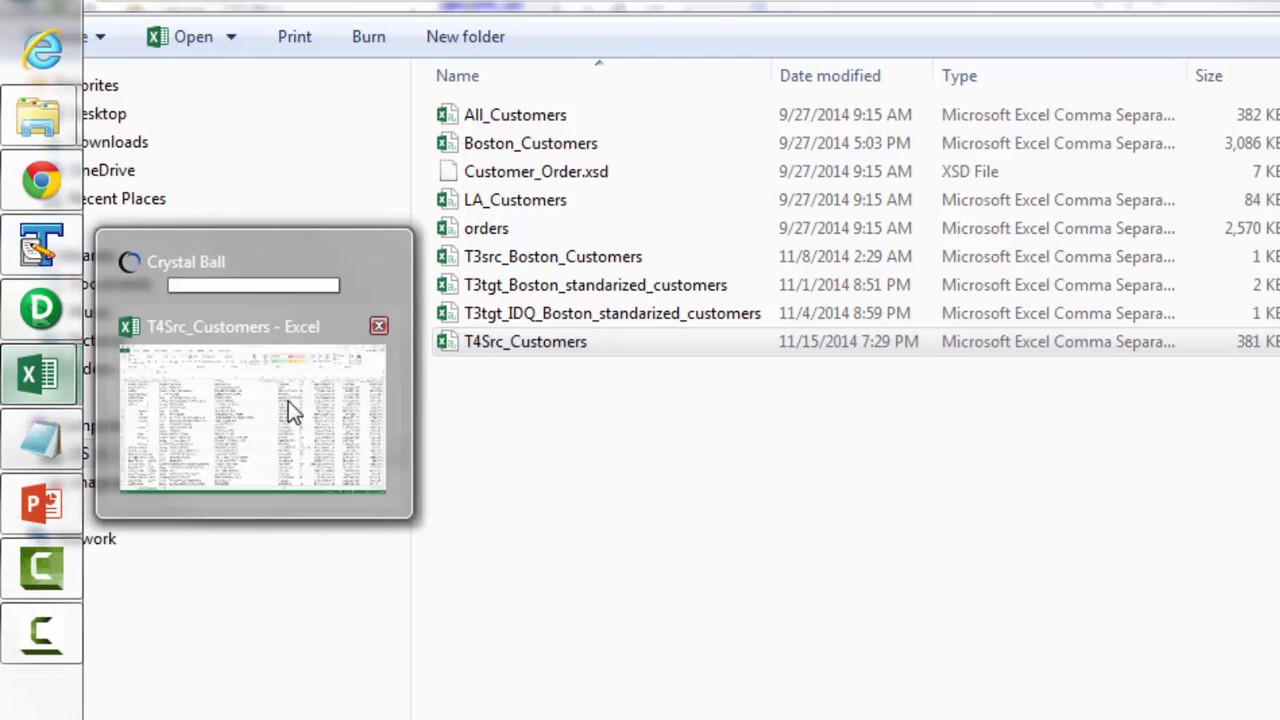
left_click(252, 420)
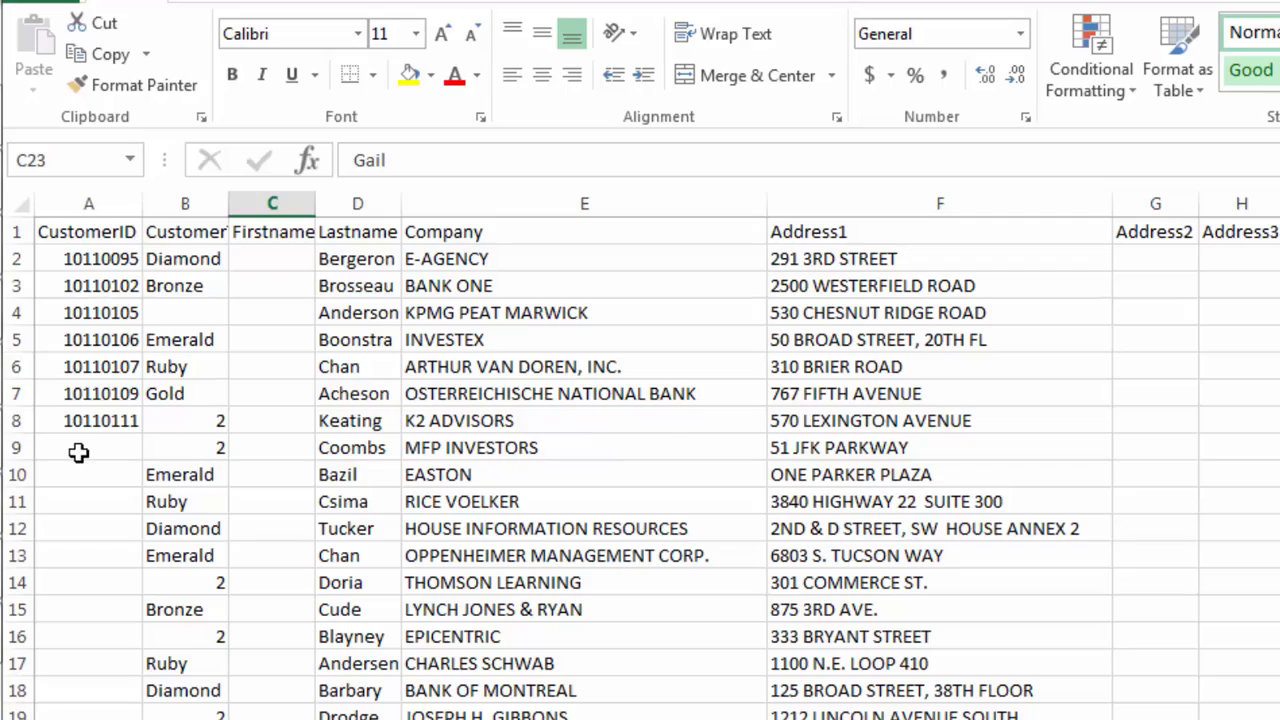
left_click(88, 447)
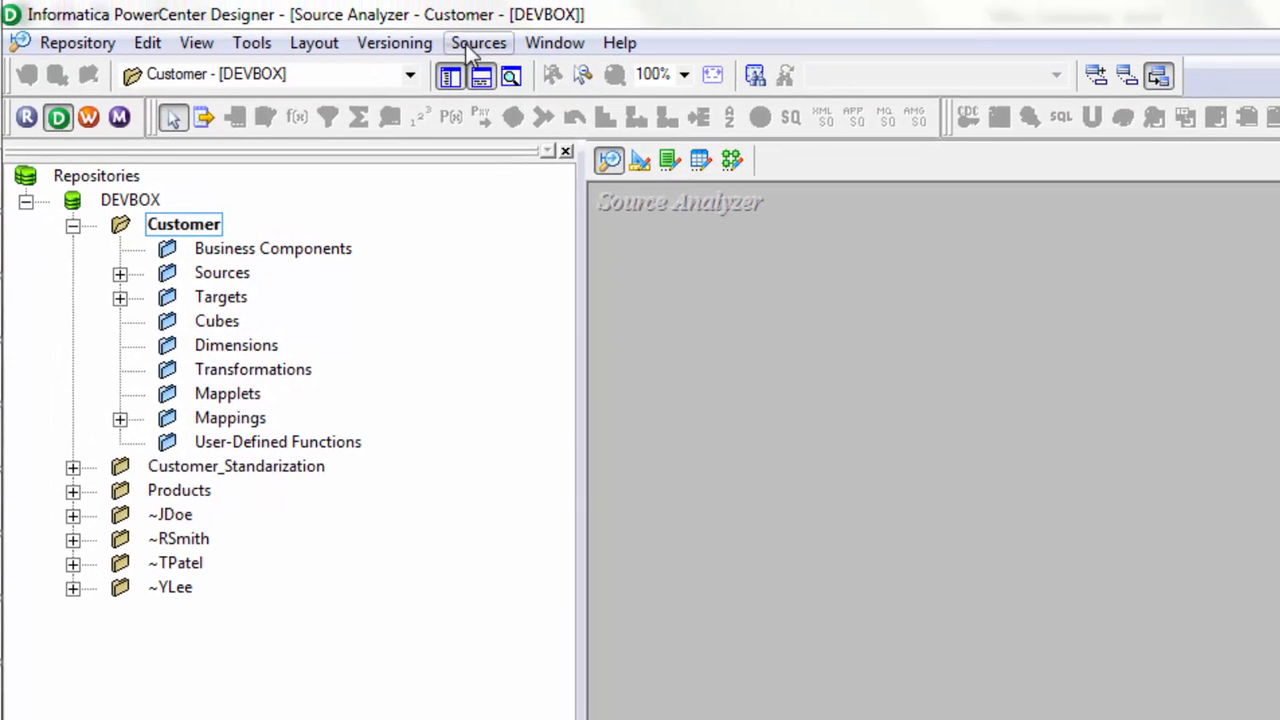
Import T4Src_Customers.csv as a comma-delimited source, field names from first line, default text length
left_click(478, 42)
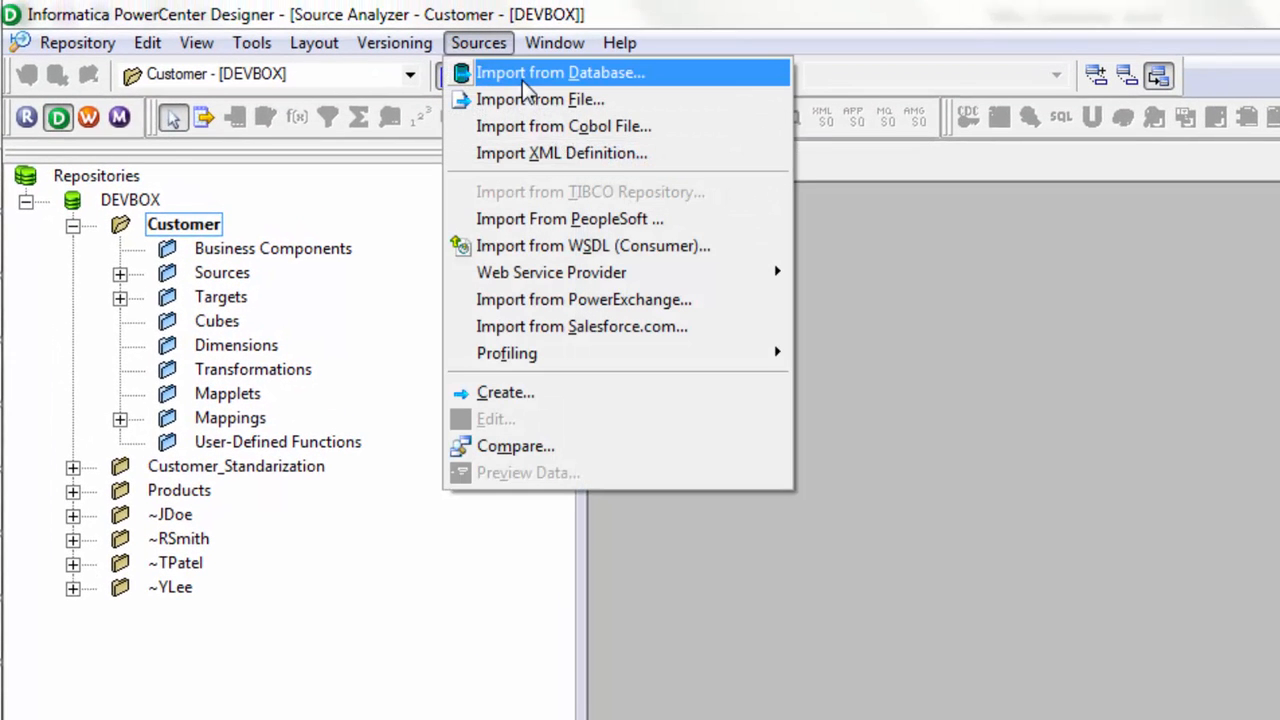
left_click(540, 99)
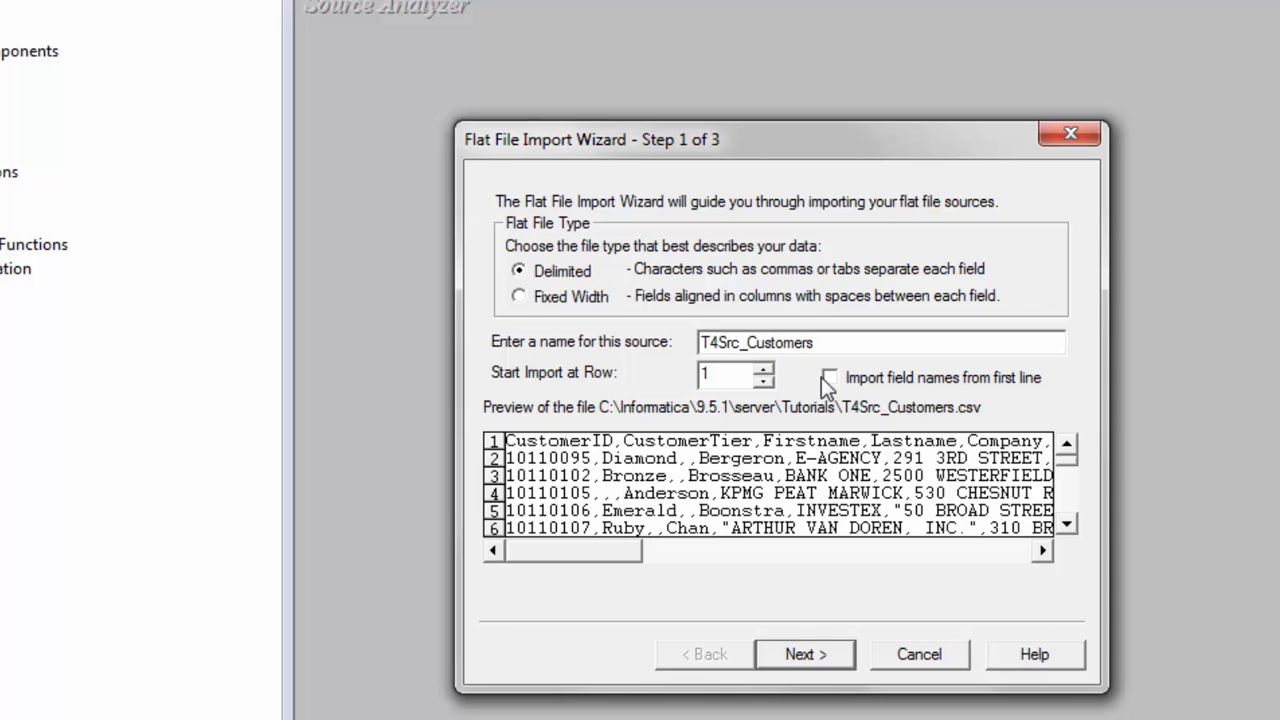
left_click(829, 377)
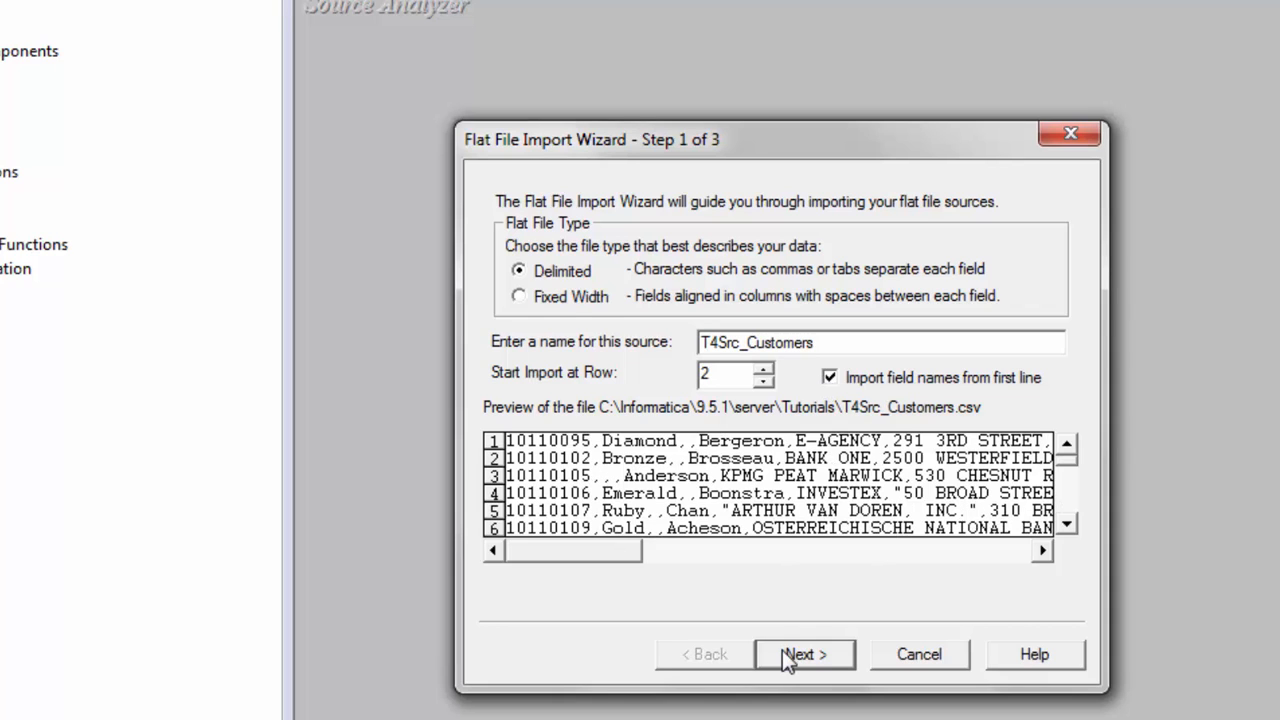
left_click(803, 654)
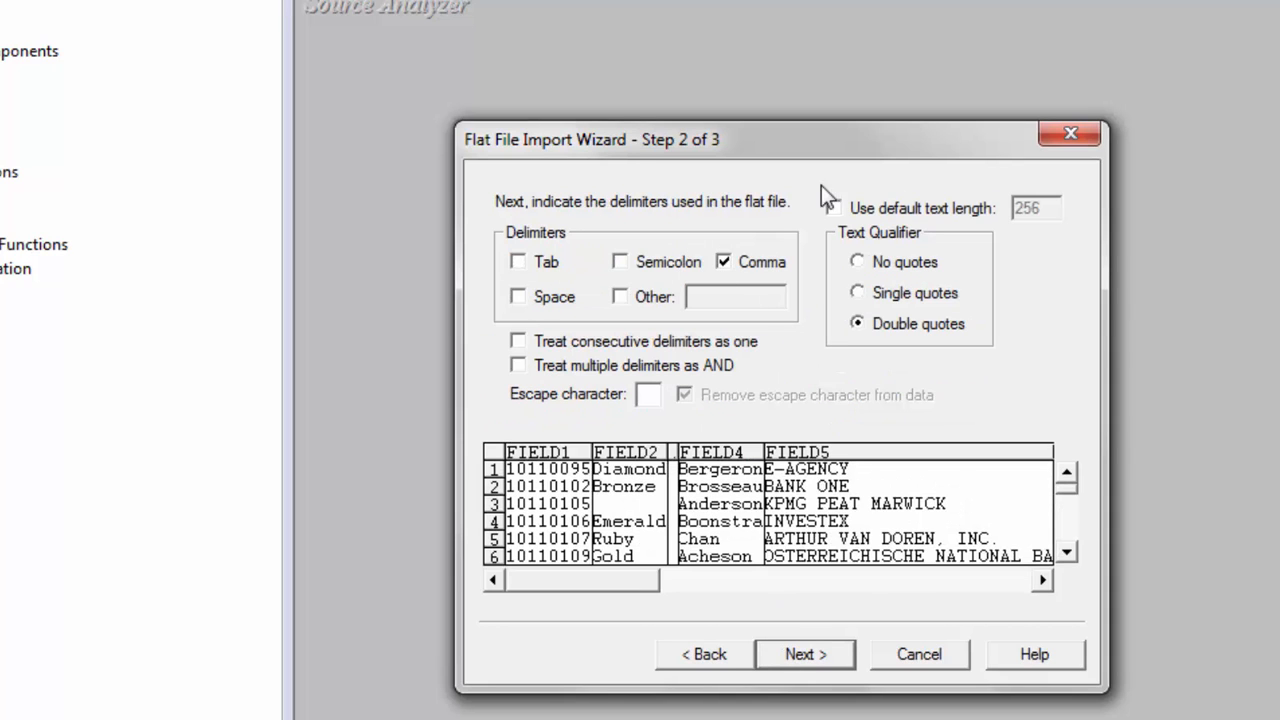
left_click(834, 208)
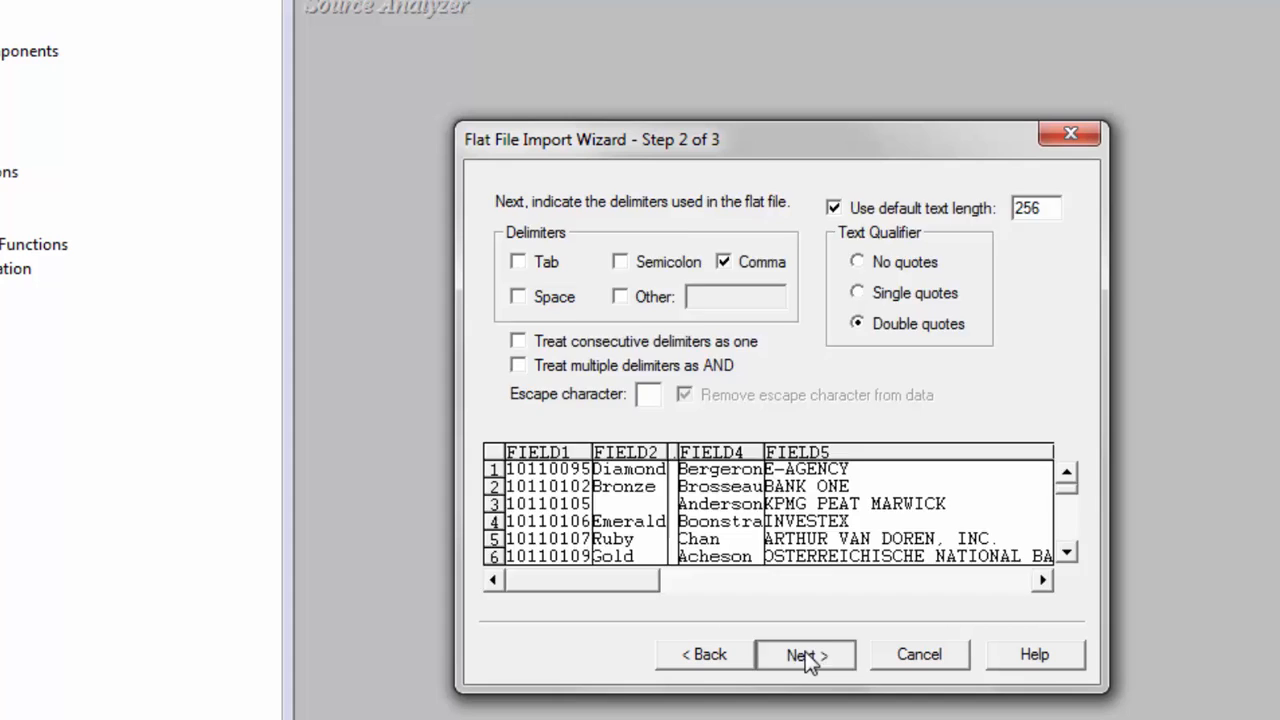
left_click(805, 654)
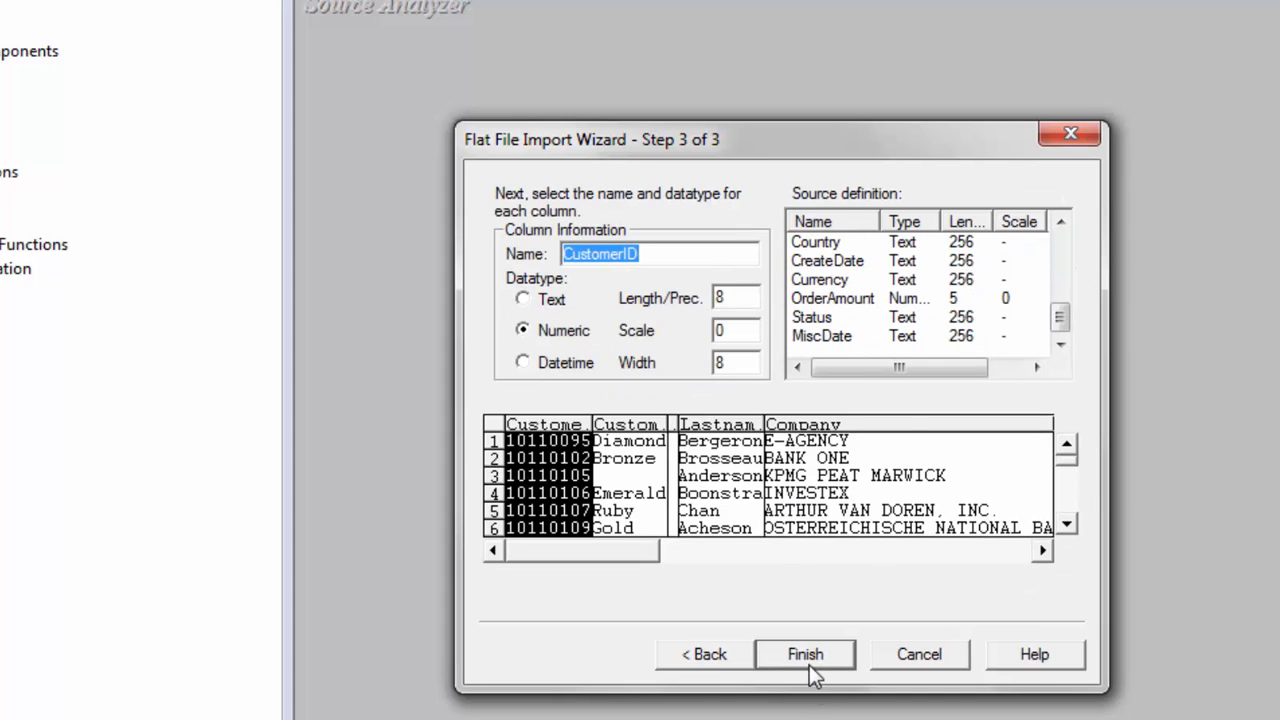
left_click(805, 654)
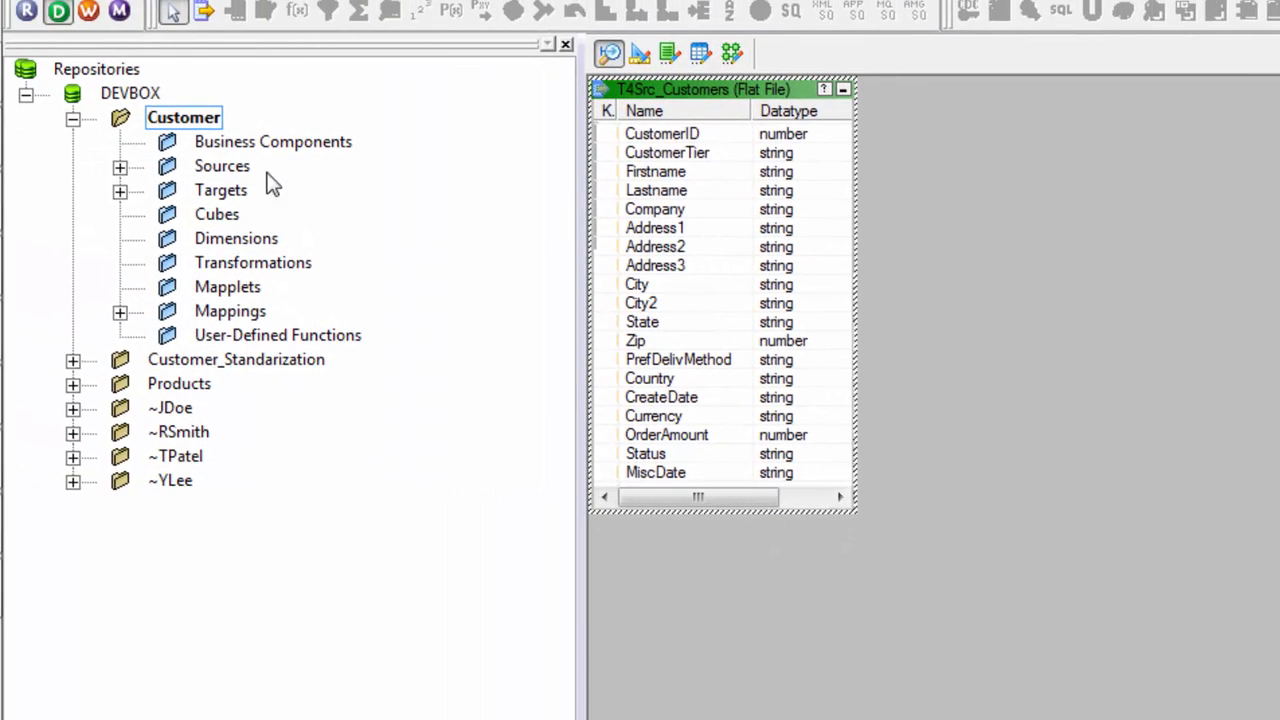
Copy the customer source into Target Designer as the T4Tgt_Customers flat-file target
left_click(119, 166)
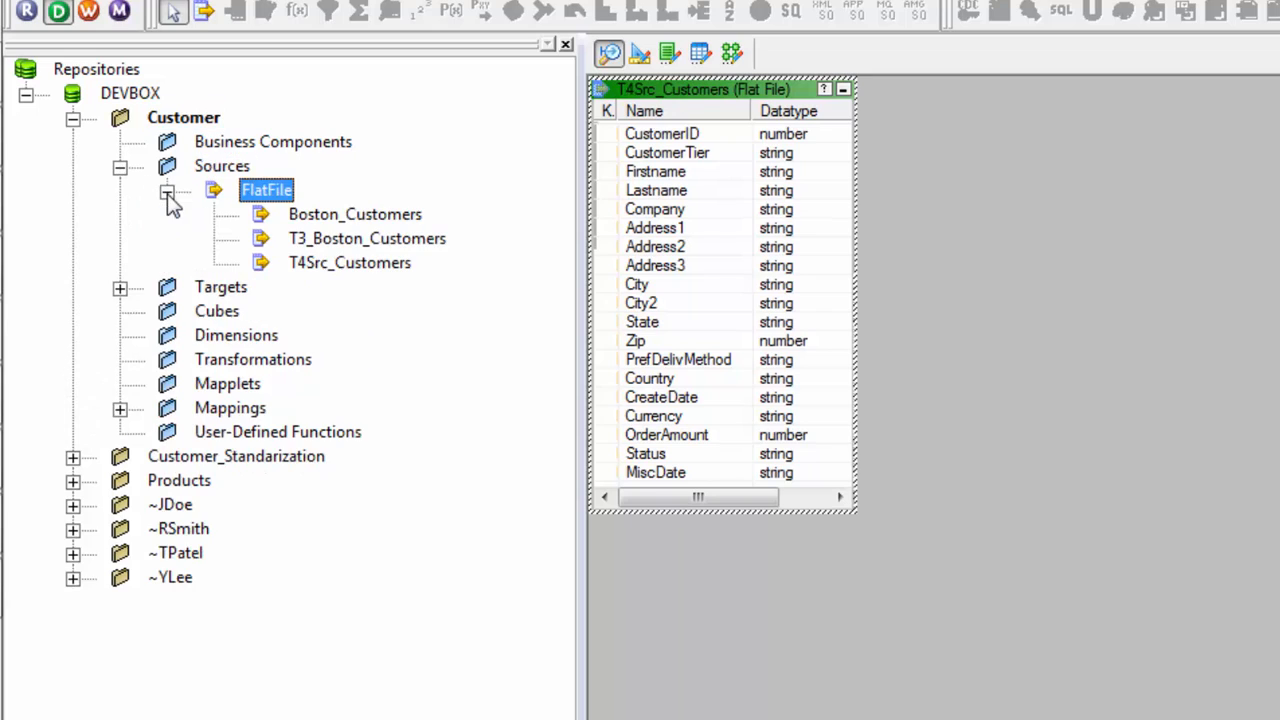
left_click(349, 262)
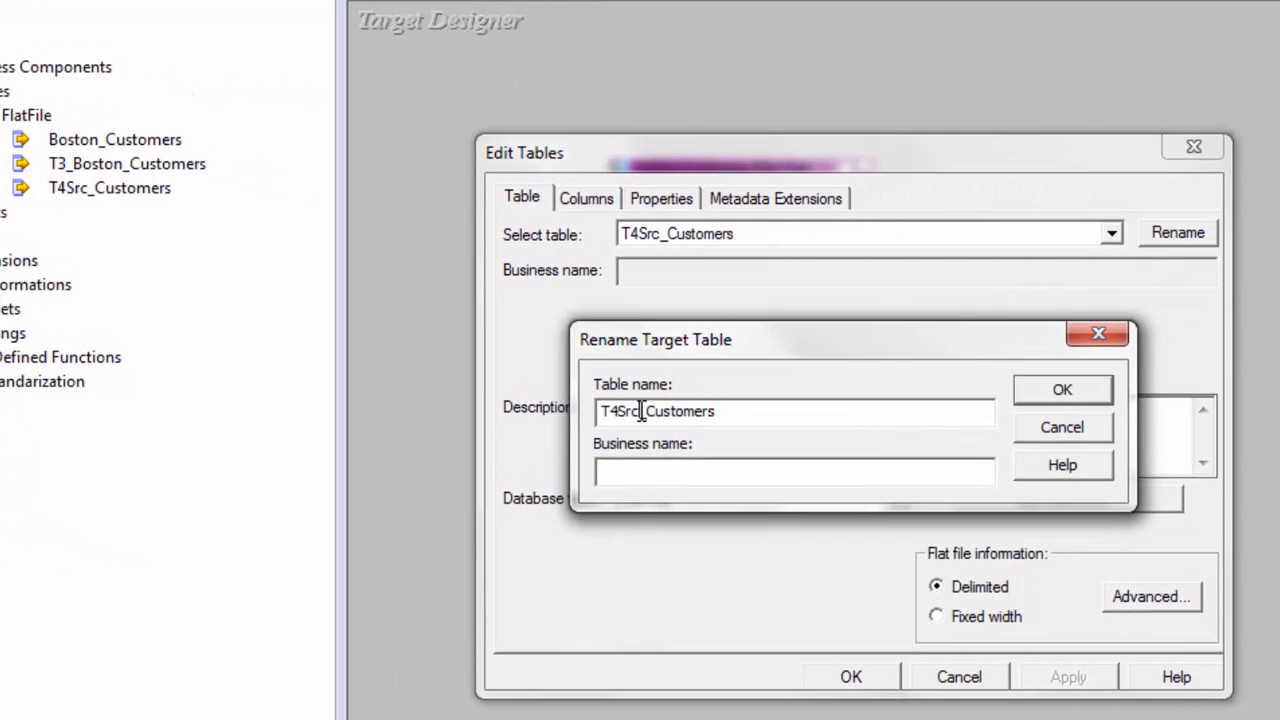
type("T4_Customers")
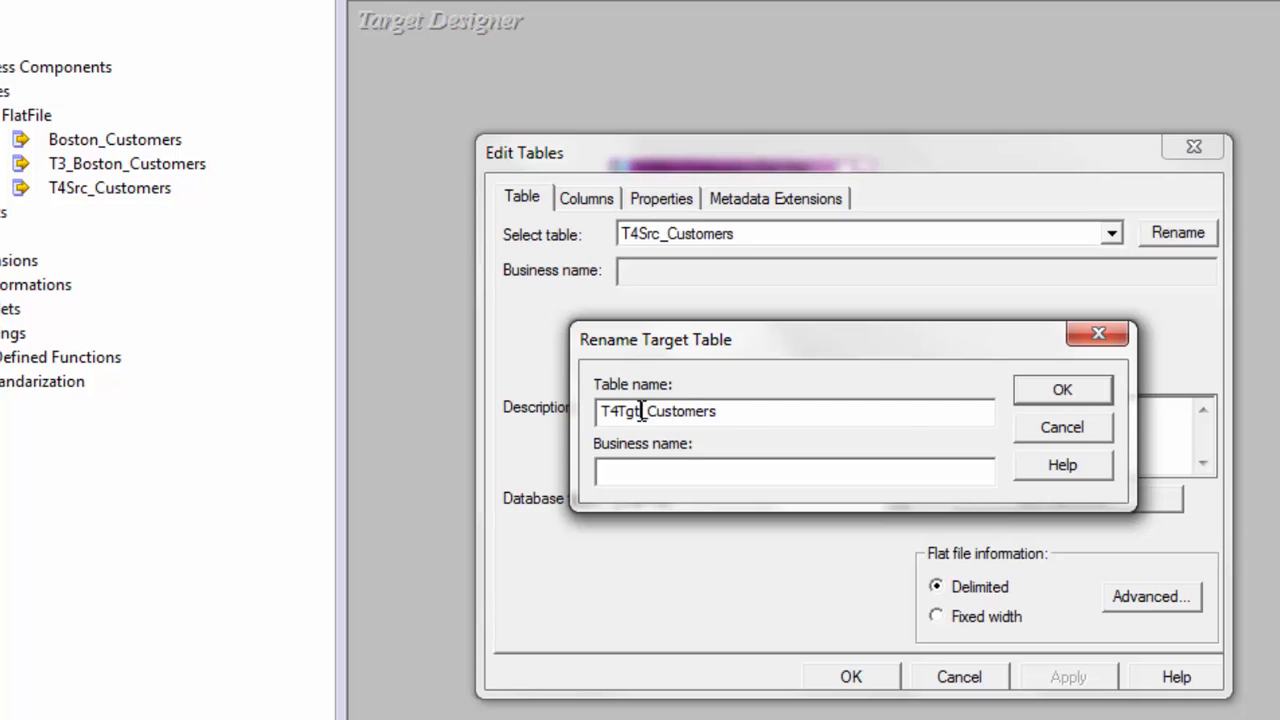
left_click(1061, 389)
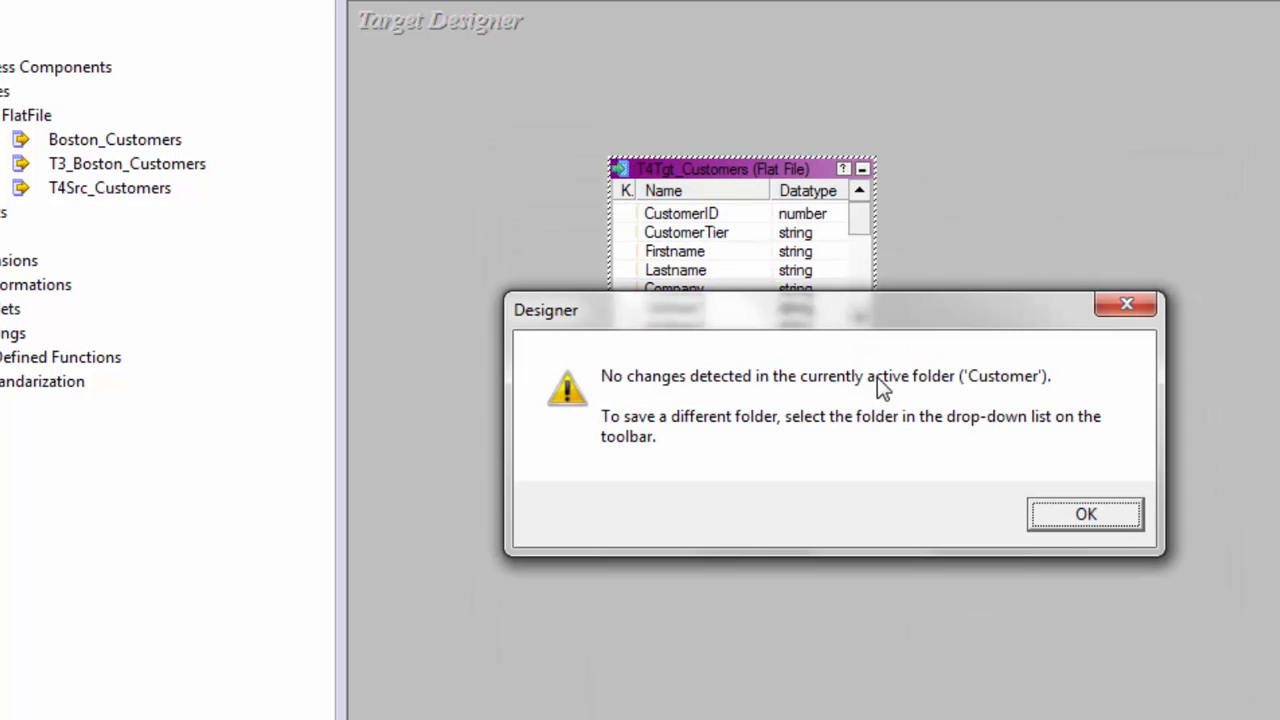
left_click(1085, 513)
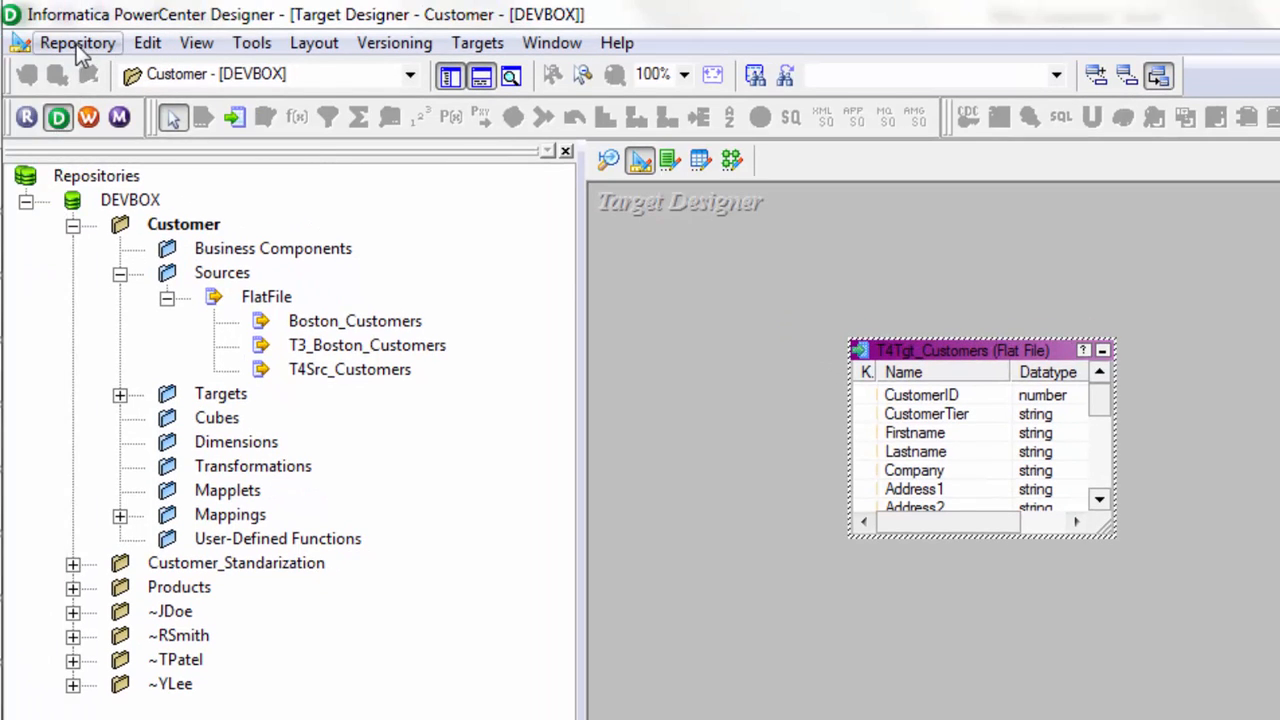
left_click(77, 42)
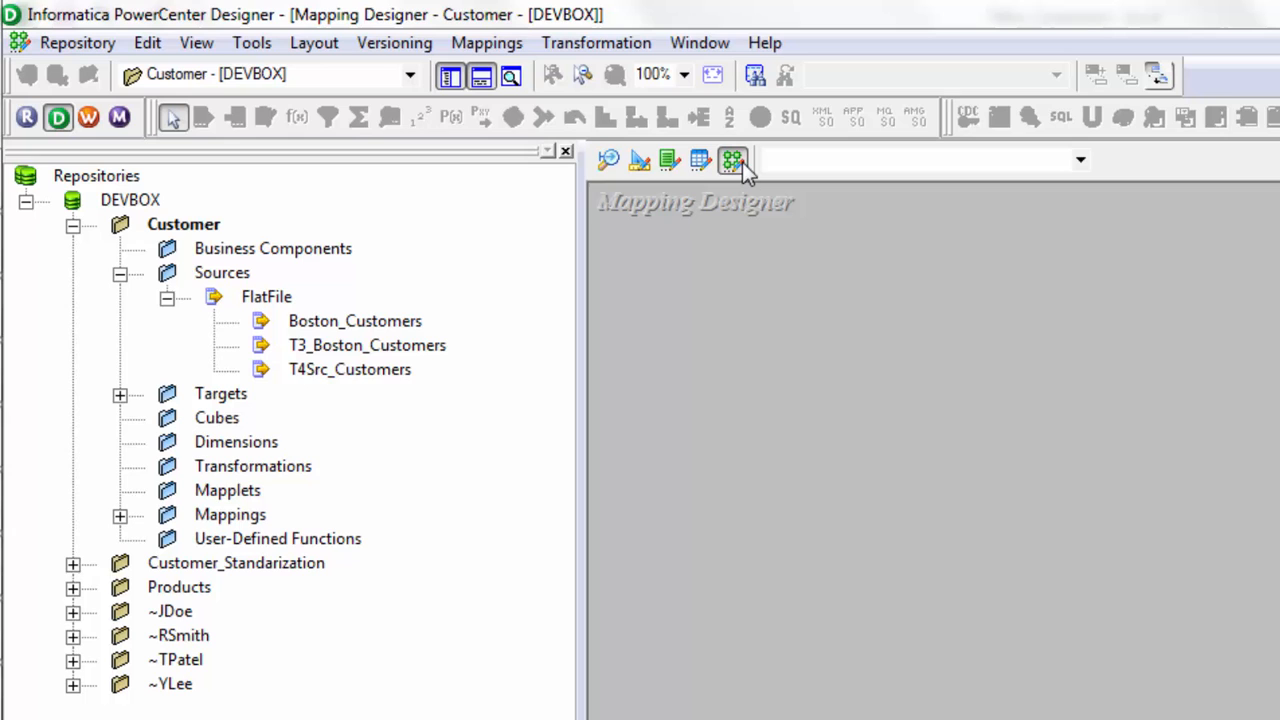
mouse_move(785, 220)
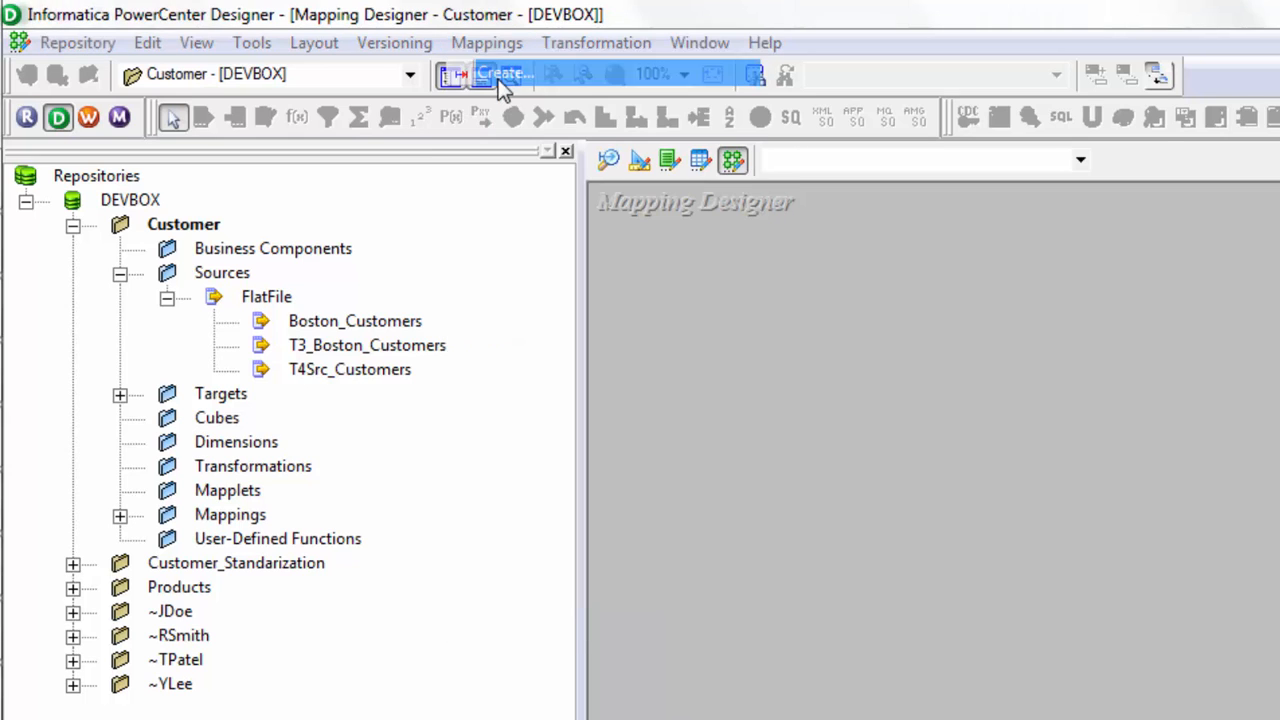
Create mapping m_CUSTOMER_DATA_EXPORT and edit its author, date and description comments
left_click(502, 73)
type("m_CUSTOMER_DATA_EXP")
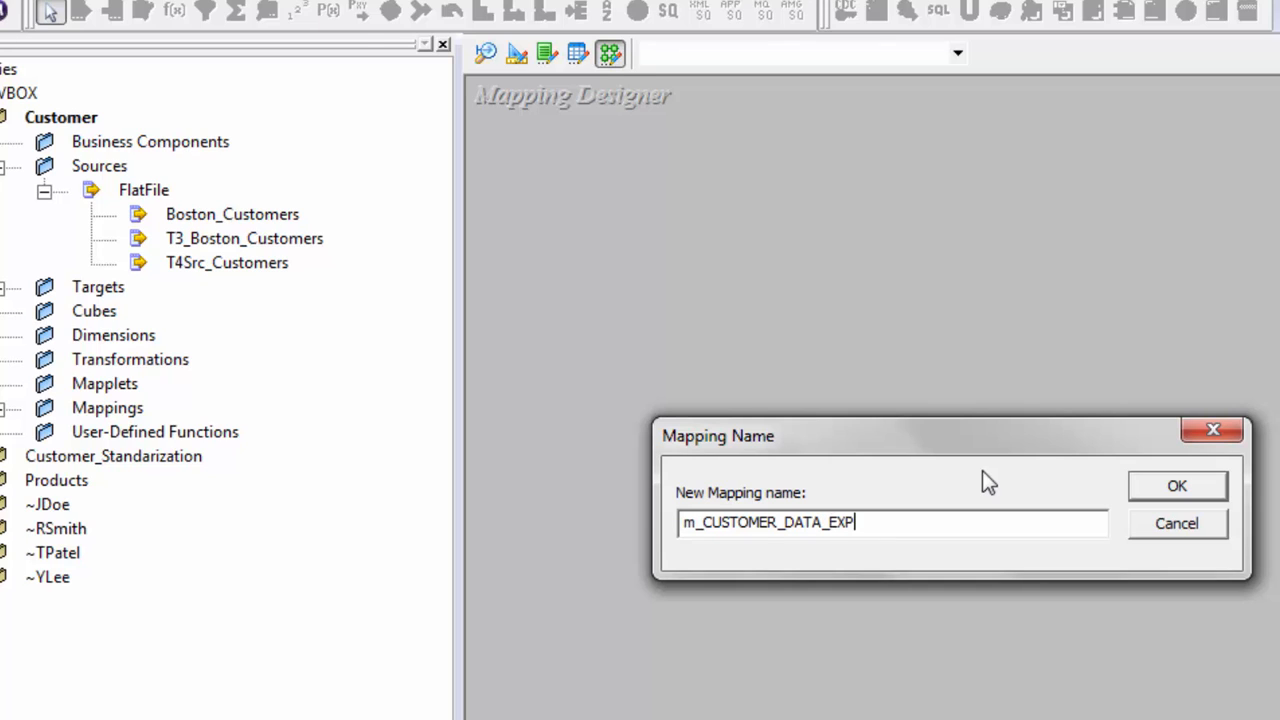
left_click(1176, 485)
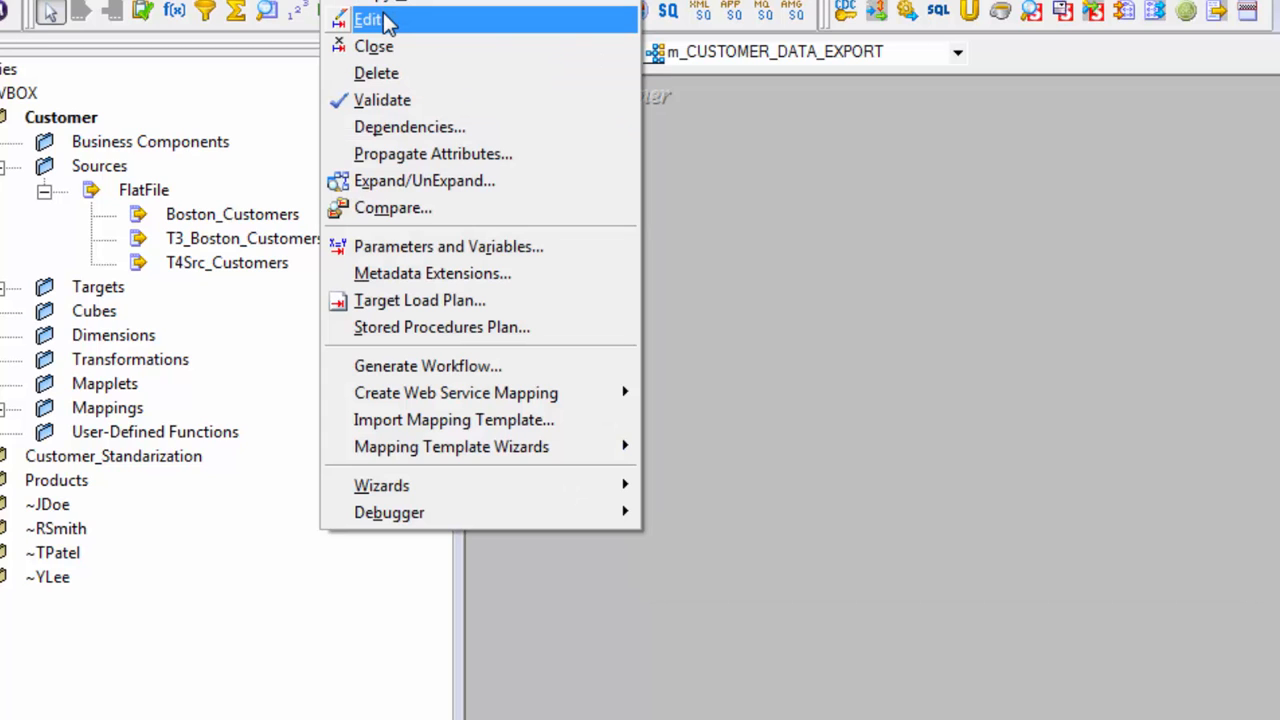
left_click(368, 19)
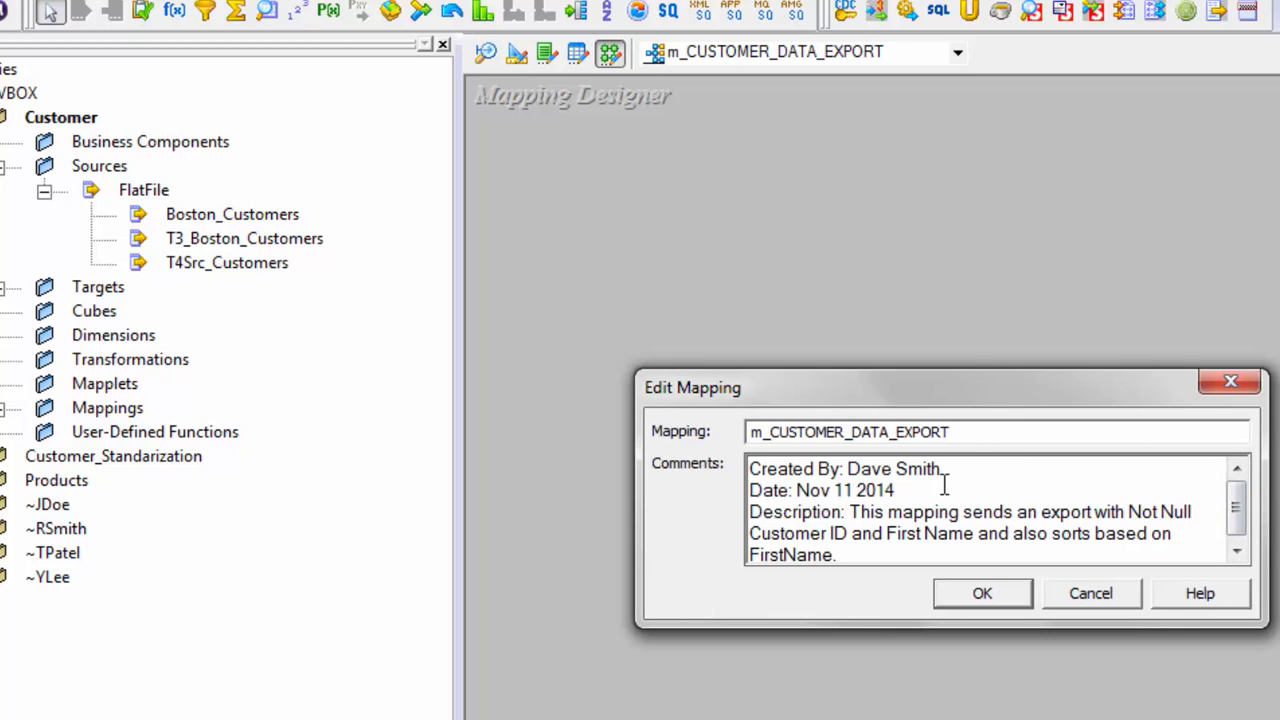
triple_click(845, 468)
type("Create")
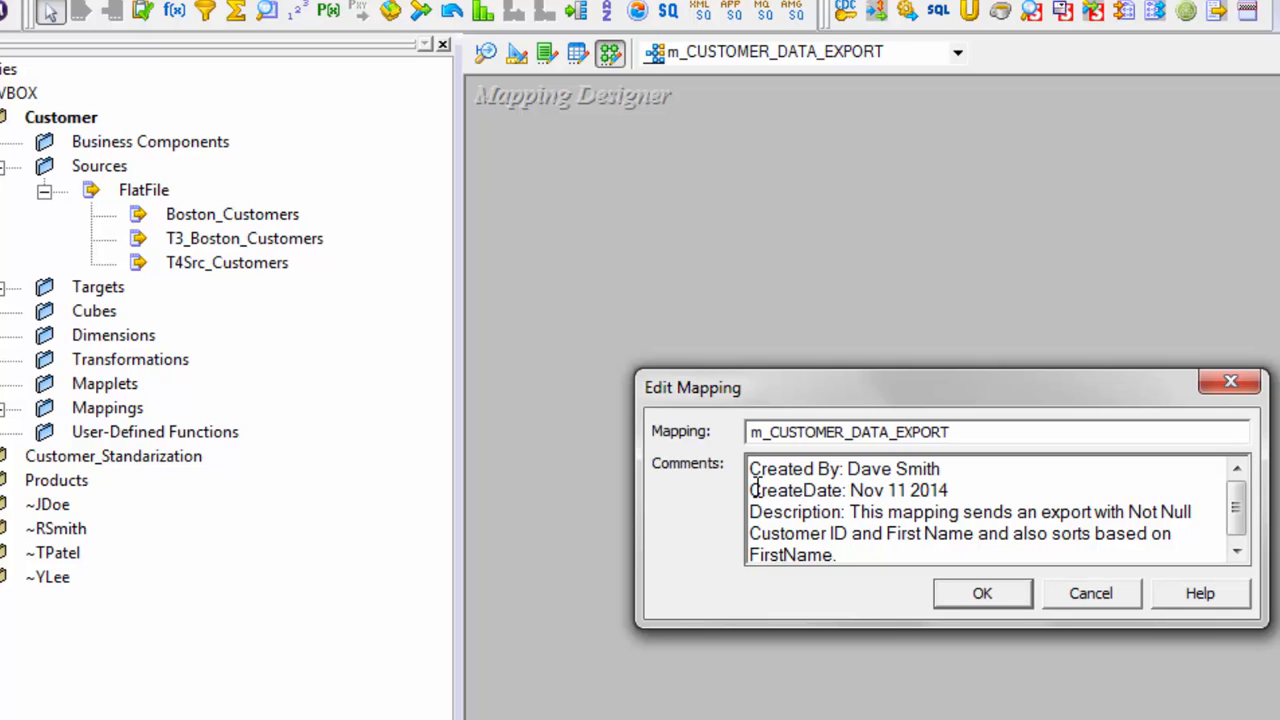
double_click(795, 511)
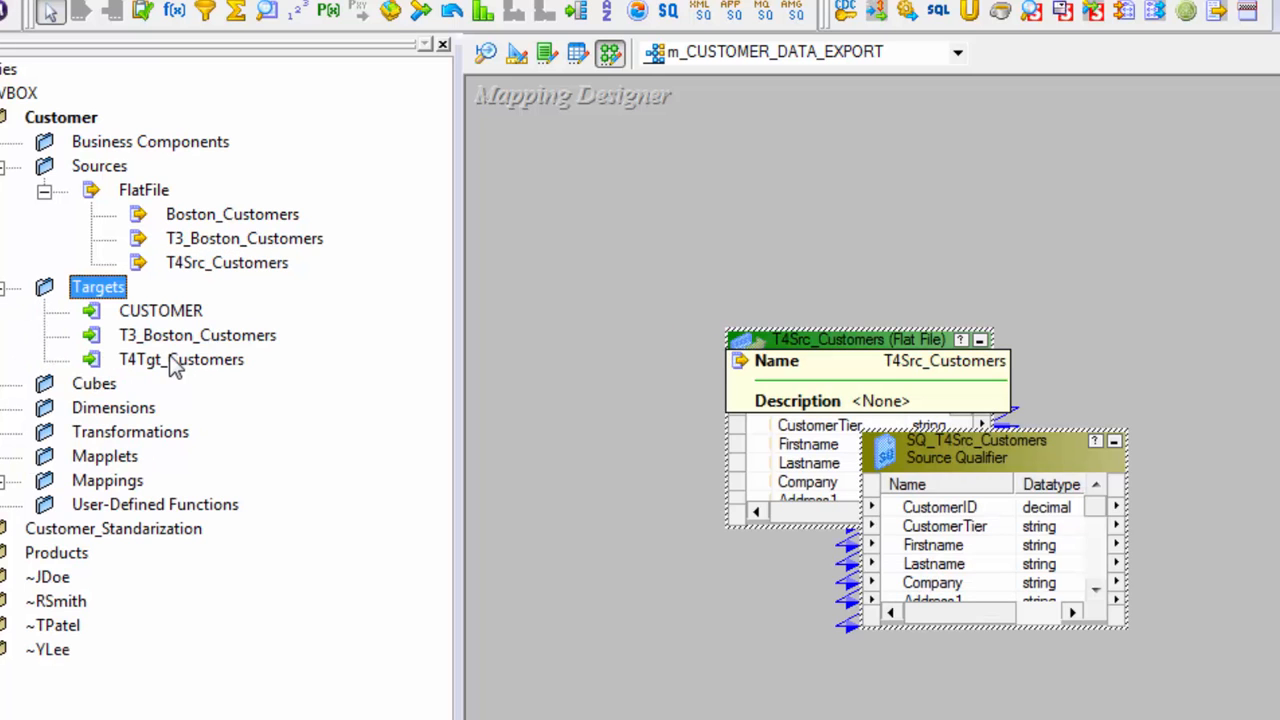
Add the T4Tgt_Customers target to the mapping and zoom the canvas to 80%
left_click(117, 38)
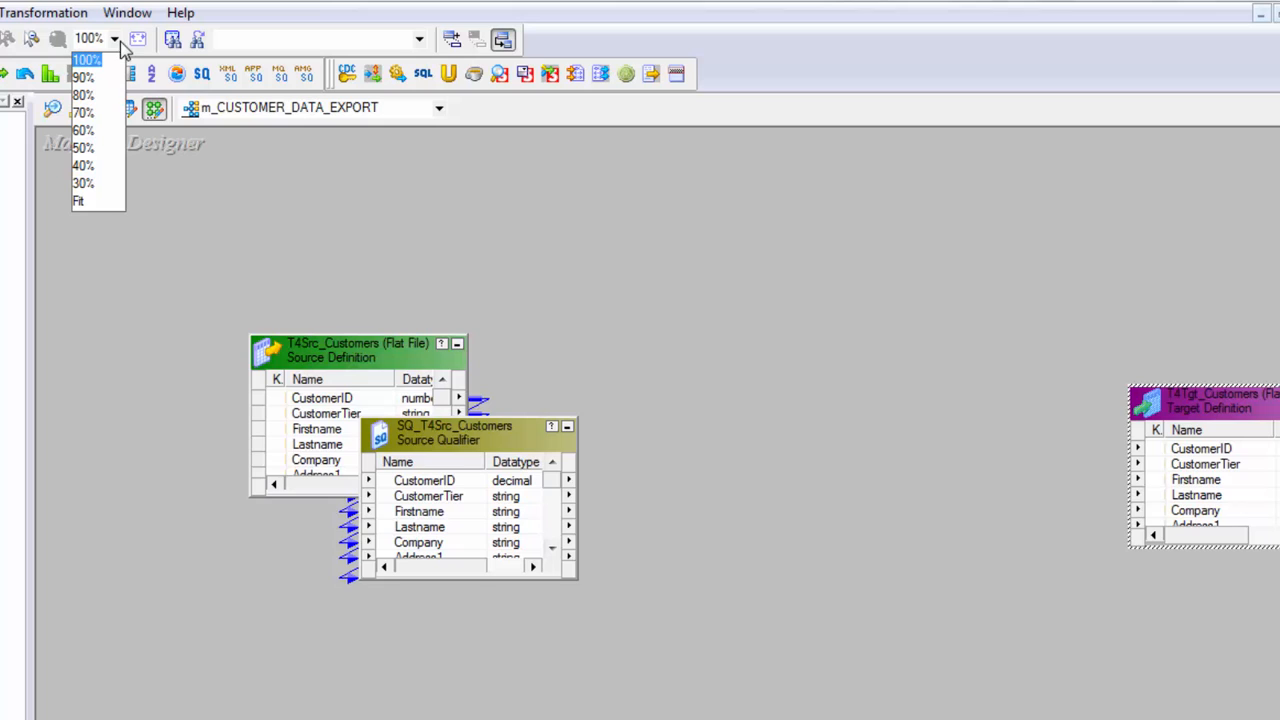
mouse_move(84, 94)
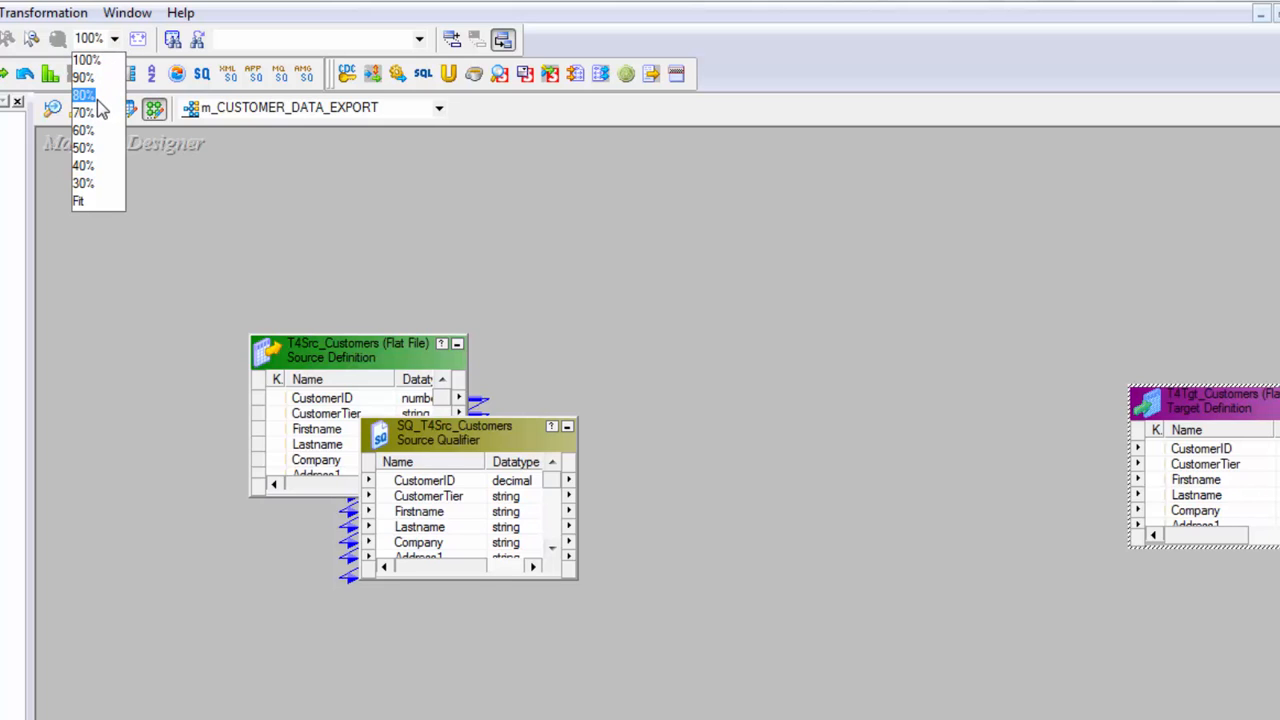
left_click(83, 94)
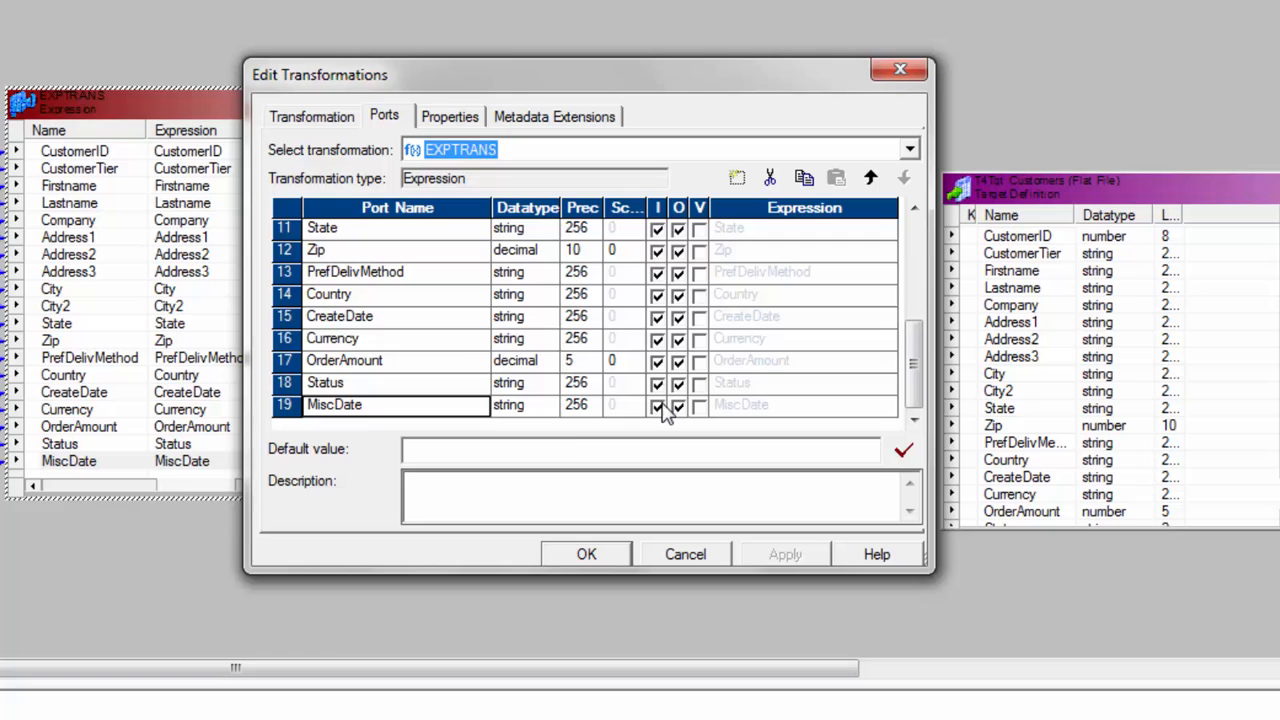
left_click(803, 404)
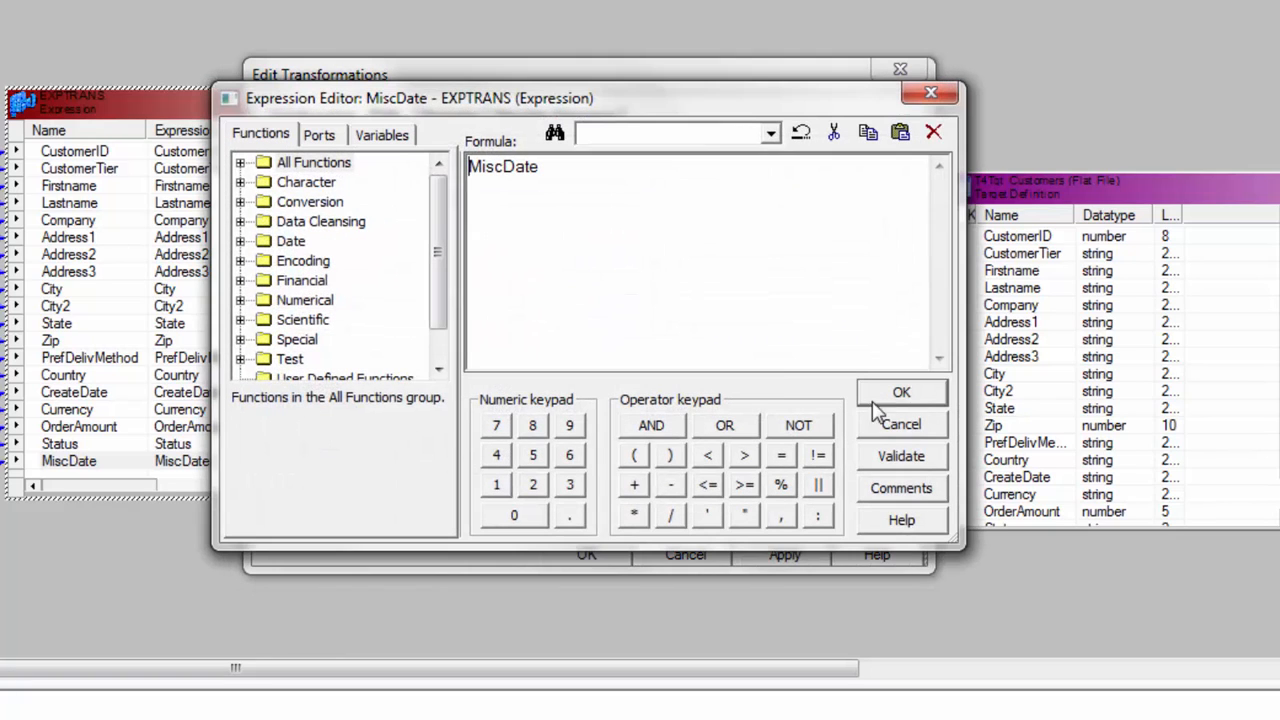
scroll("down", 3)
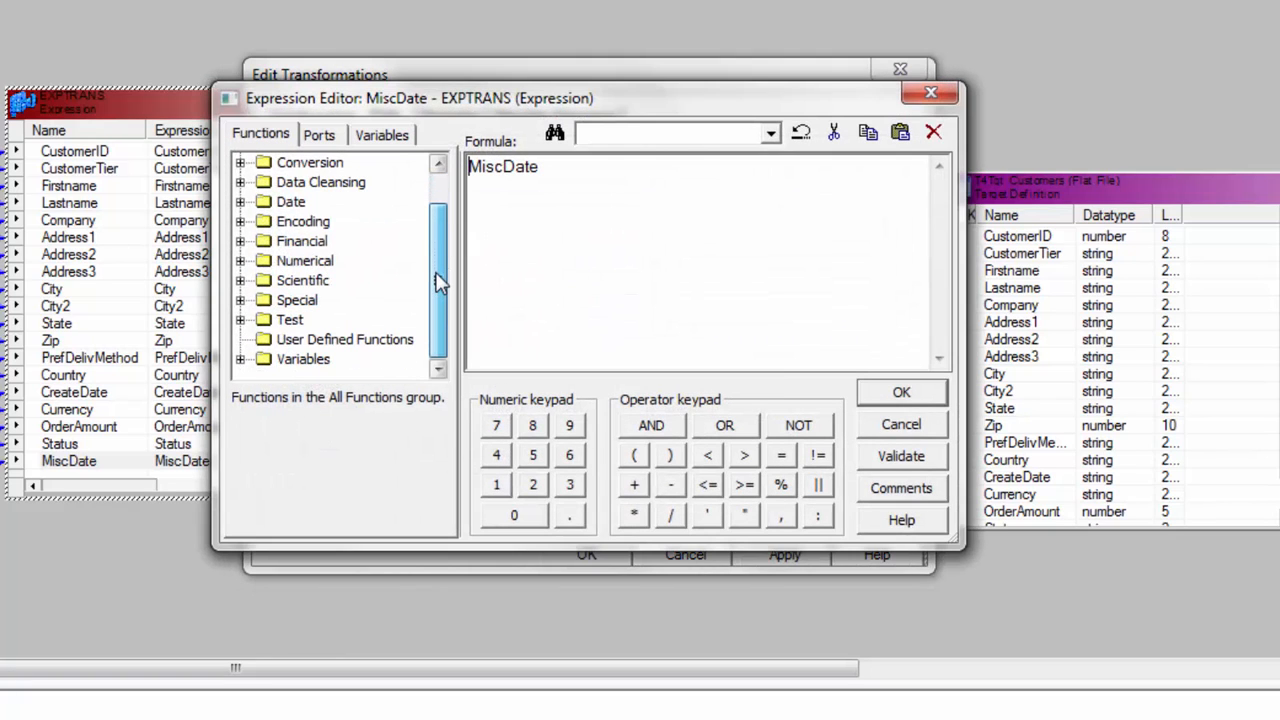
scroll("up", 3)
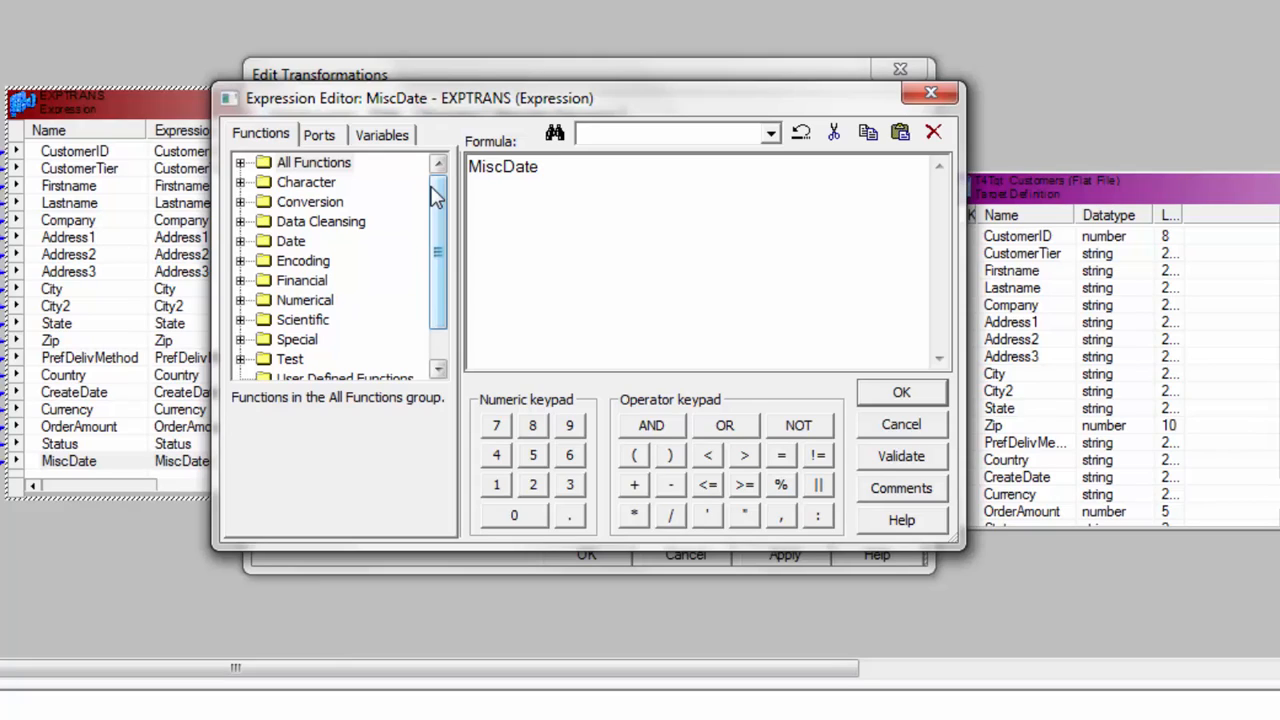
left_click(242, 201)
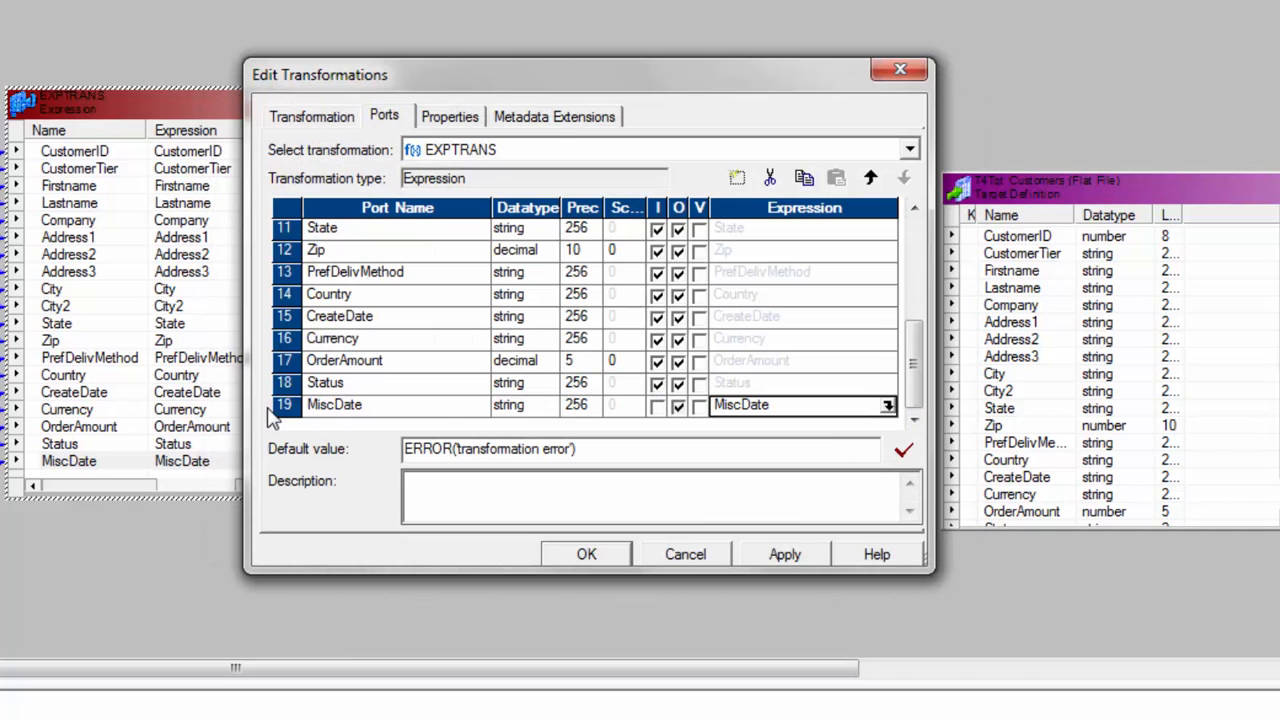
left_click(836, 178)
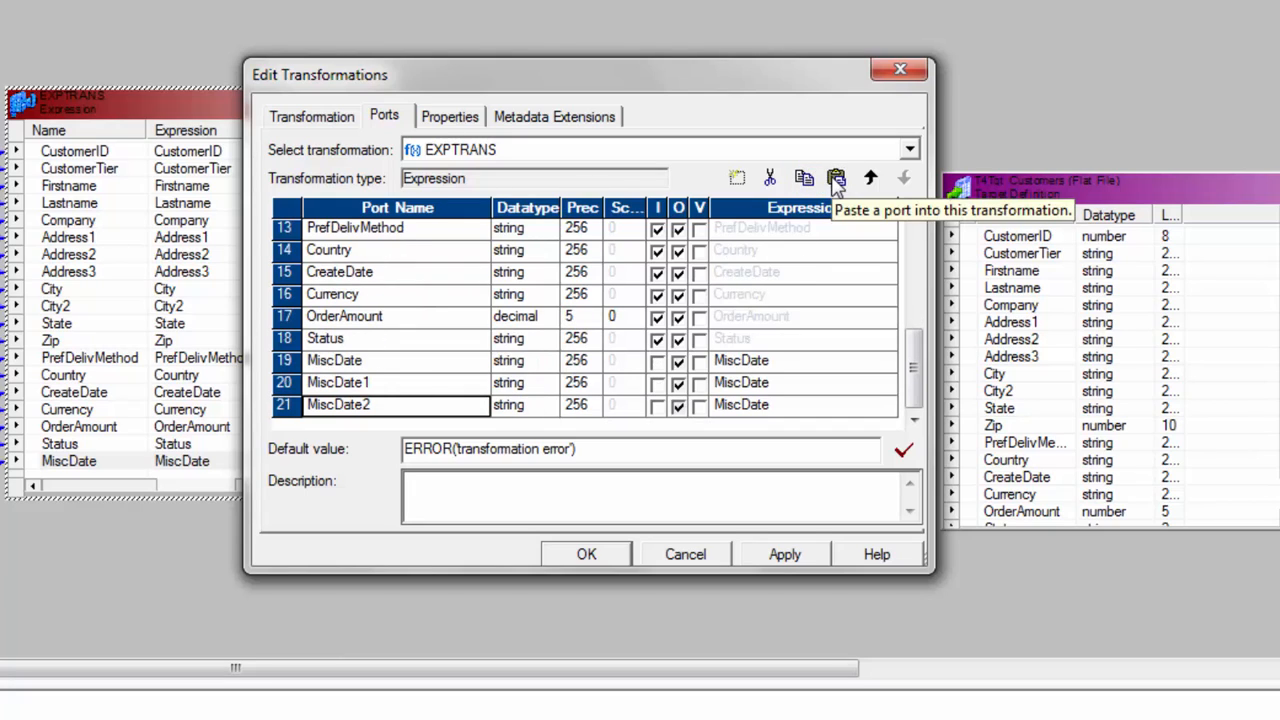
mouse_move(858, 458)
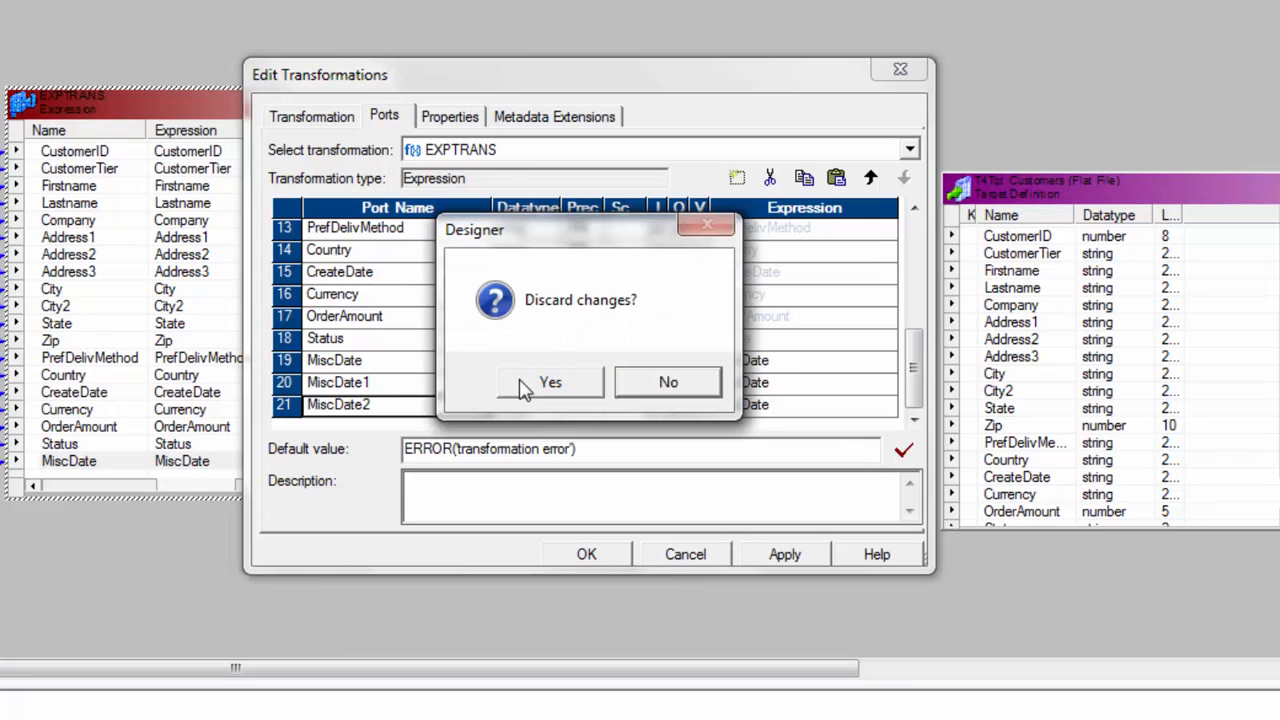
left_click(550, 382)
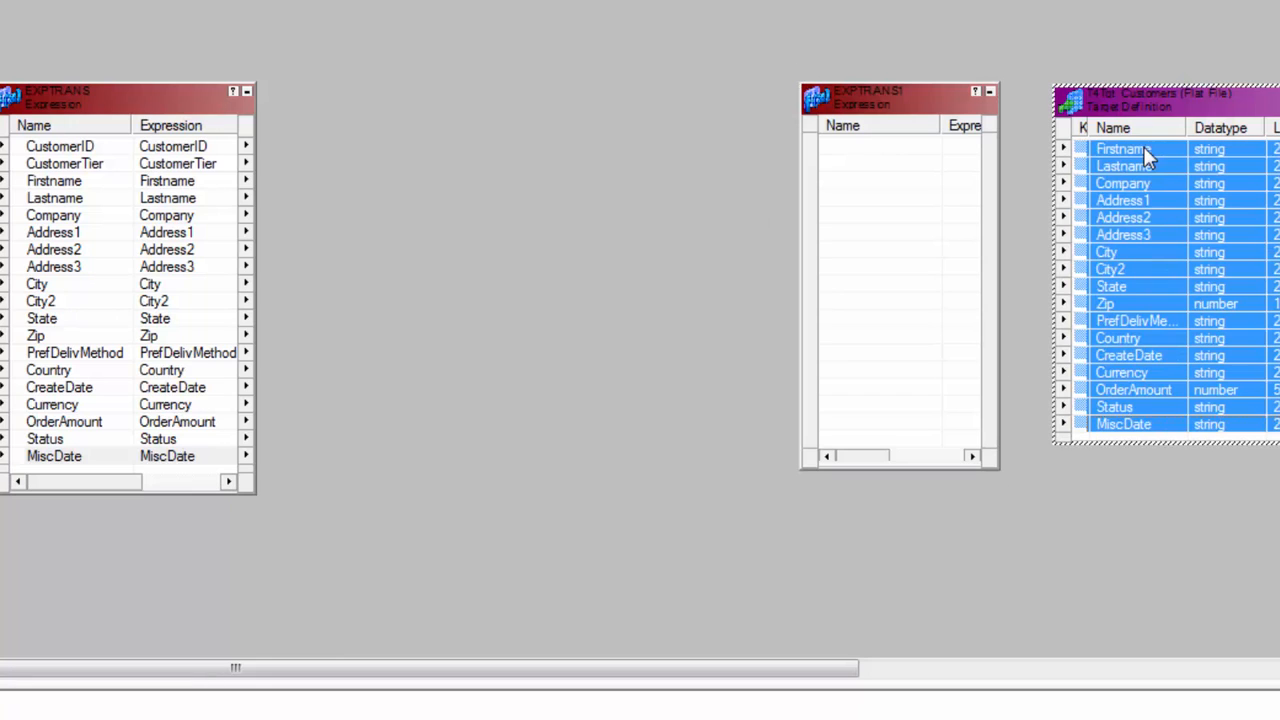
Delete EXPTRANS1 and move EXPTRANS to the left of the workspace
scroll("up", 3)
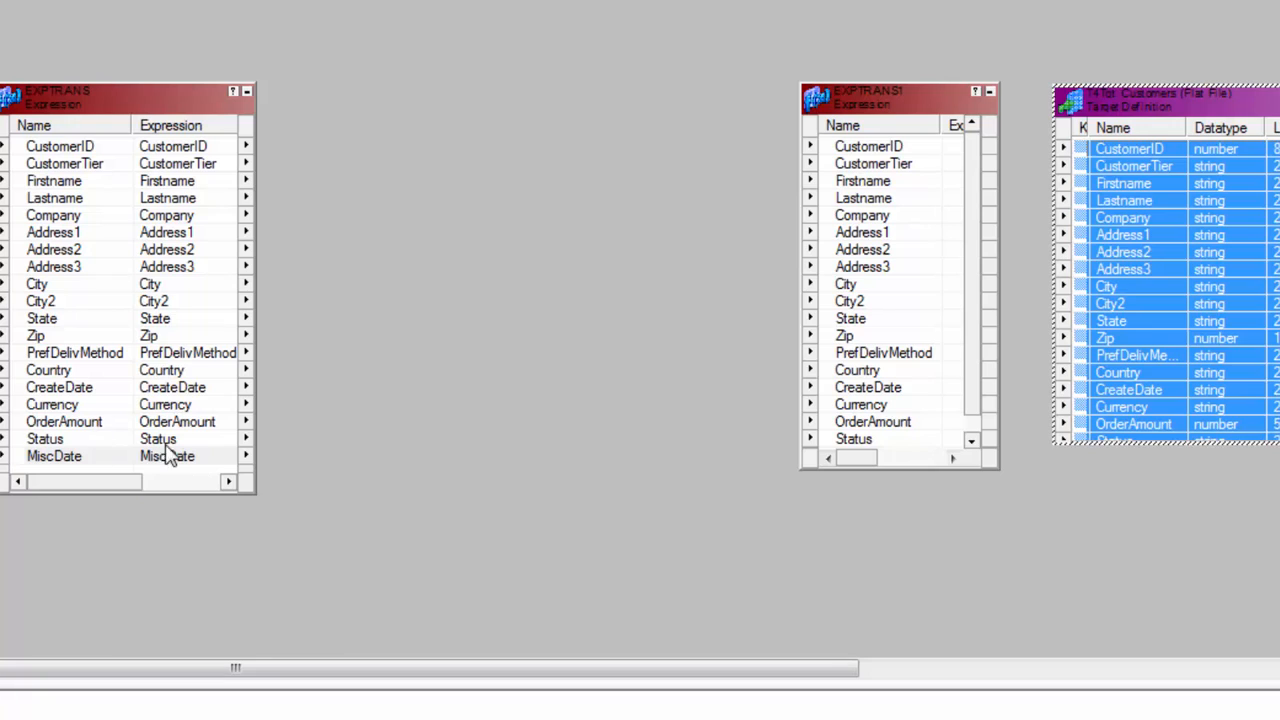
mouse_move(305, 487)
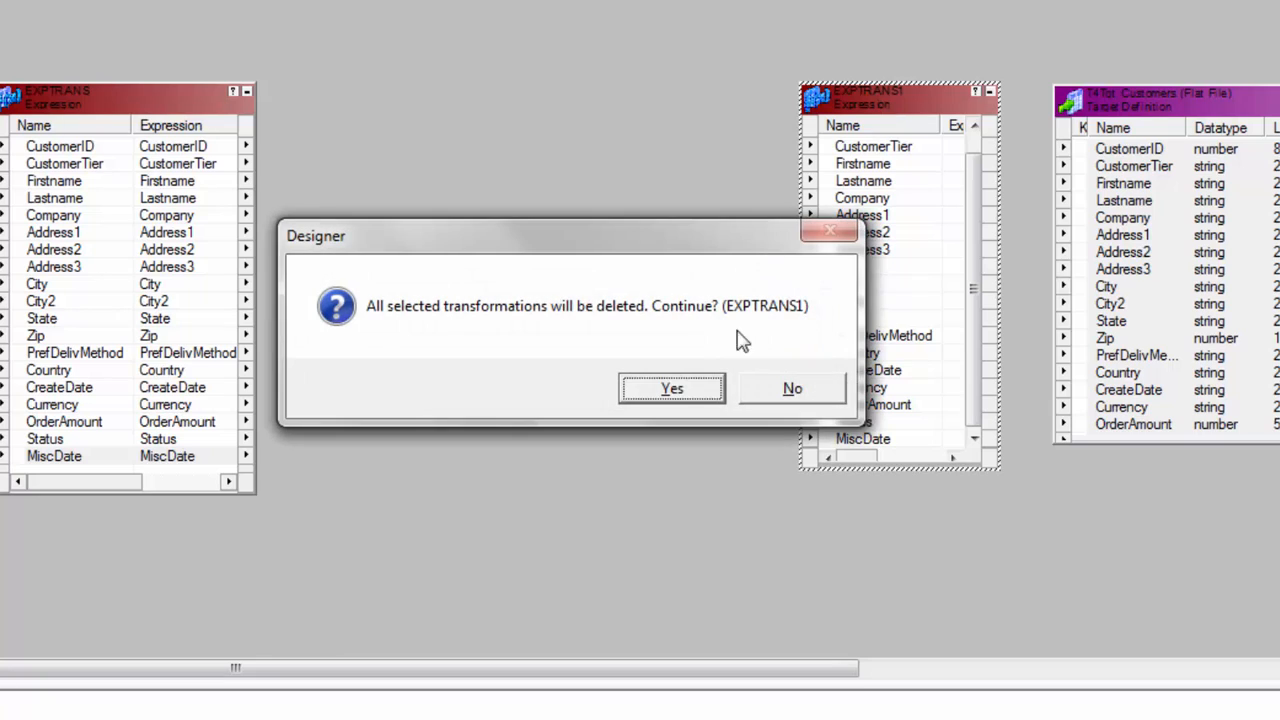
left_click(671, 388)
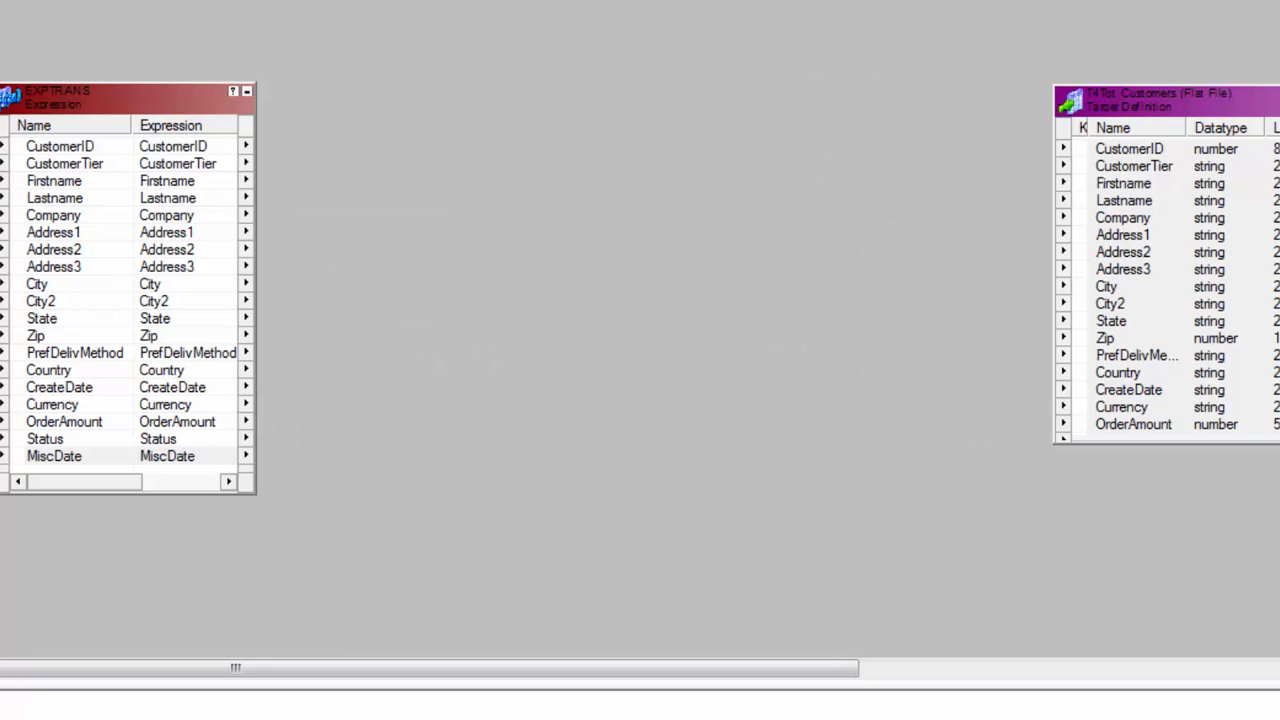
mouse_move(590, 160)
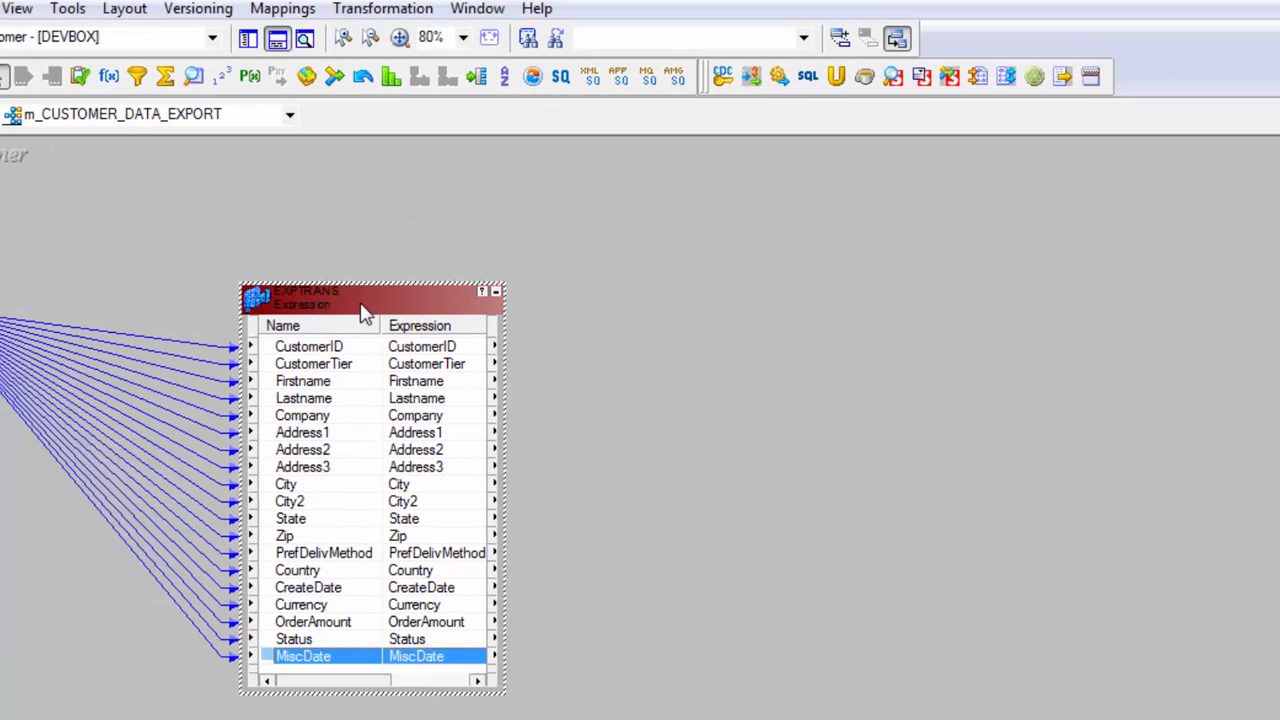
left_click_drag(365, 295, 140, 272)
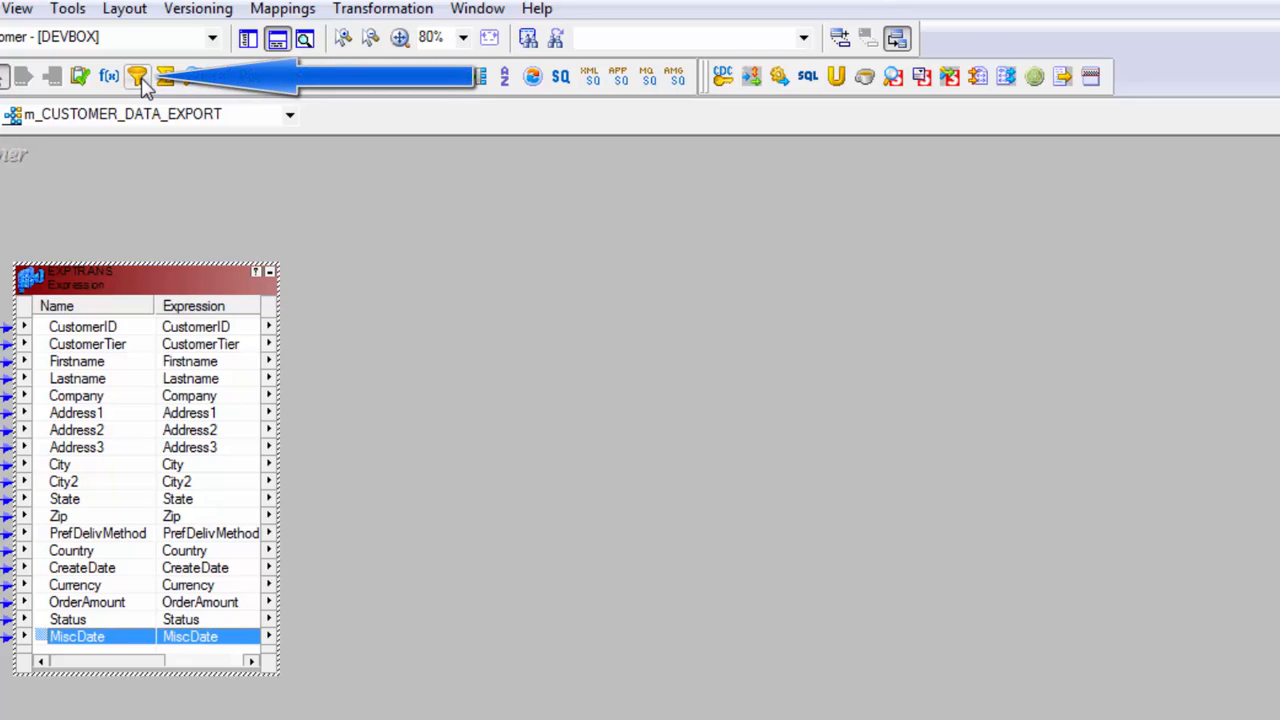
mouse_move(137, 77)
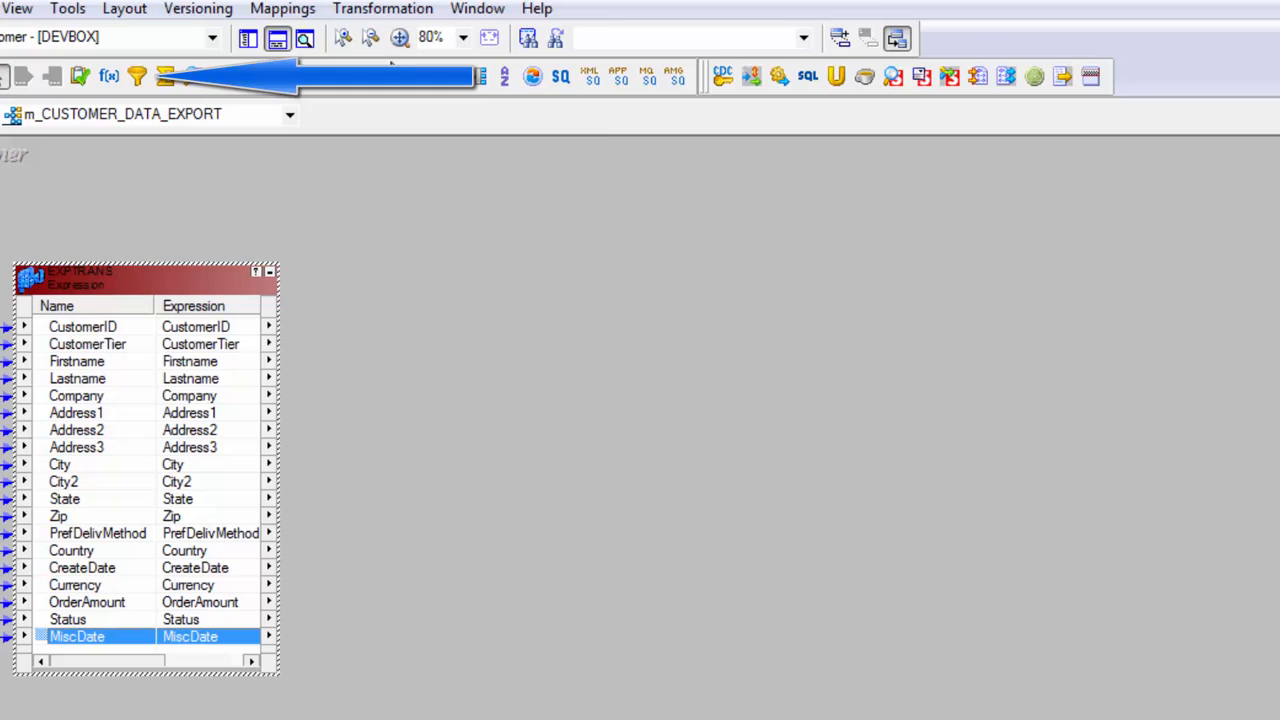
Create Filter transformation fil_NULL_CUSTID_FIRSTNAME fed by all EXPTRANS ports
left_click(382, 8)
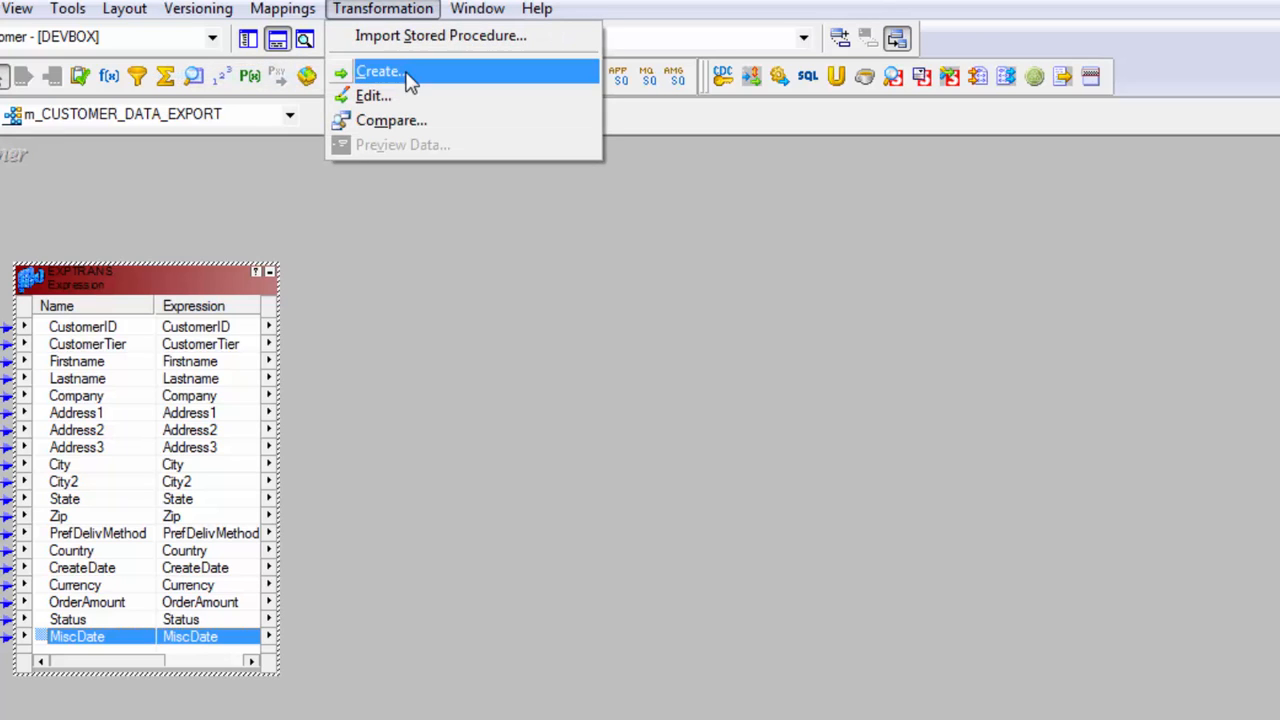
left_click(380, 71)
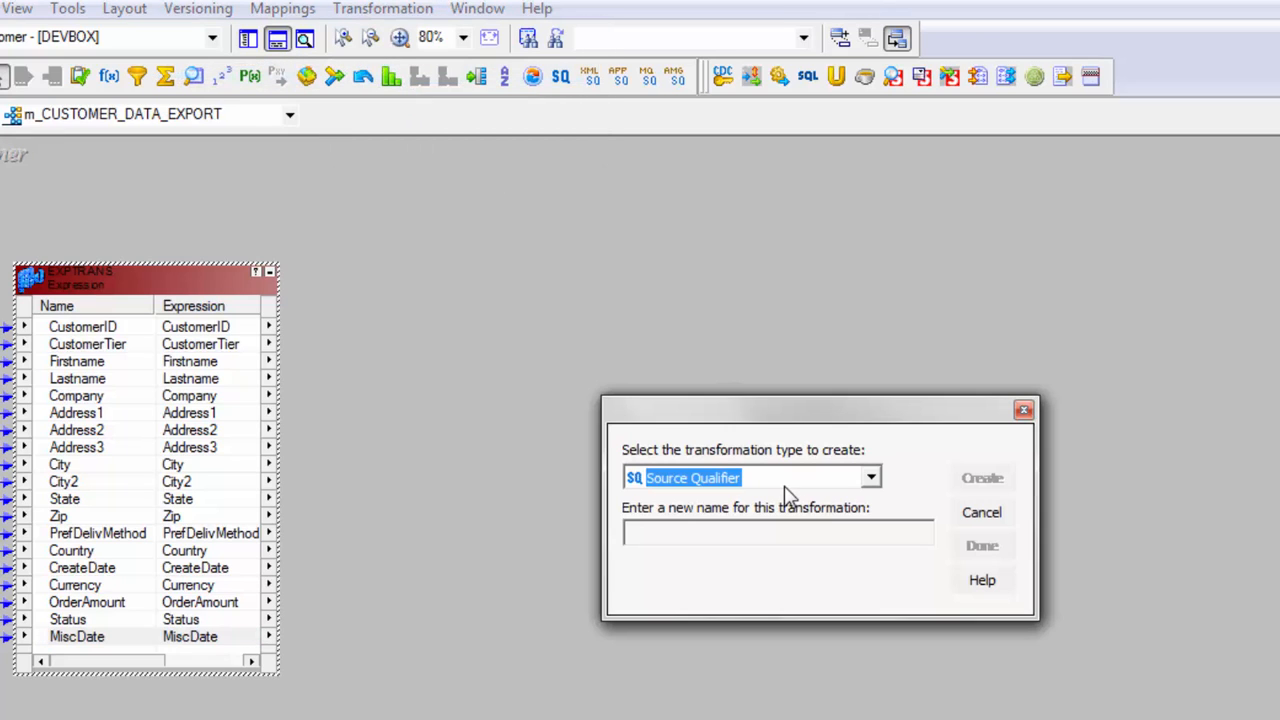
left_click(869, 477)
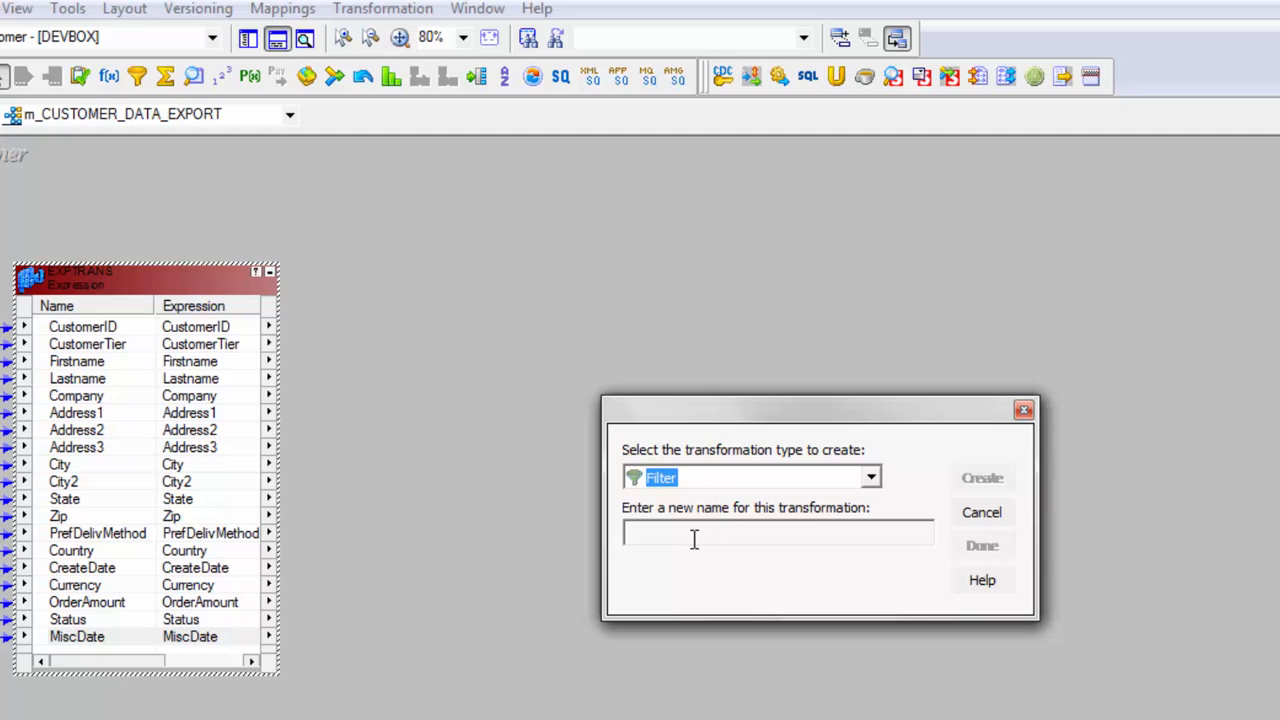
type("fil")
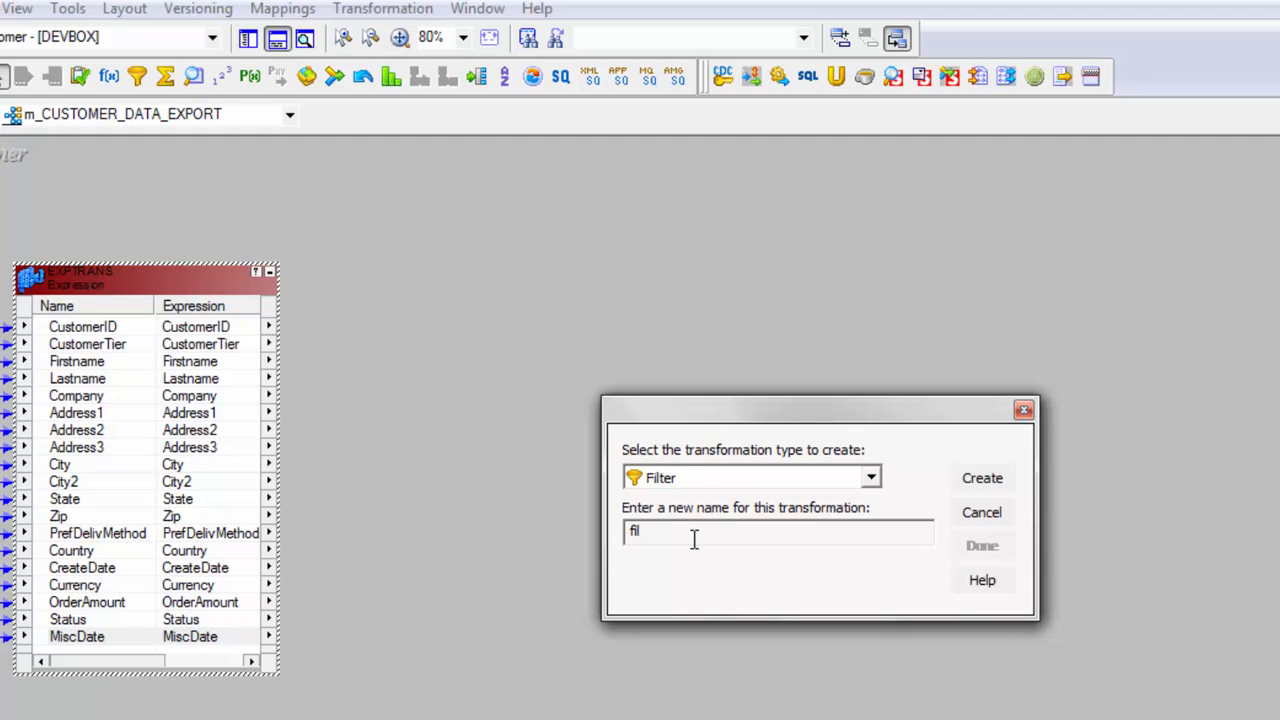
type("_NULL_CUSTID_FIRSTNAME")
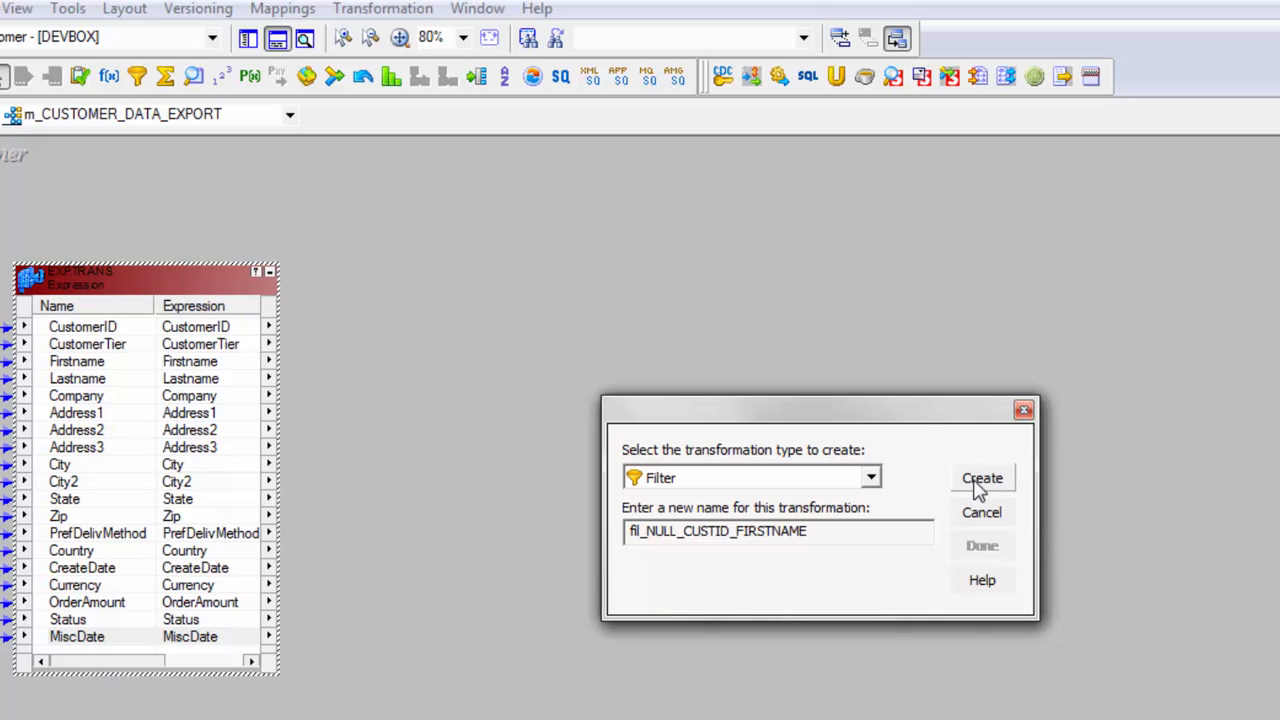
left_click(982, 478)
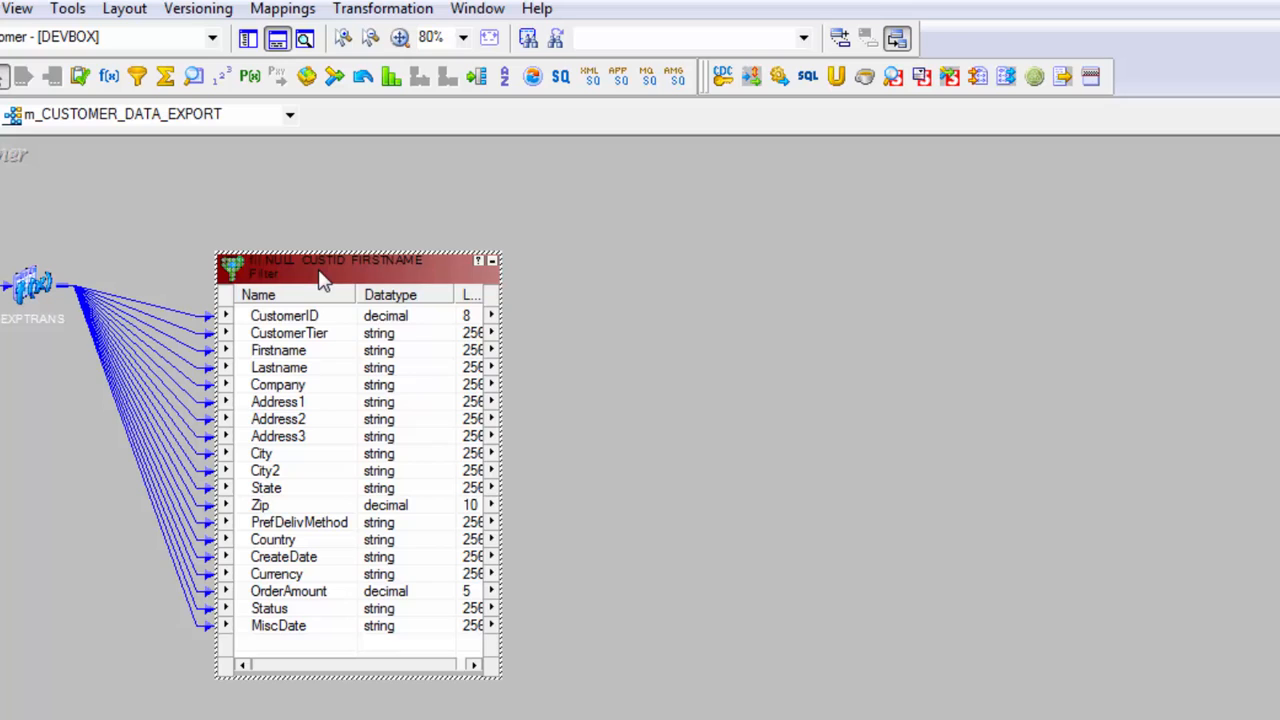
double_click(320, 265)
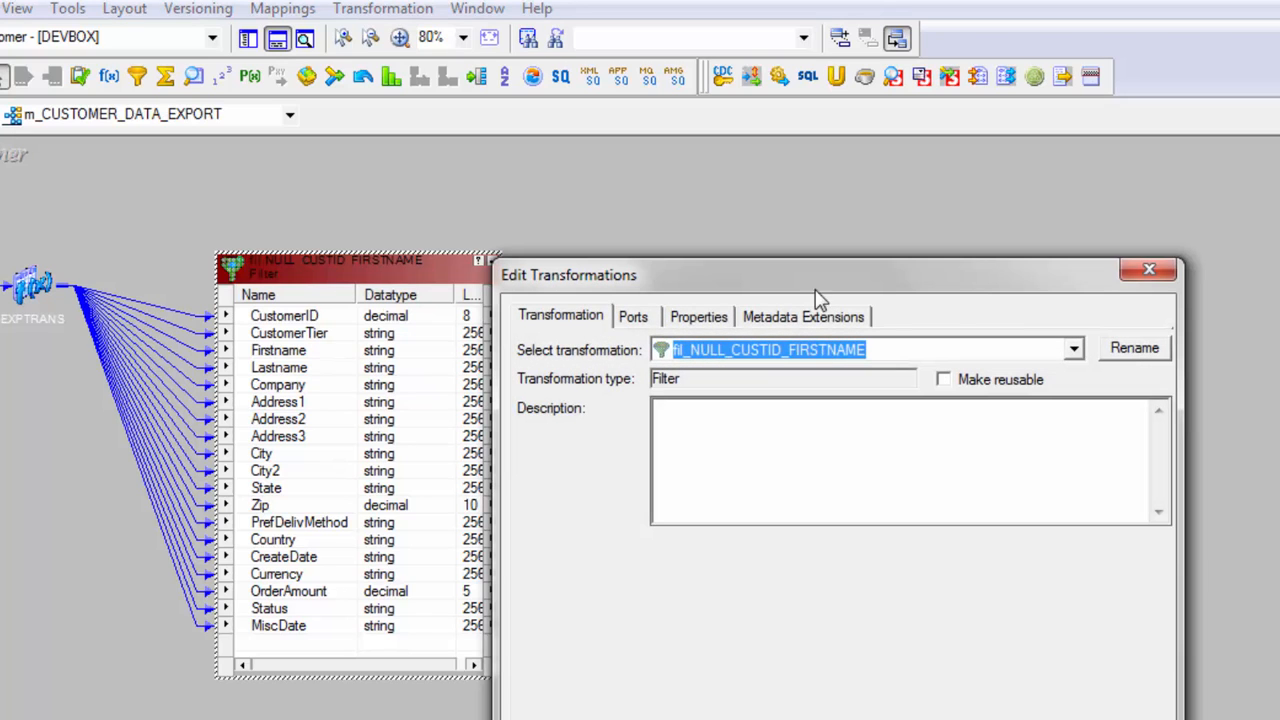
Set and validate the filter condition NOT ISNULL(CustomerID) AND NOT ISNULL(Firstname)
left_click(698, 316)
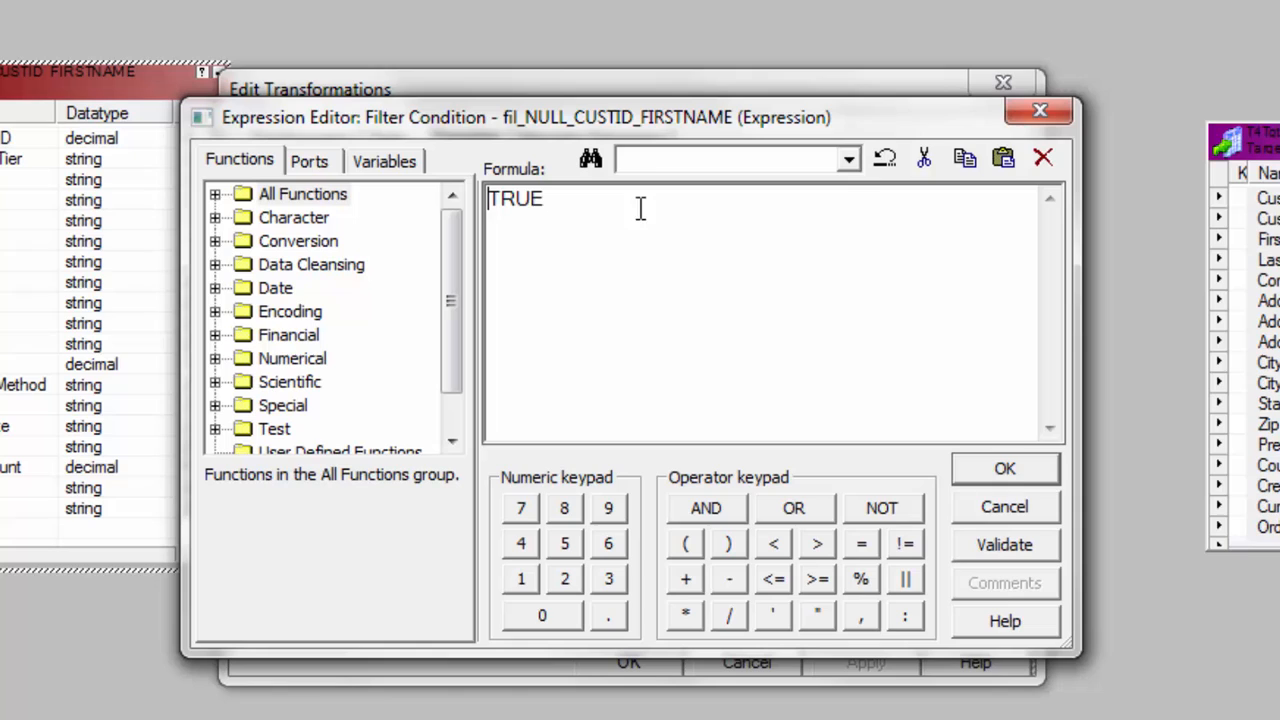
left_click(309, 161)
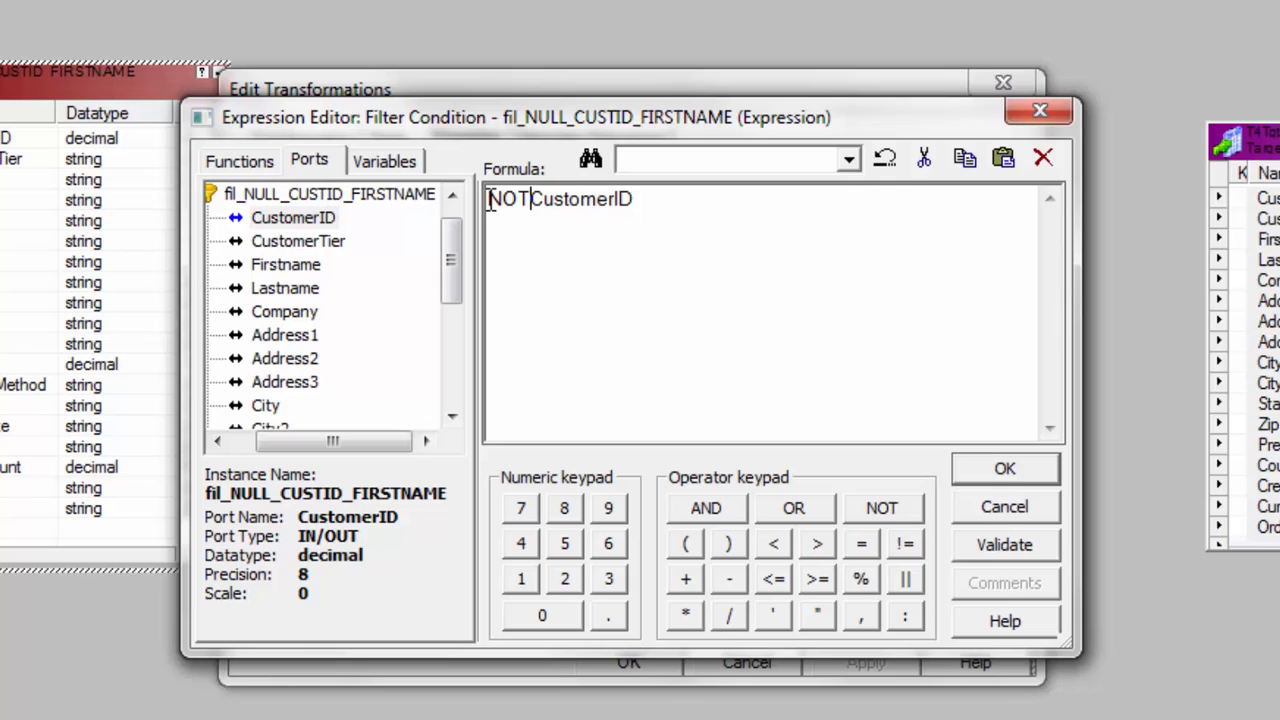
key("space")
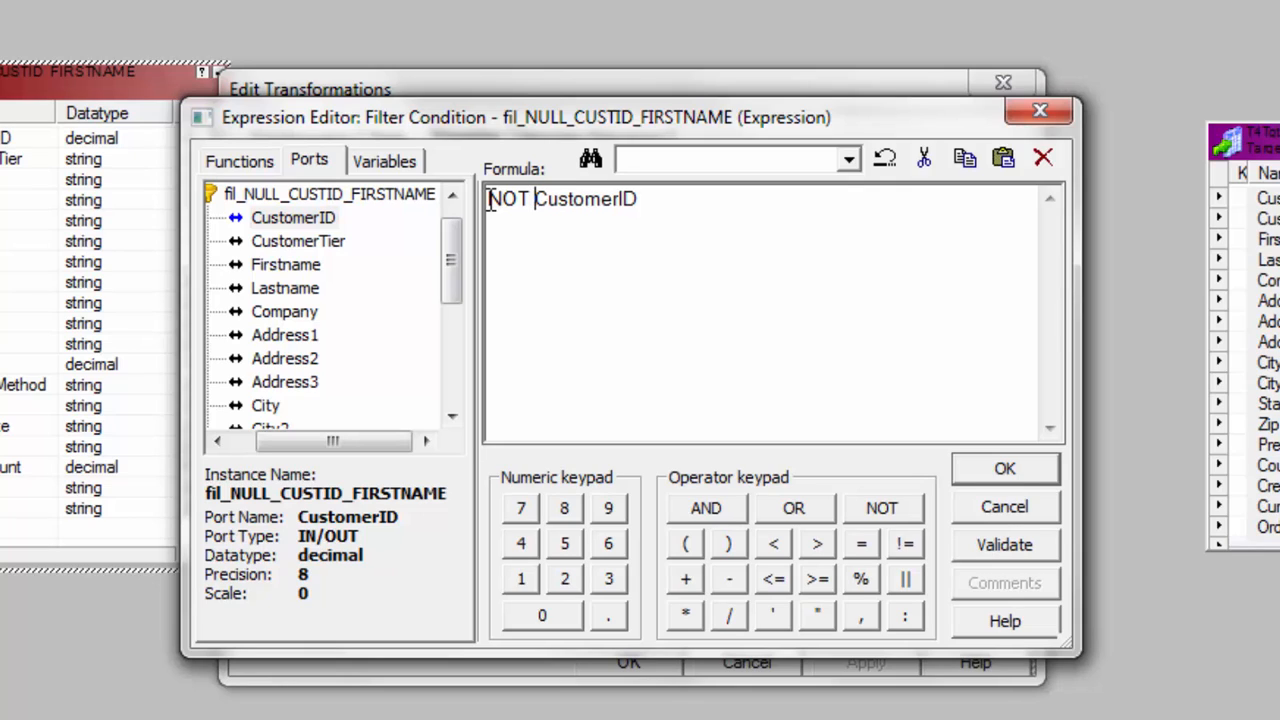
type("ISNULL(")
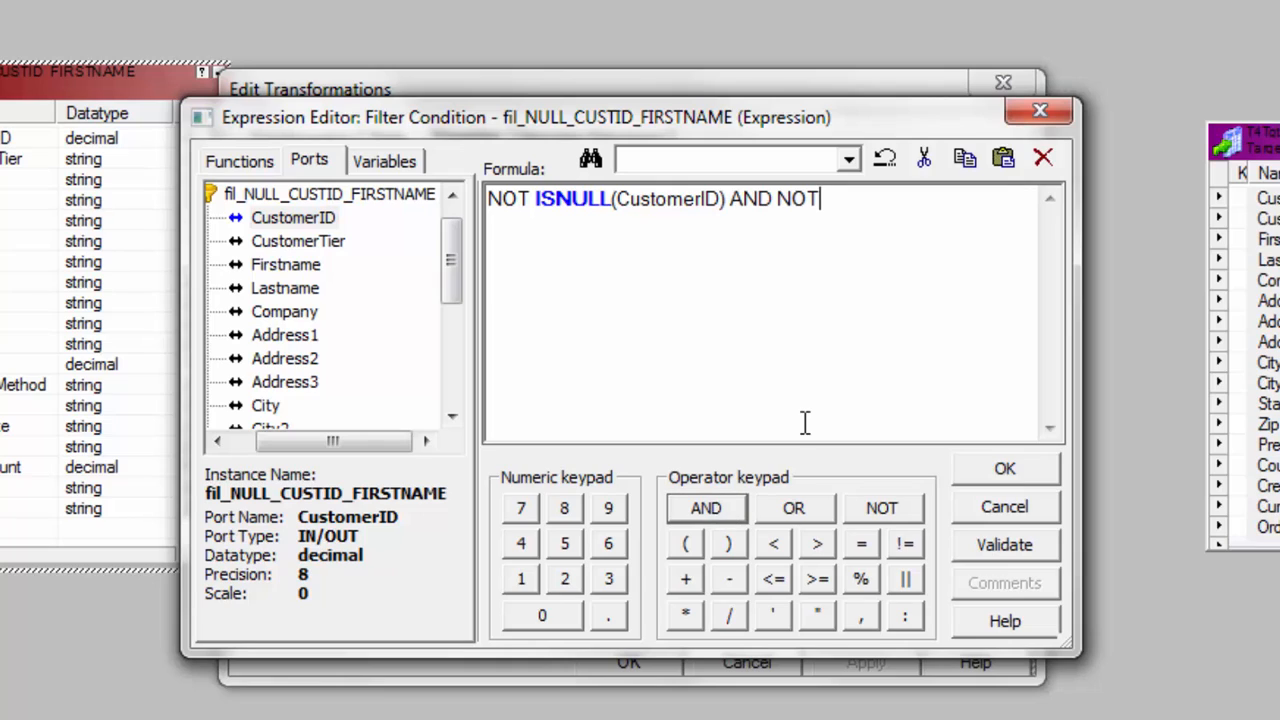
type("ISNU")
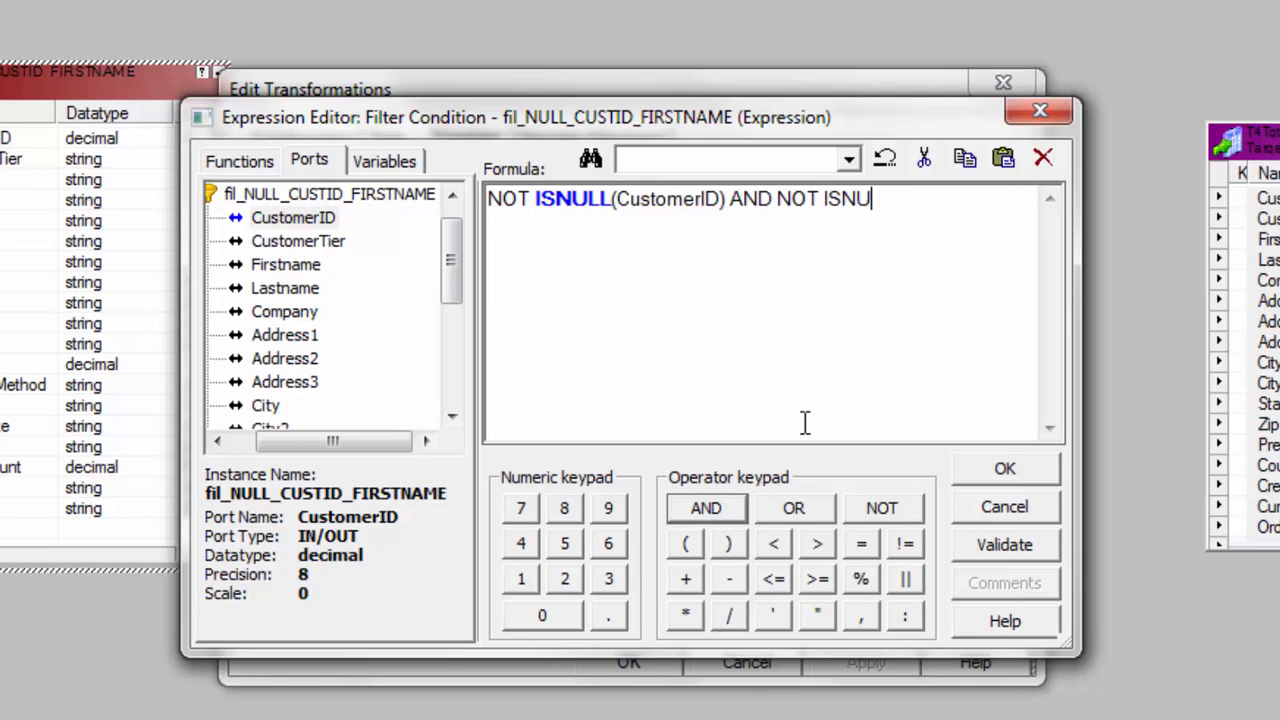
type("LL()")
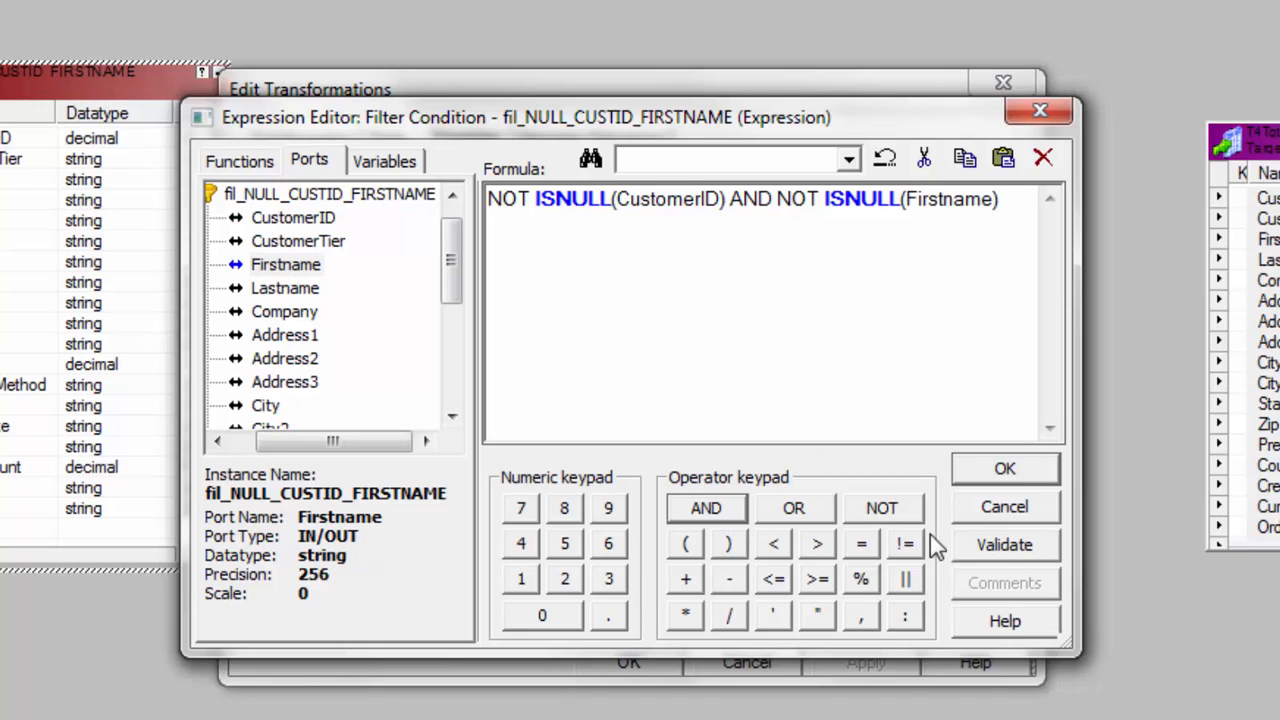
left_click(1004, 544)
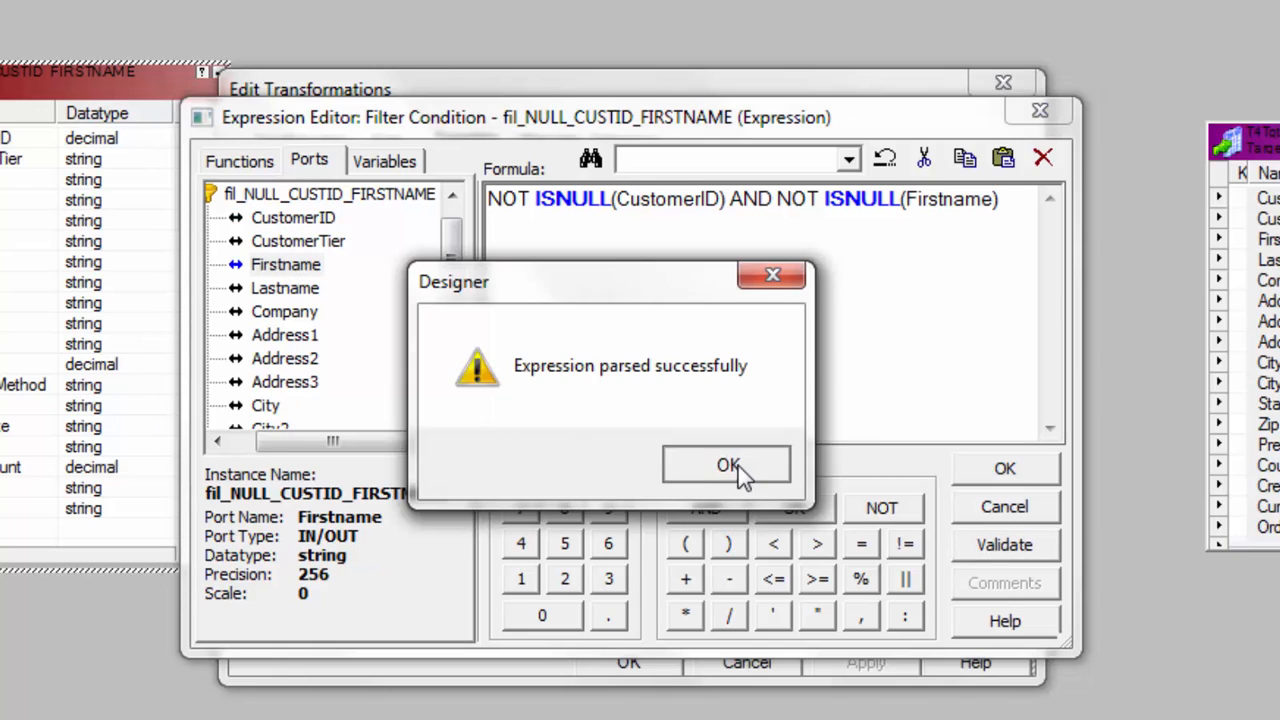
left_click(727, 465)
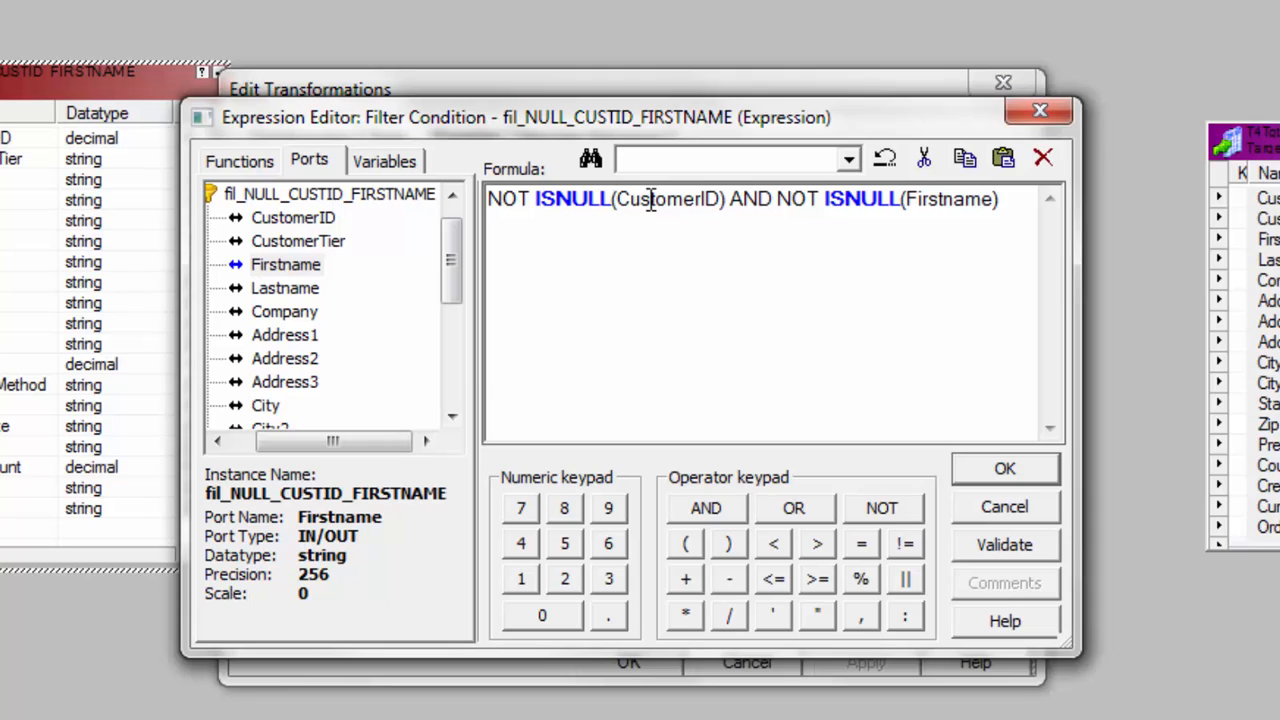
left_click_drag(683, 199, 997, 199)
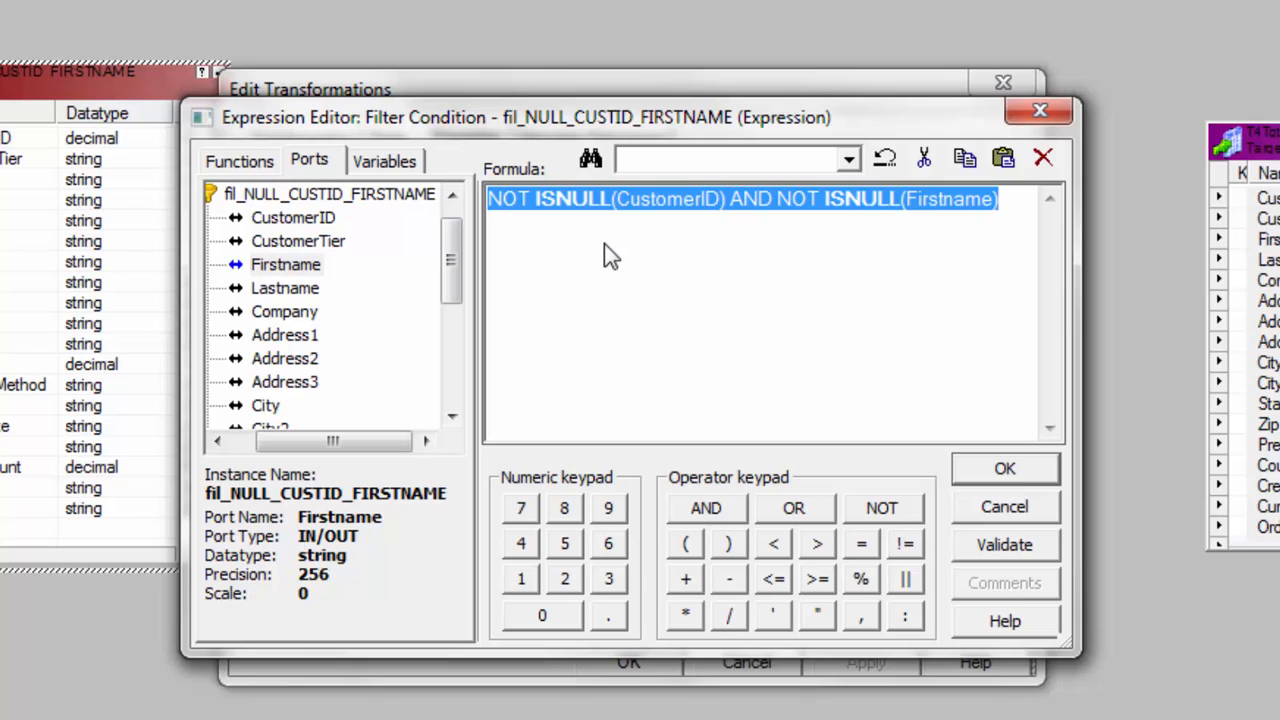
mouse_move(600, 228)
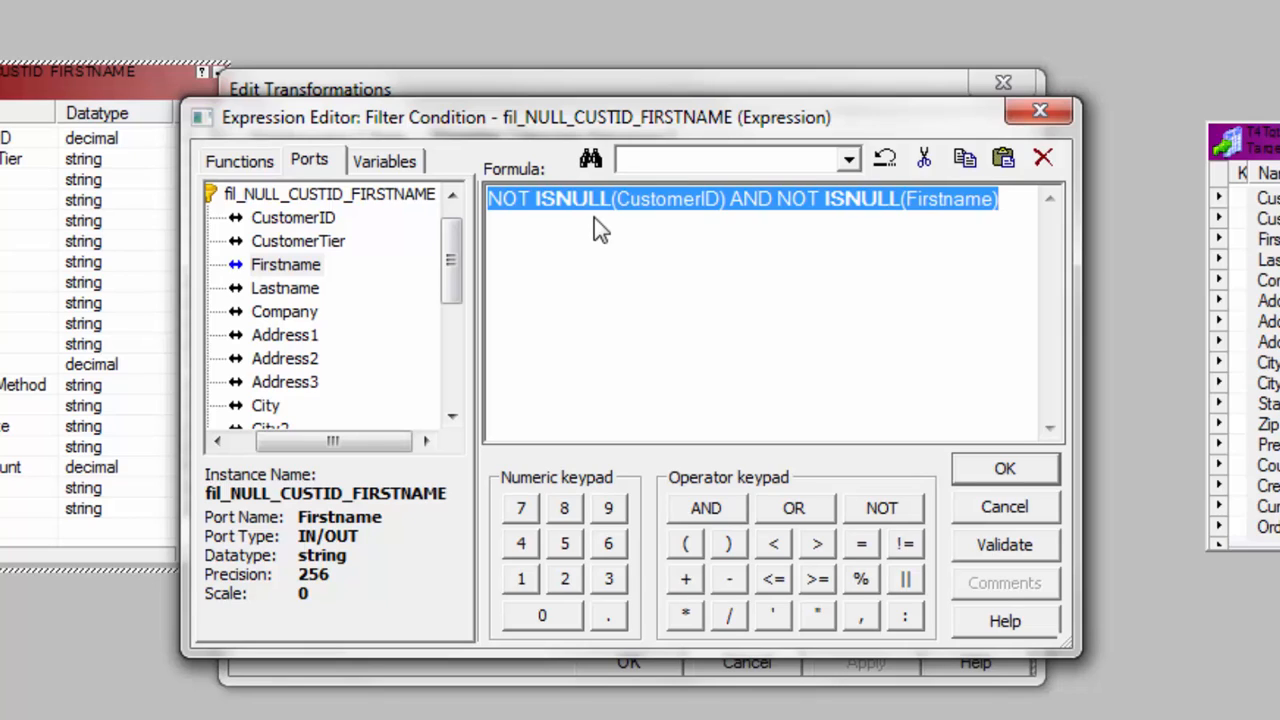
mouse_move(660, 222)
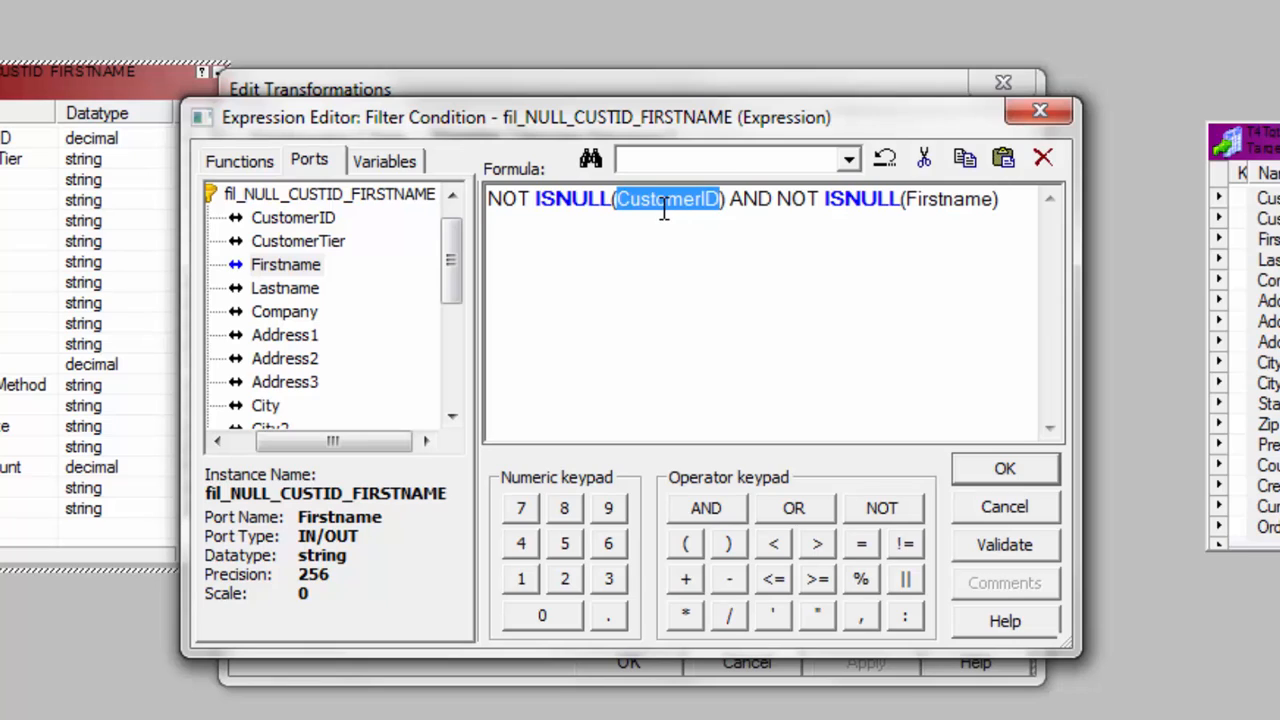
mouse_move(930, 199)
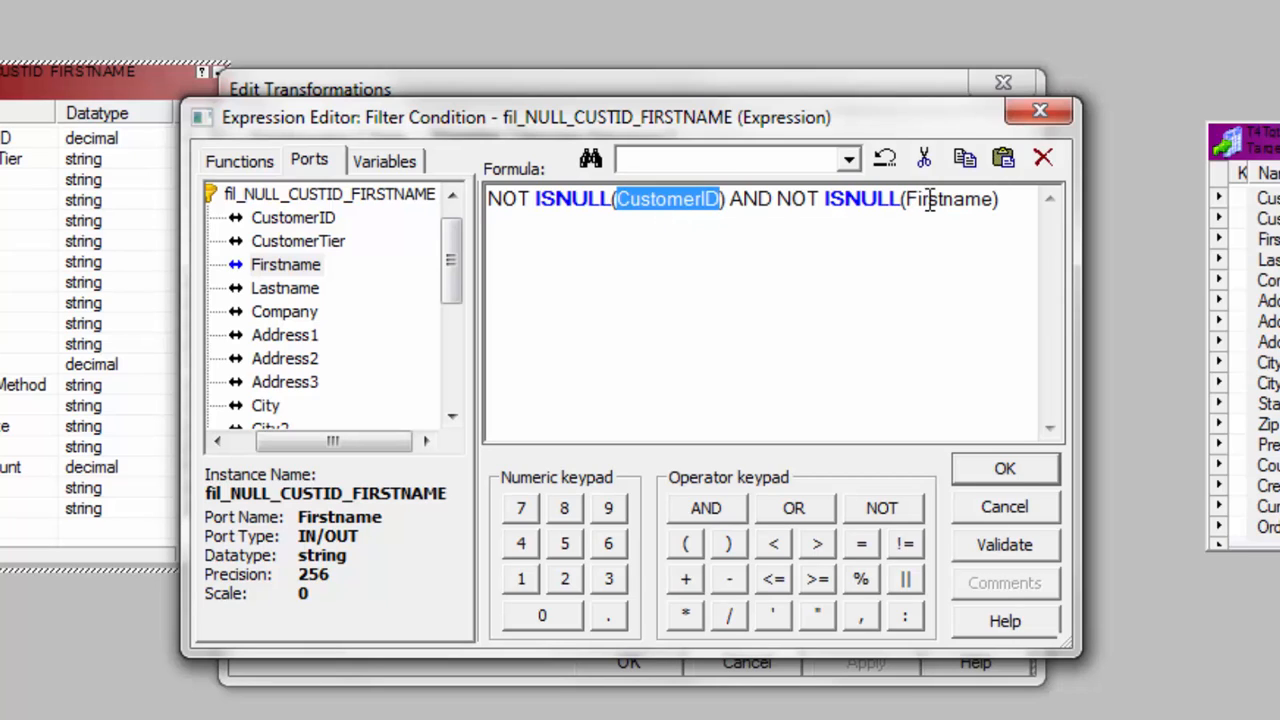
double_click(948, 199)
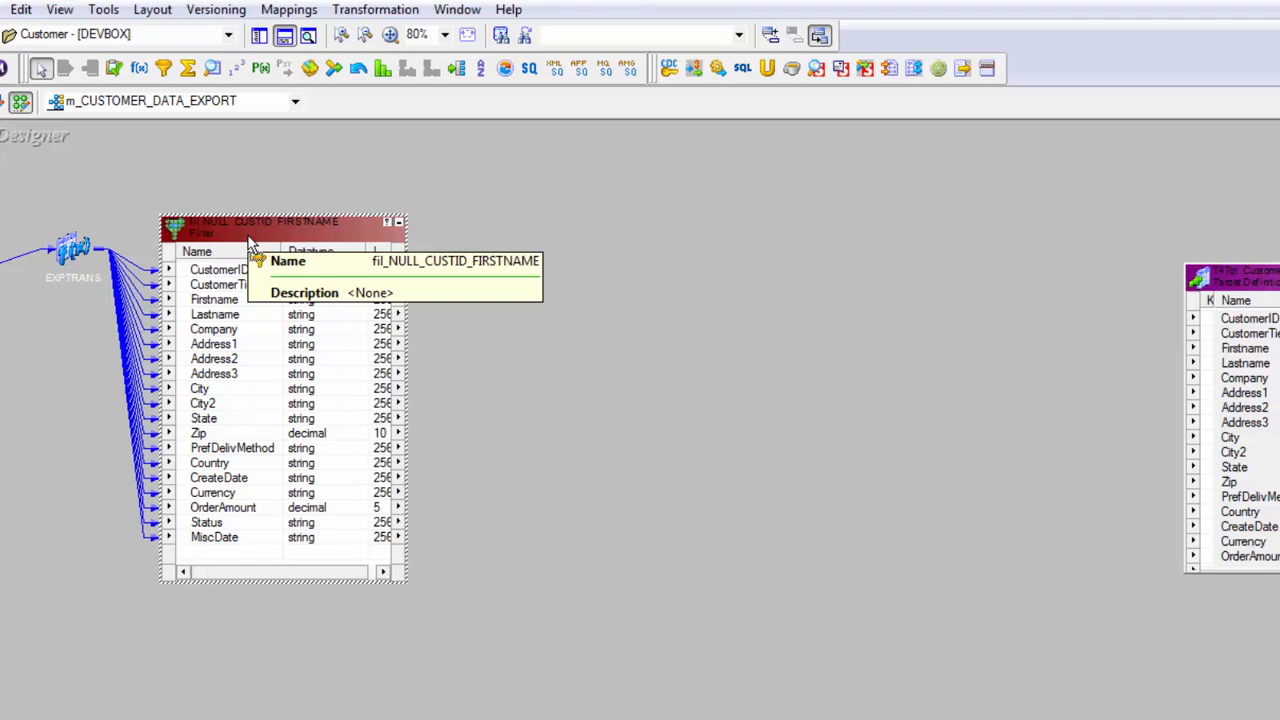
mouse_move(340, 114)
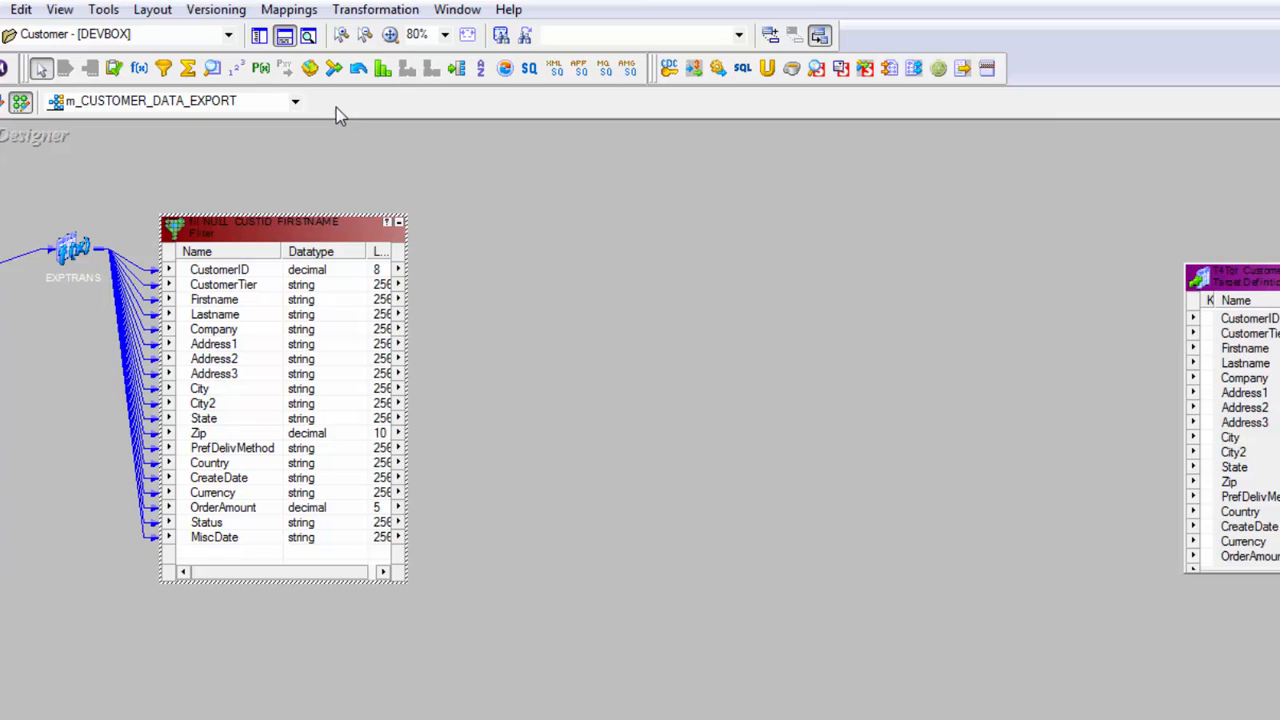
mouse_move(450, 95)
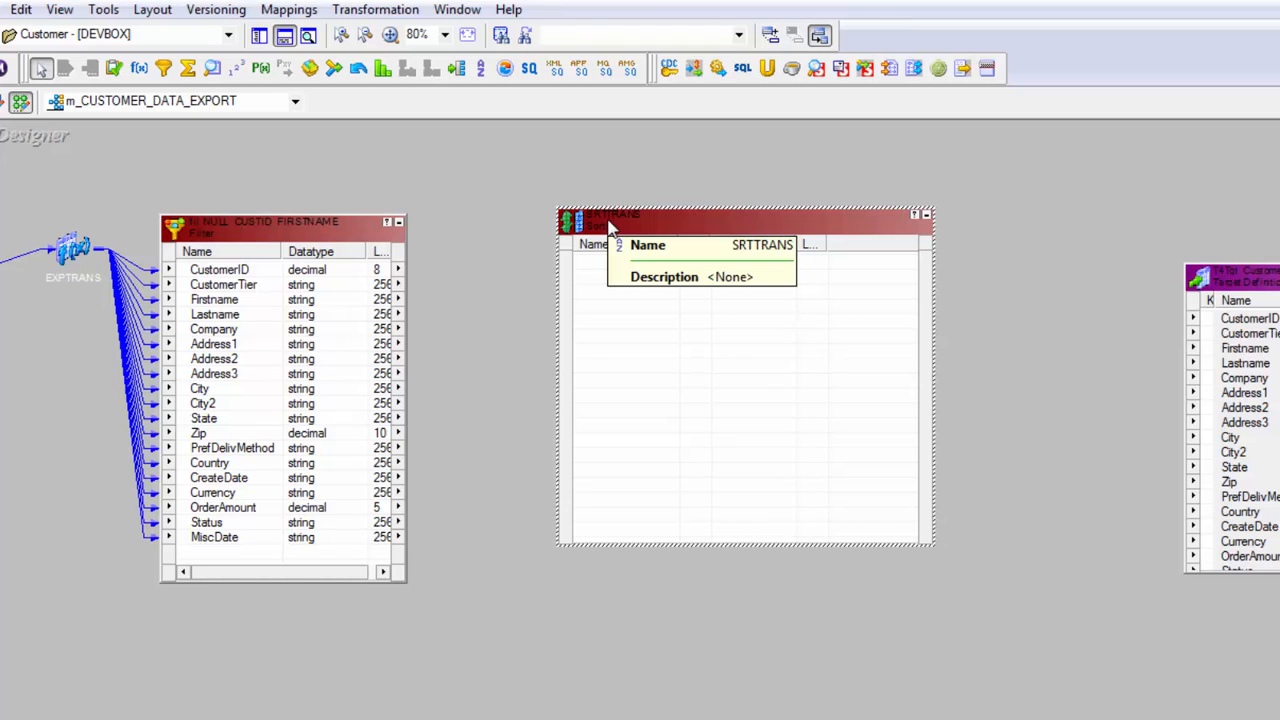
Select the new SRTTRANS sorter transformation on the canvas
left_click(218, 269)
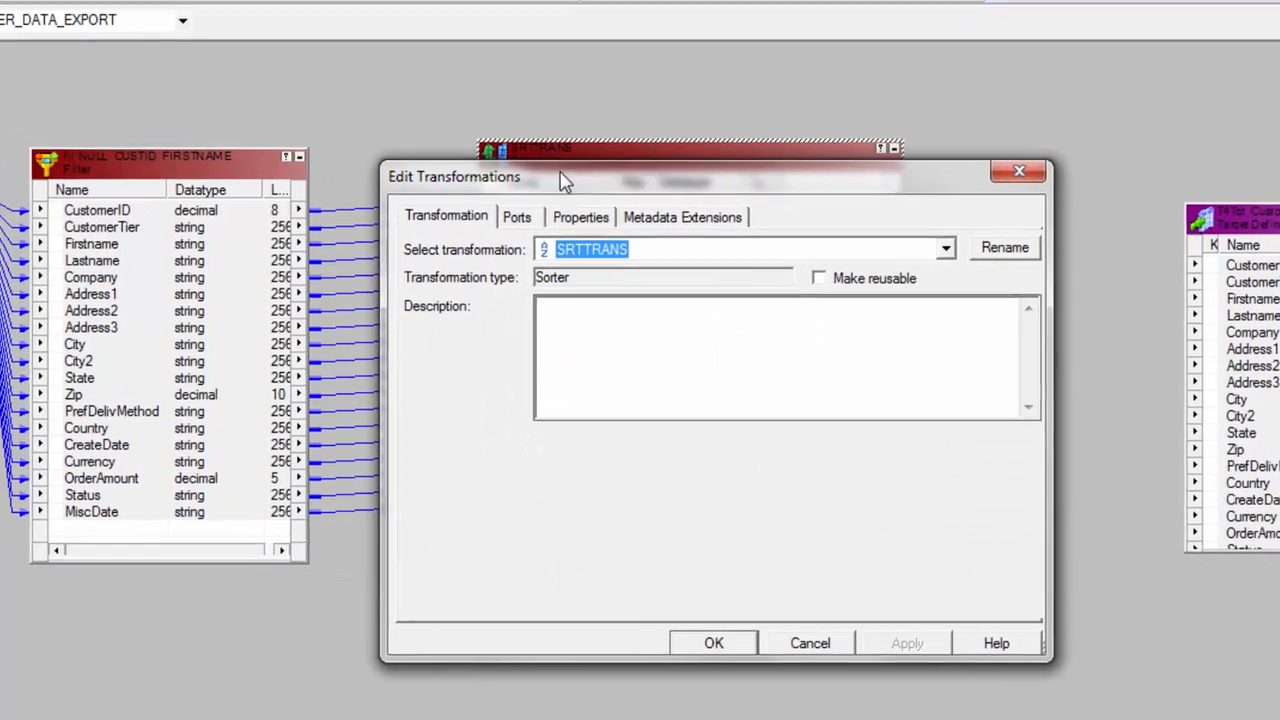
Make Firstname the ascending sort key on SRTTRANS and apply it
left_click(580, 217)
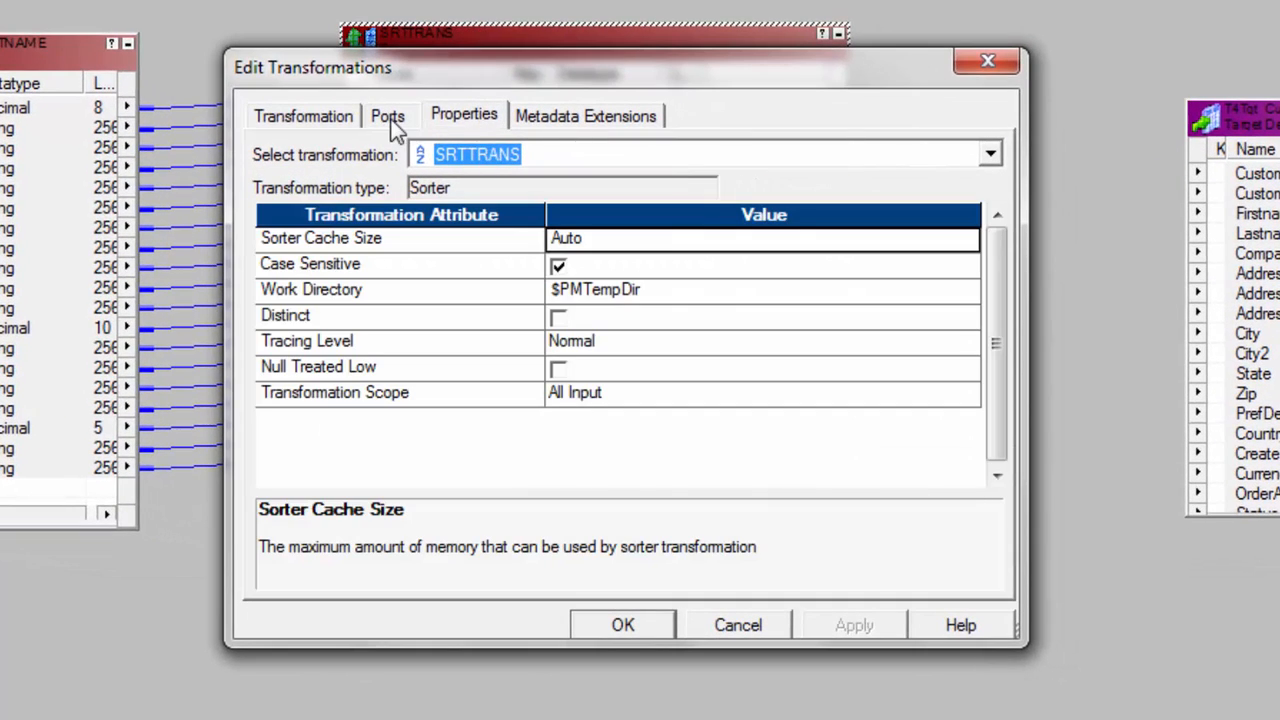
left_click(387, 115)
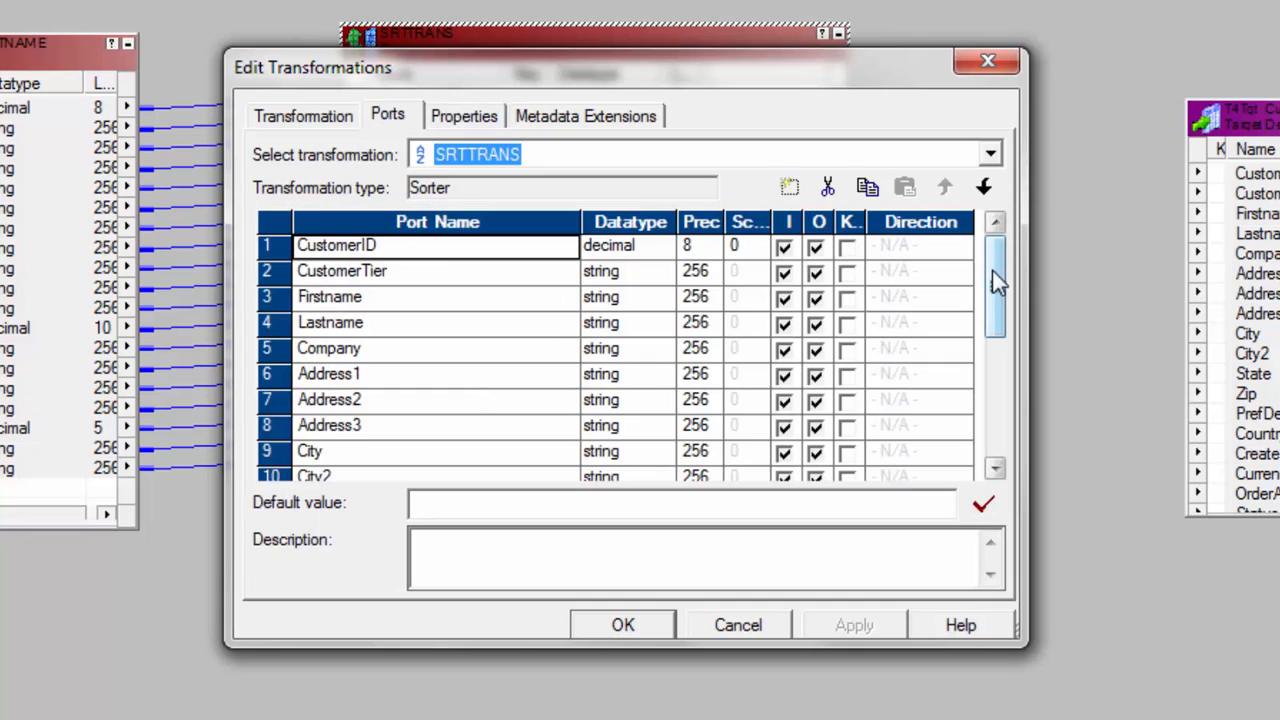
left_click(330, 296)
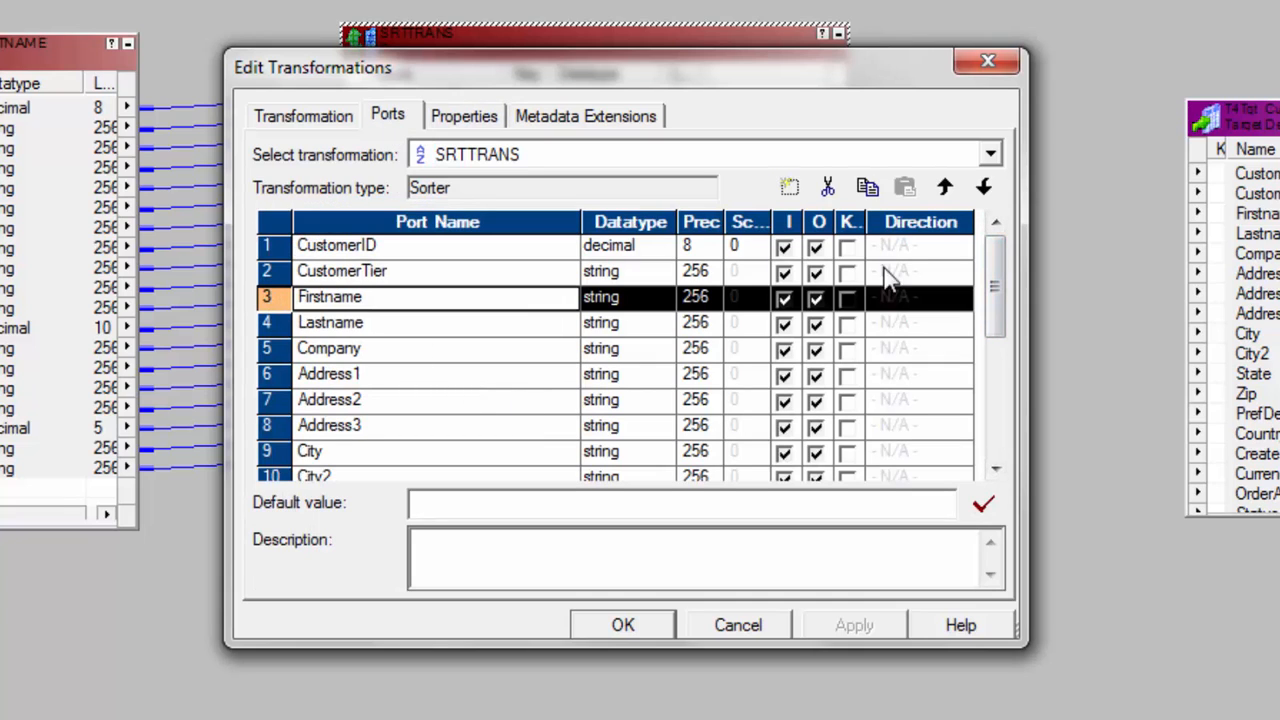
left_click(847, 297)
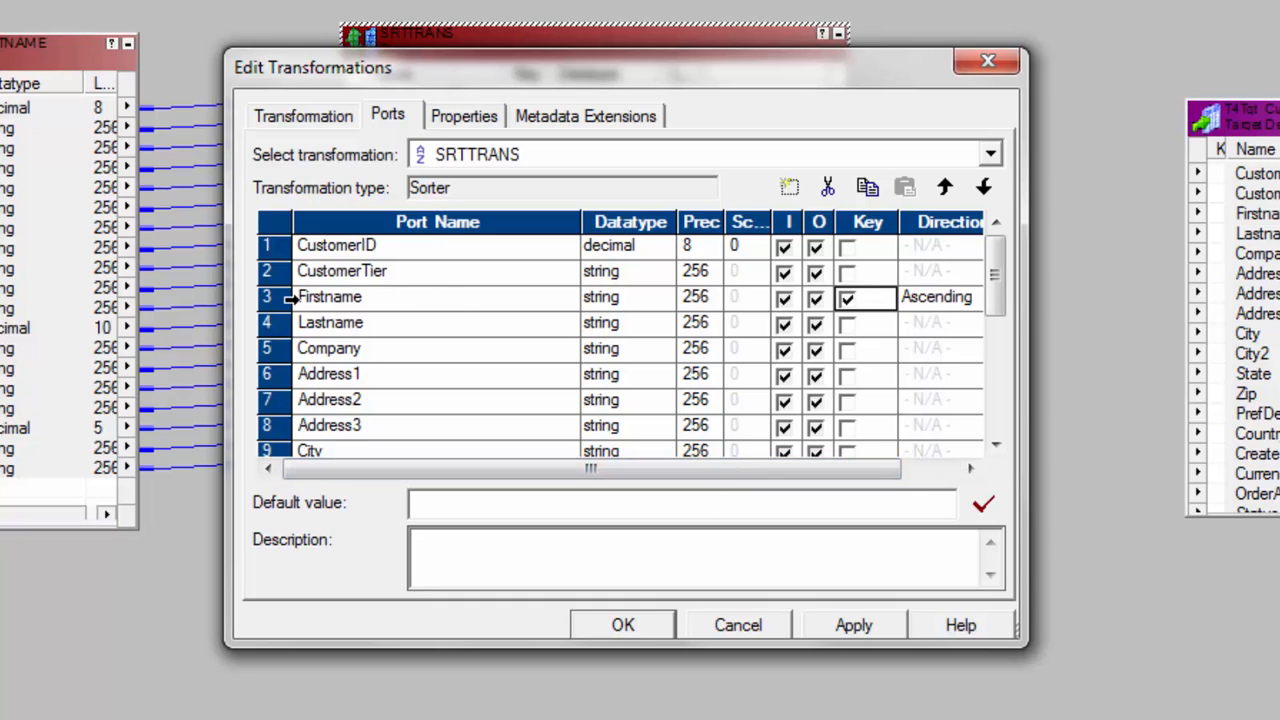
mouse_move(980, 308)
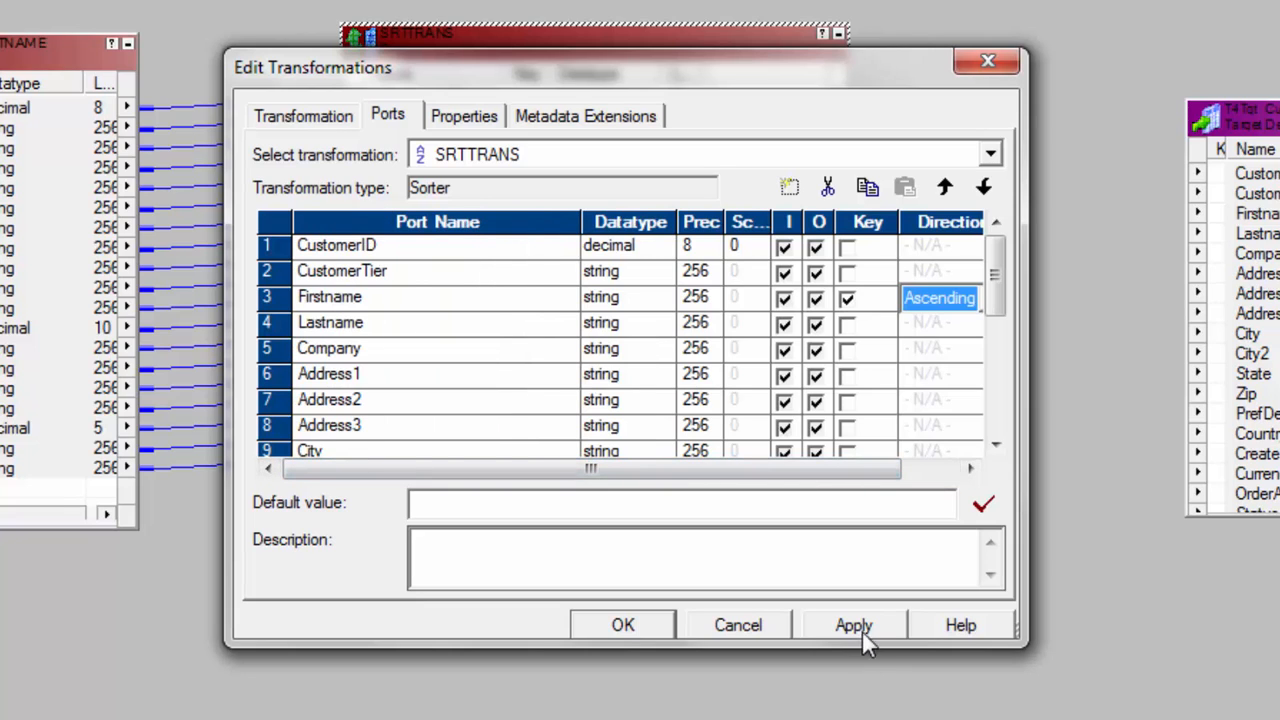
left_click(853, 624)
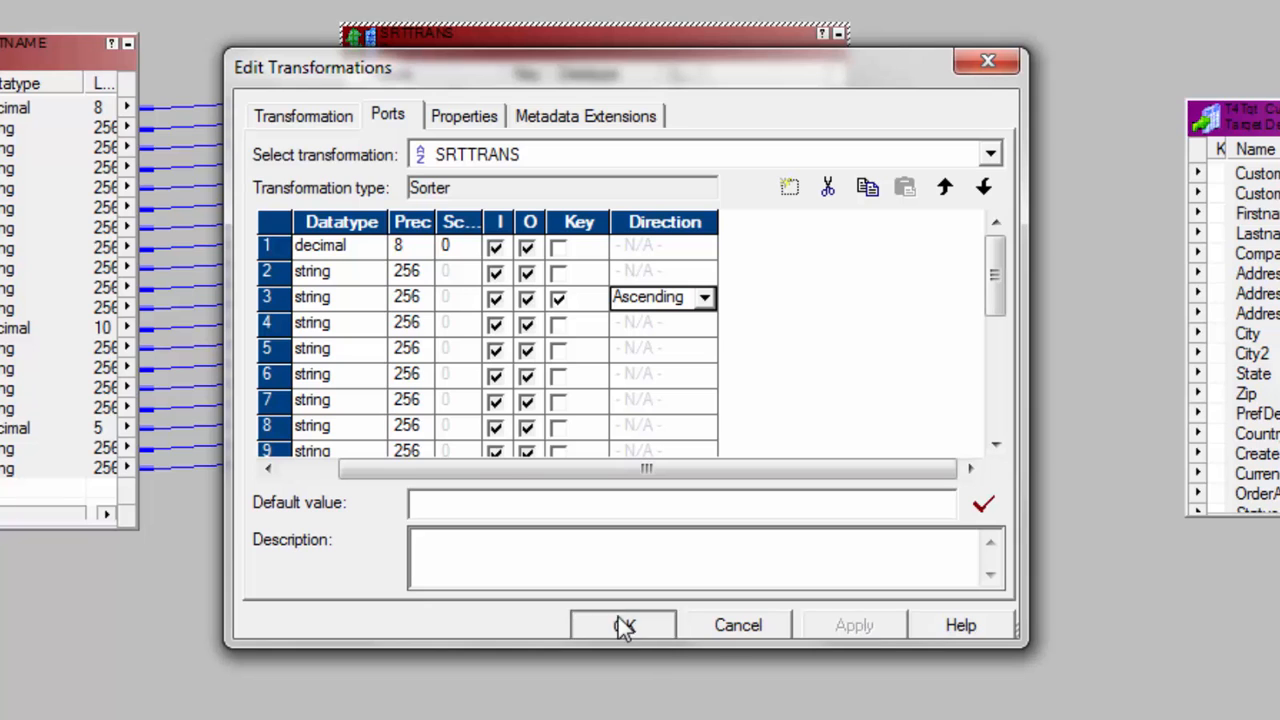
left_click(623, 624)
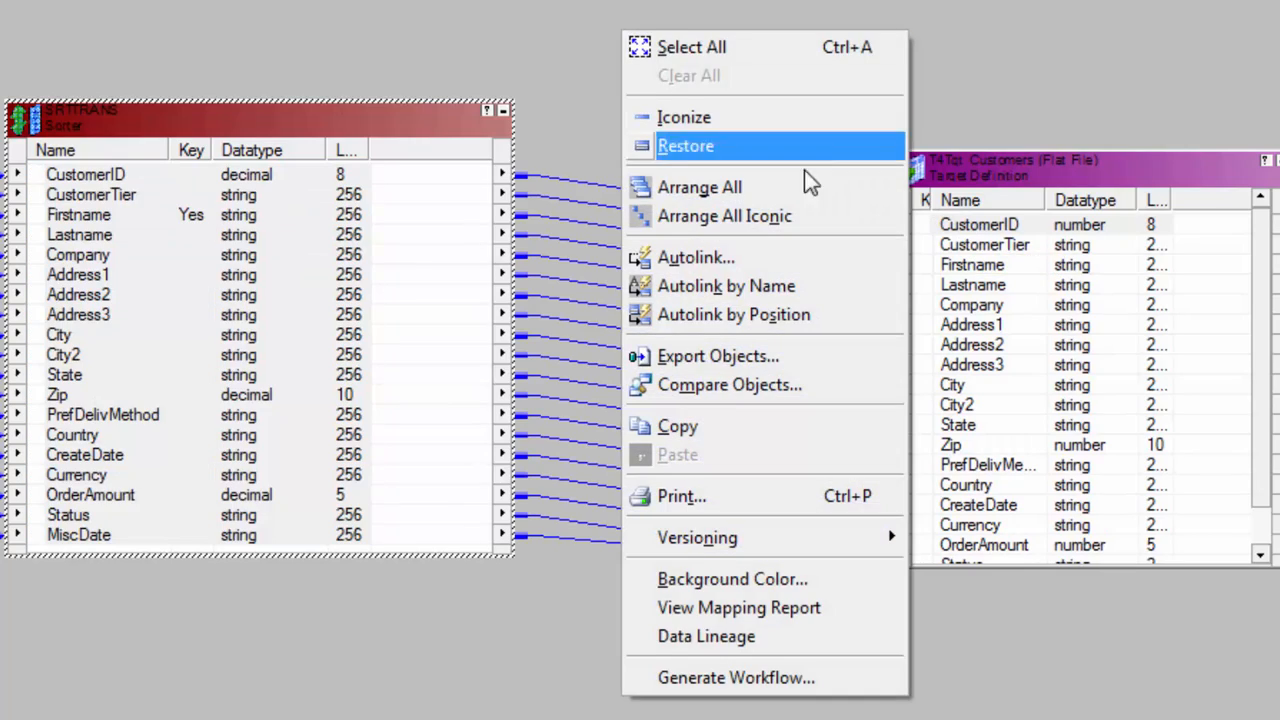
Arrange all m_CUSTOMER_DATA_EXPORT transformations as a chain of icons from source to target
left_click(685, 145)
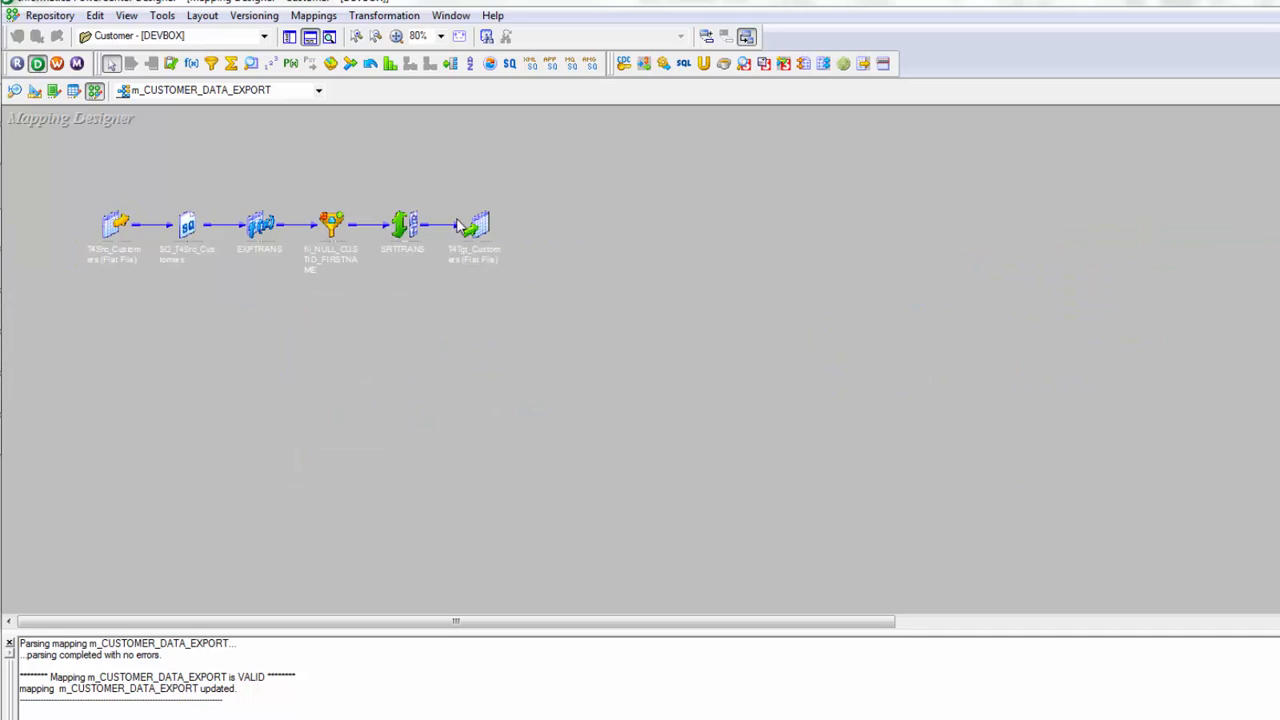
mouse_move(575, 267)
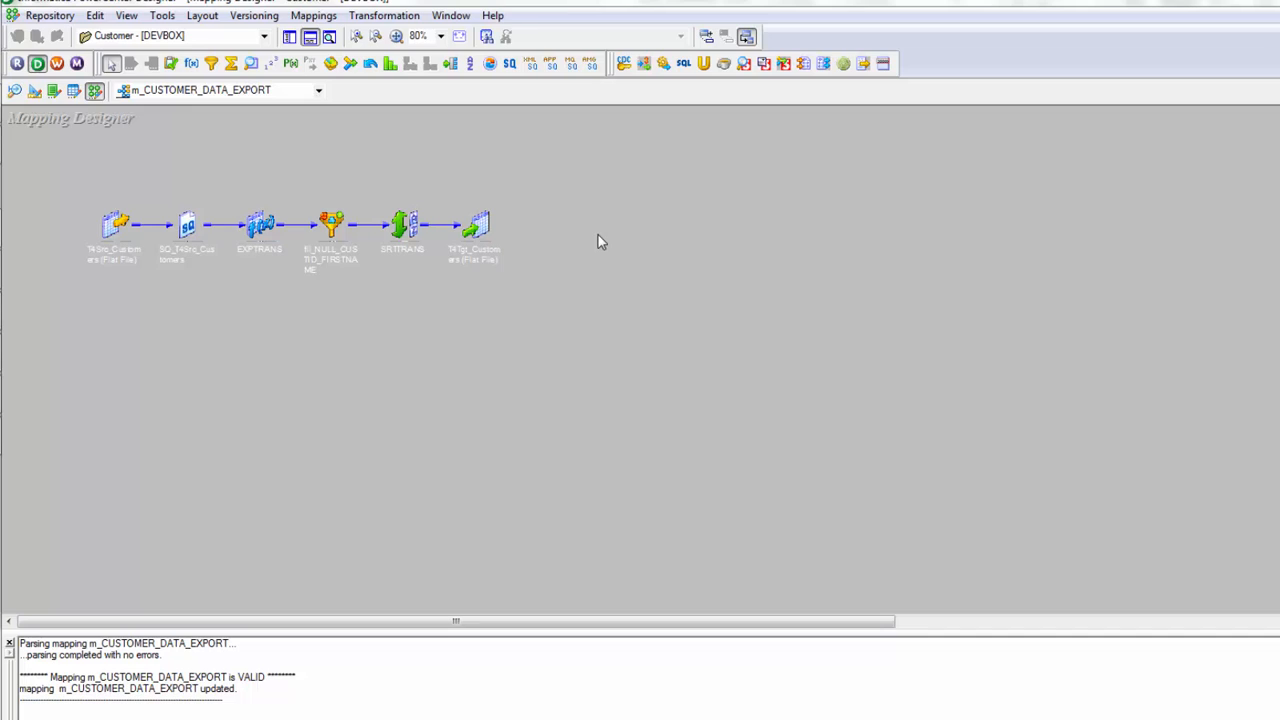
mouse_move(610, 236)
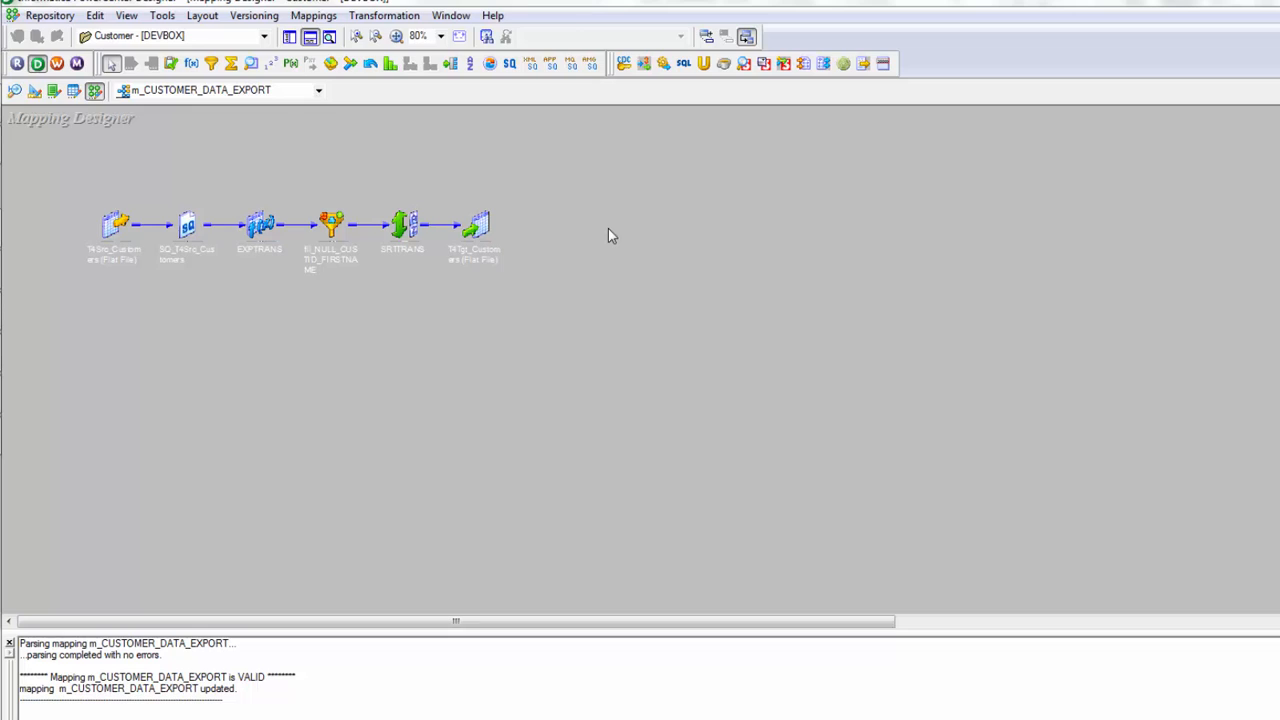
mouse_move(622, 222)
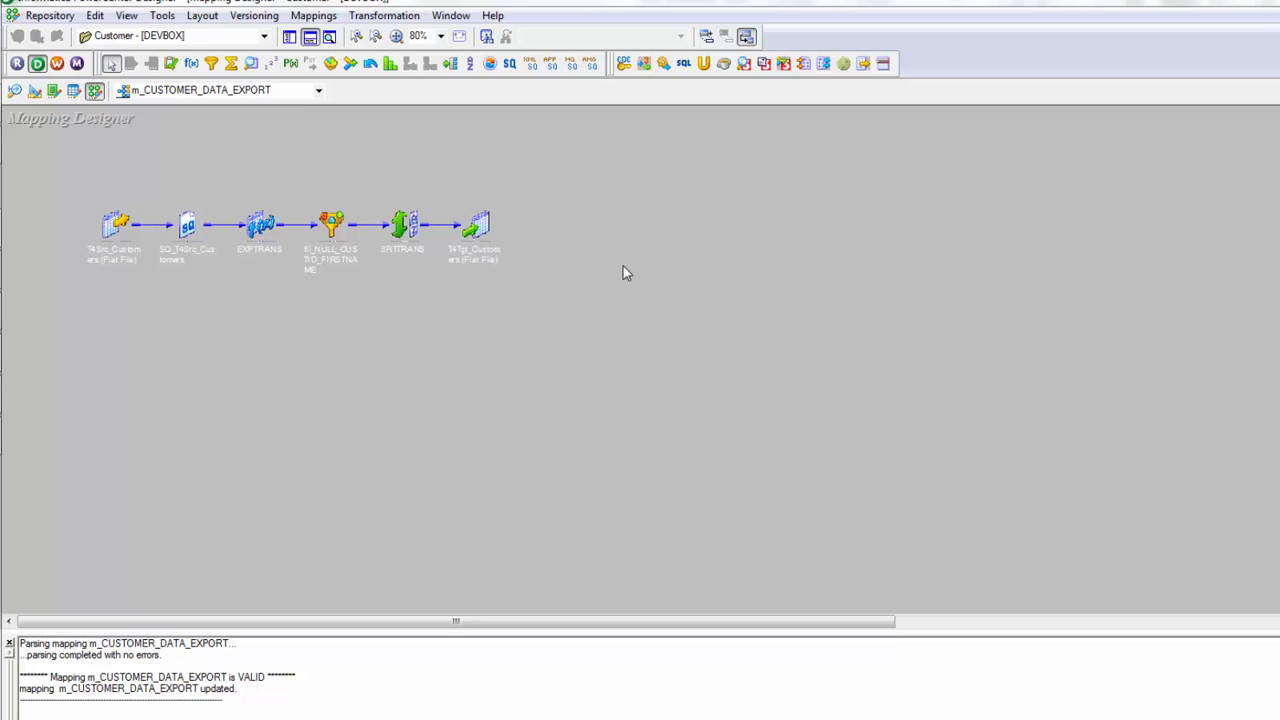
mouse_move(630, 224)
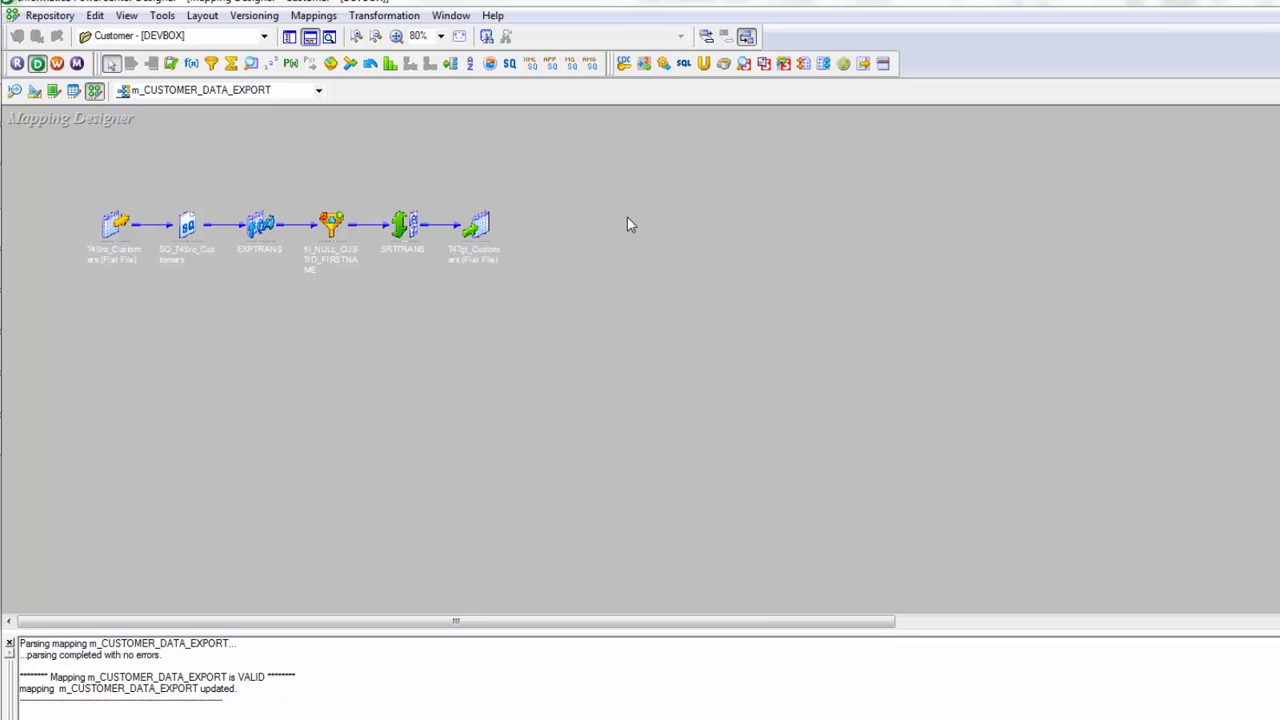
Generate a workflow with a non-reusable session on DEVBOX_IS, accepting the default connections
right_click(630, 225)
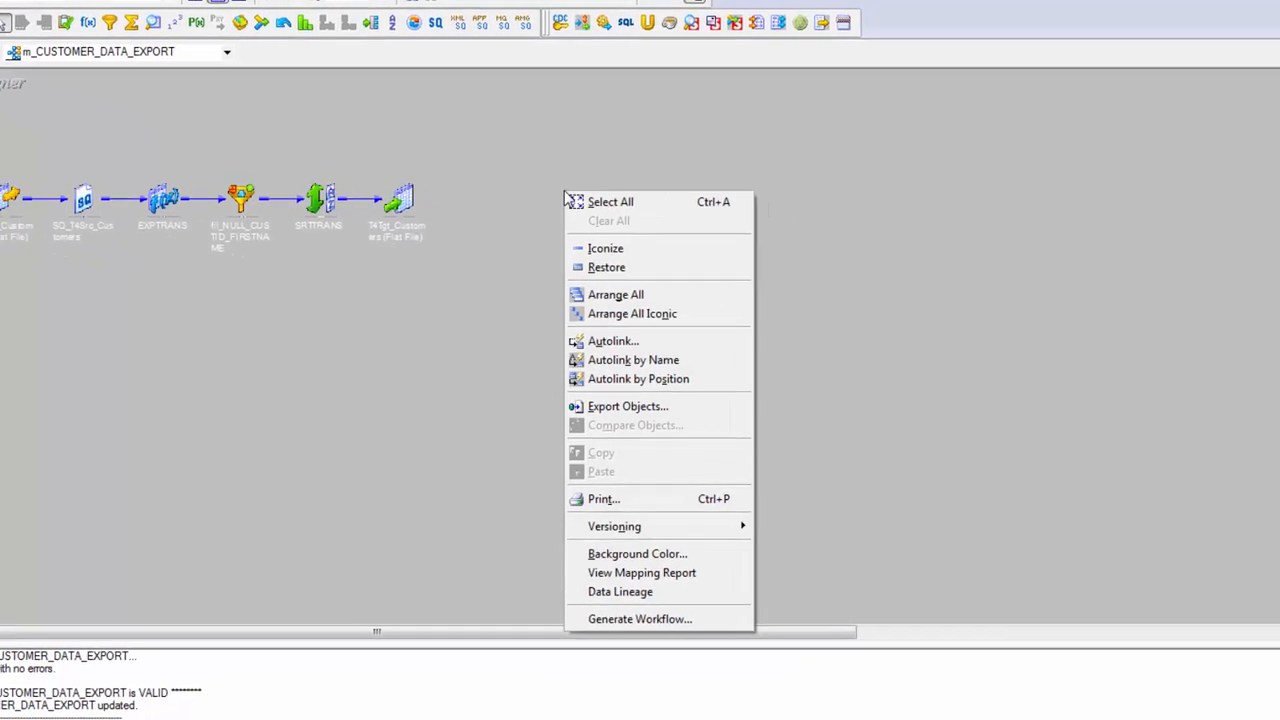
left_click(639, 619)
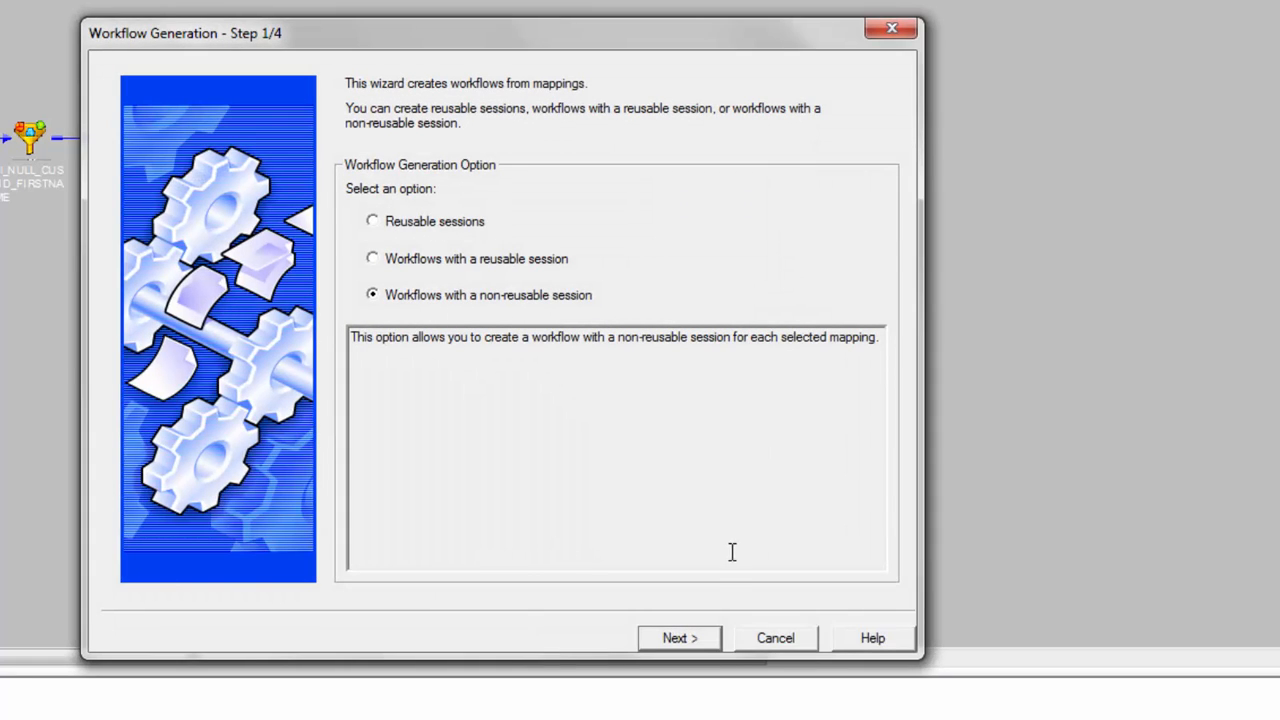
left_click(679, 638)
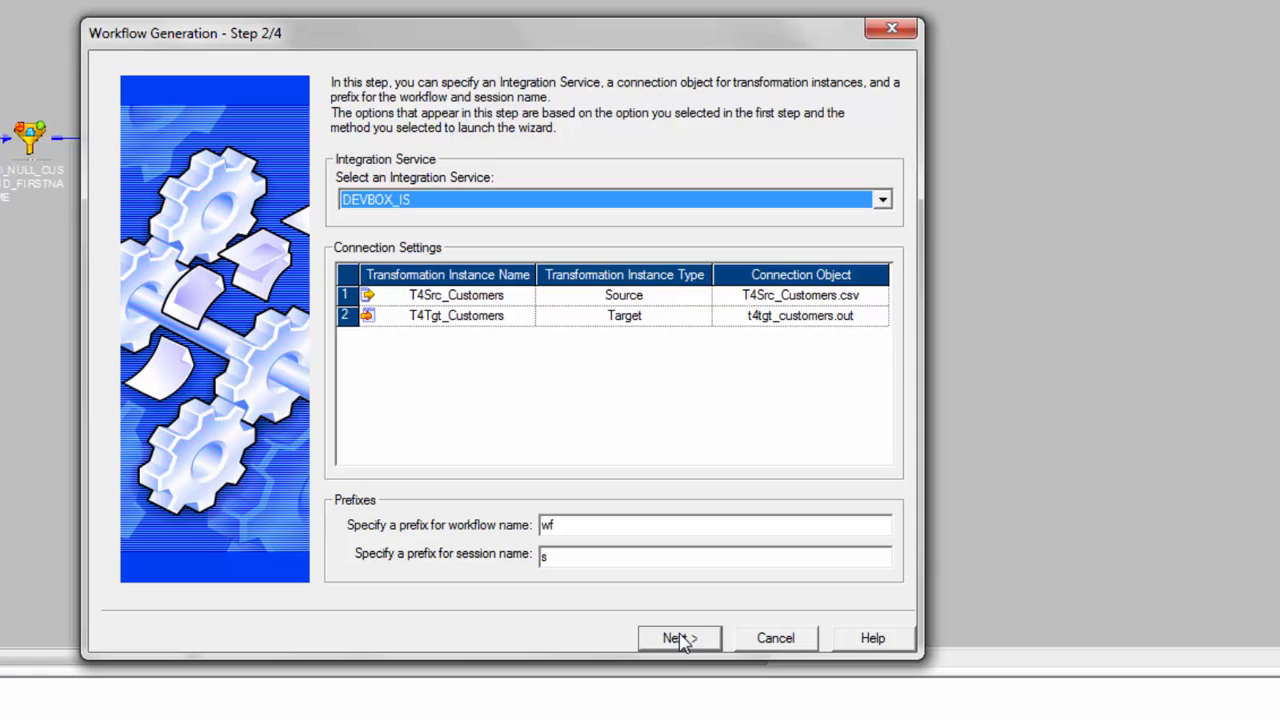
left_click(679, 638)
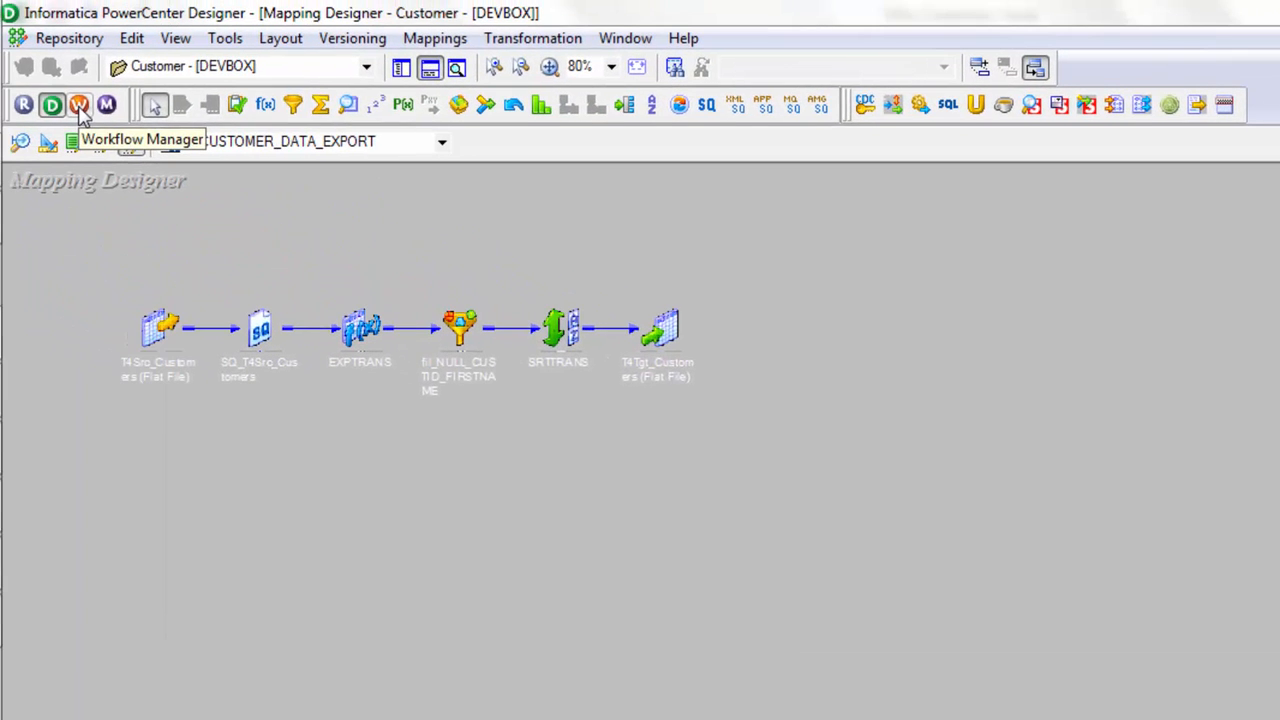
Open wf_m_CUSTOMER_DATA_EXPORT from Customer > Workflows and open its session's task settings
left_click(79, 104)
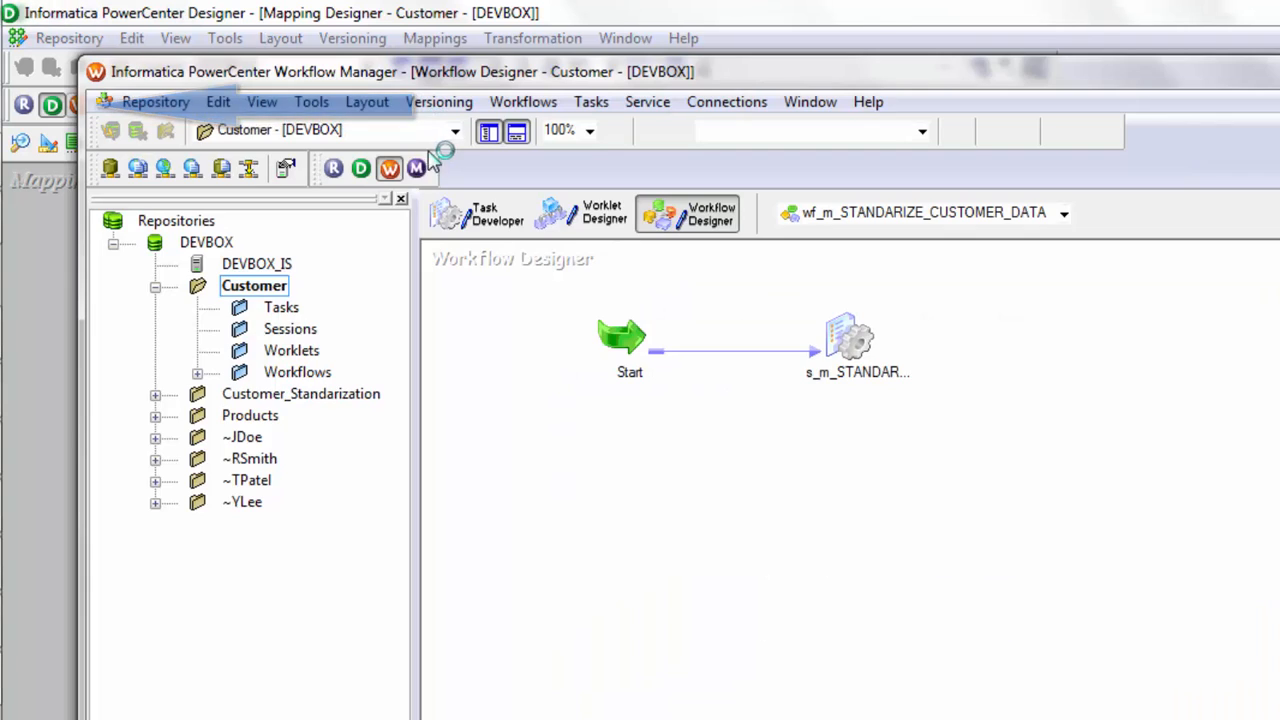
left_click(416, 168)
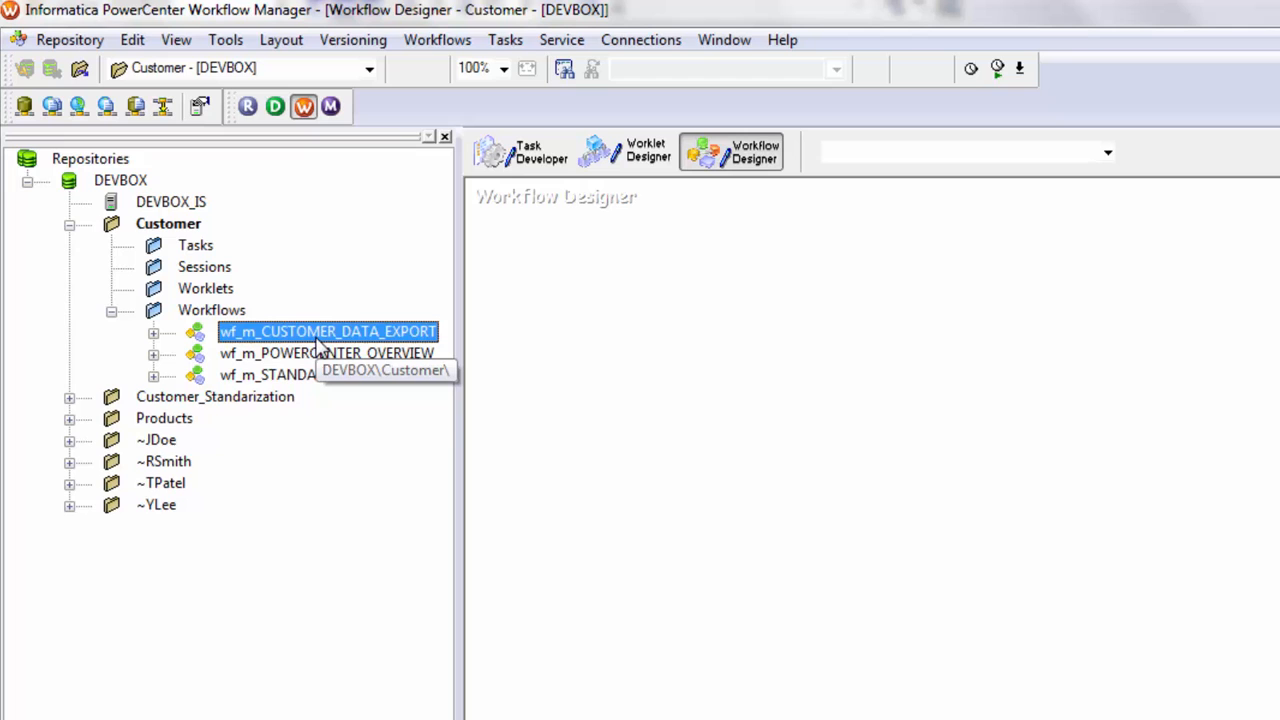
double_click(327, 331)
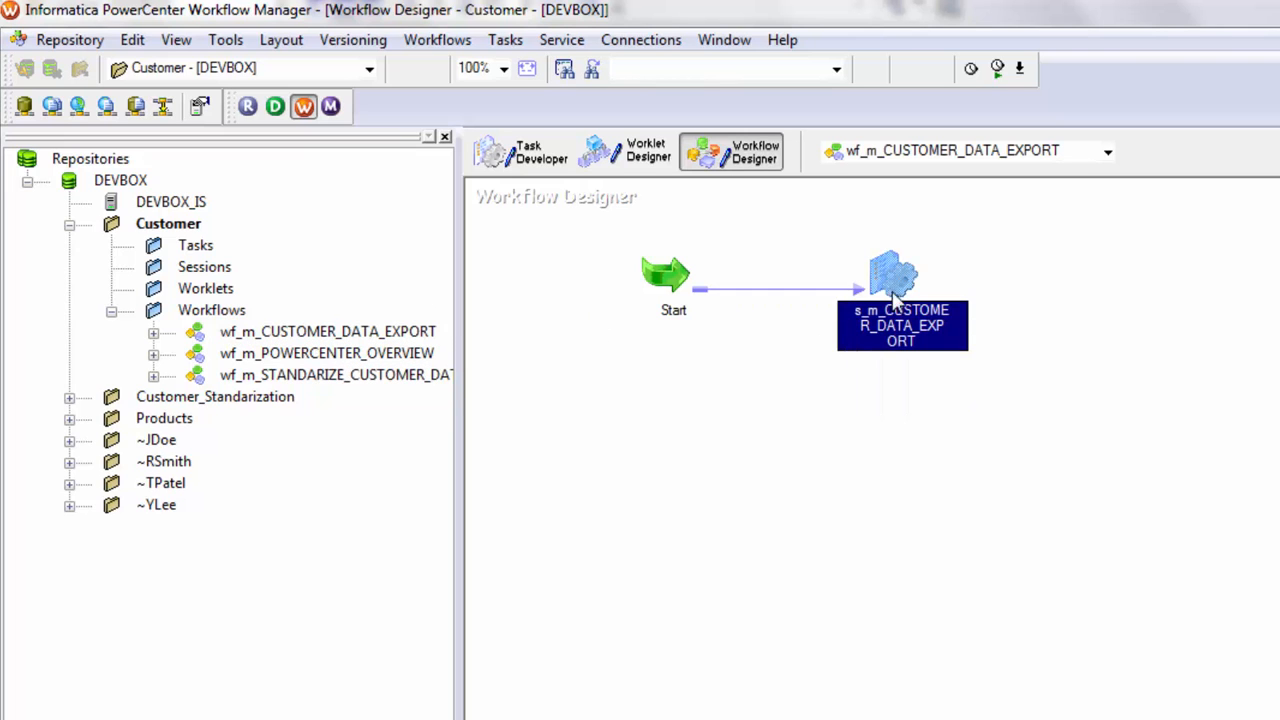
double_click(895, 280)
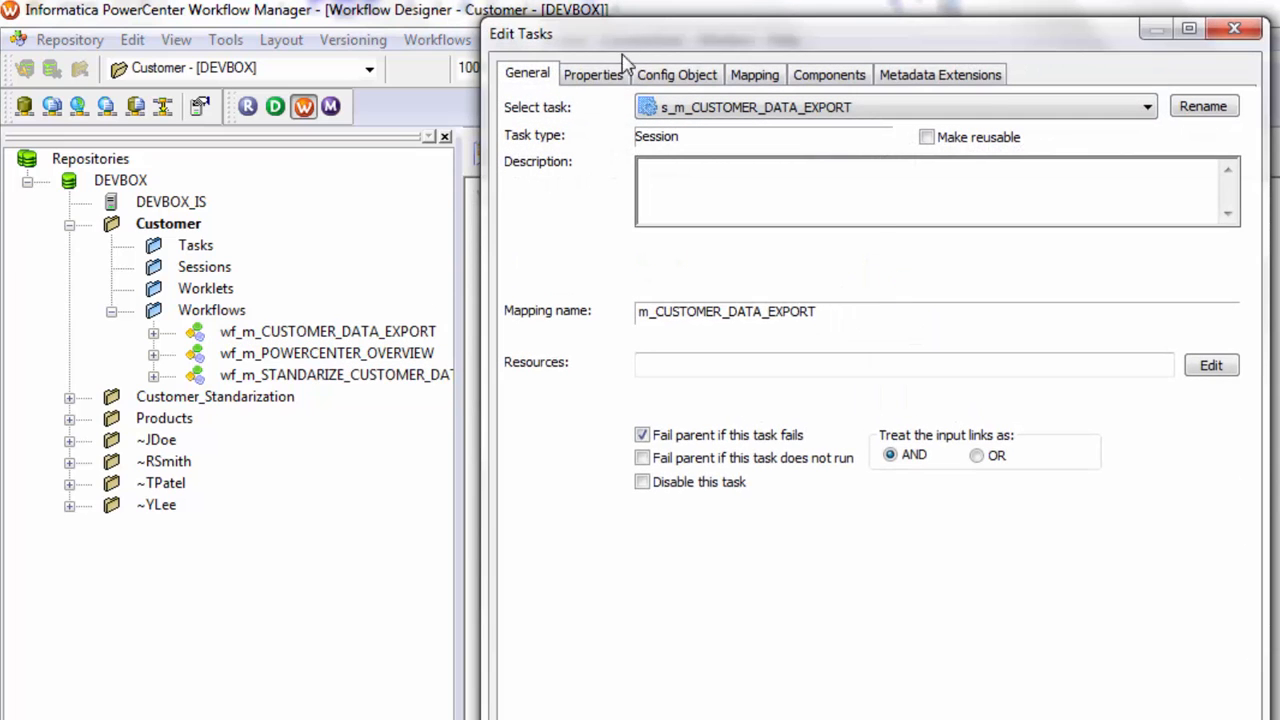
Set the T4Tgt_Customers target output directory and filename to T4Tgt_customers.csv, and apply
left_click(754, 74)
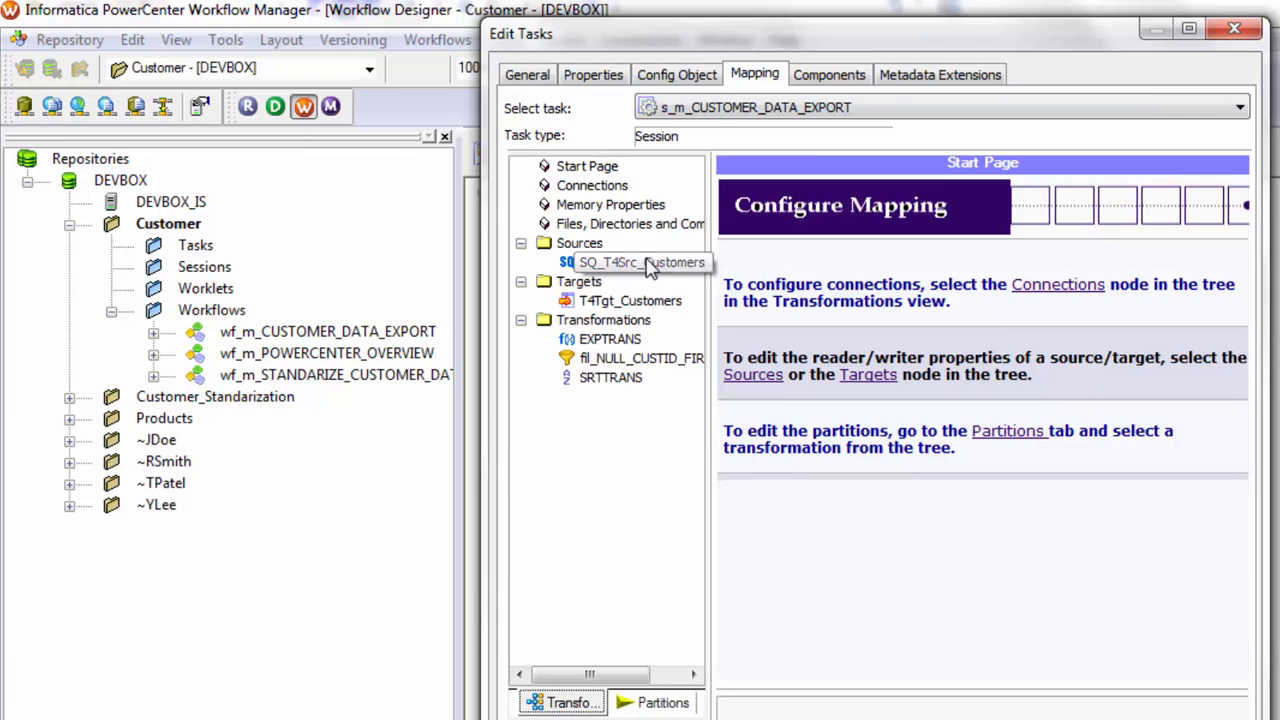
left_click(641, 261)
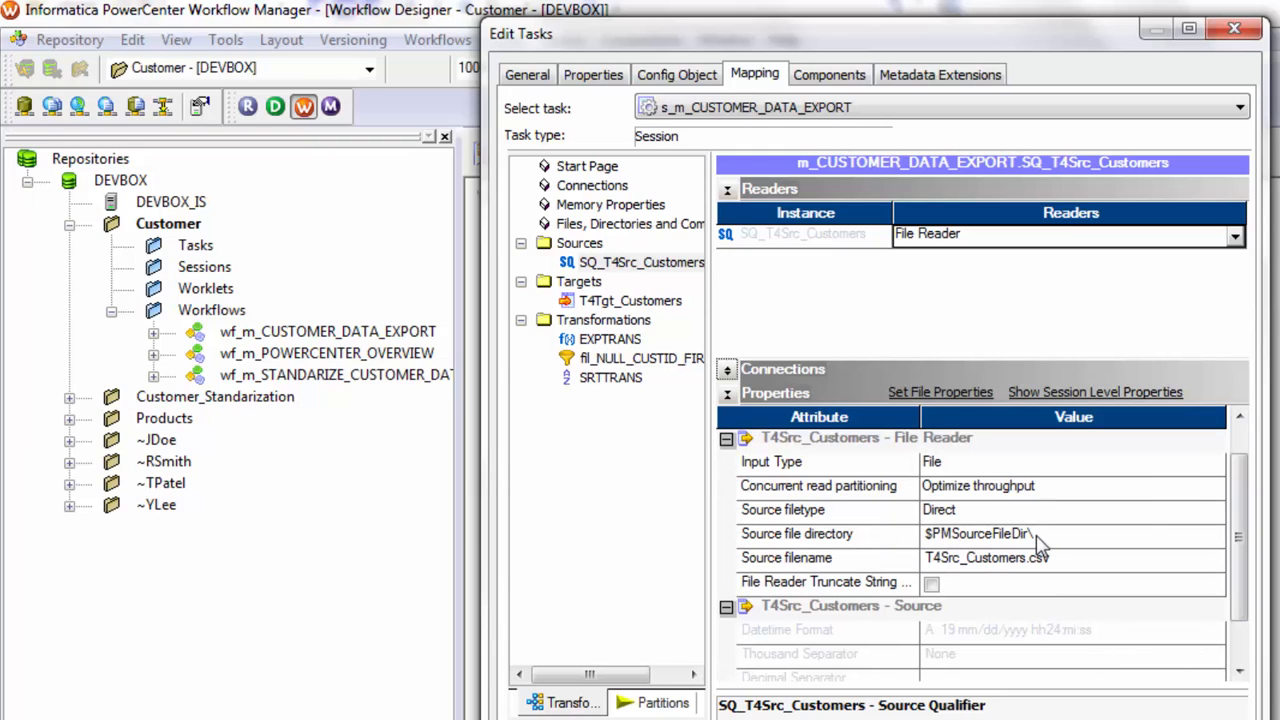
left_click(1000, 533)
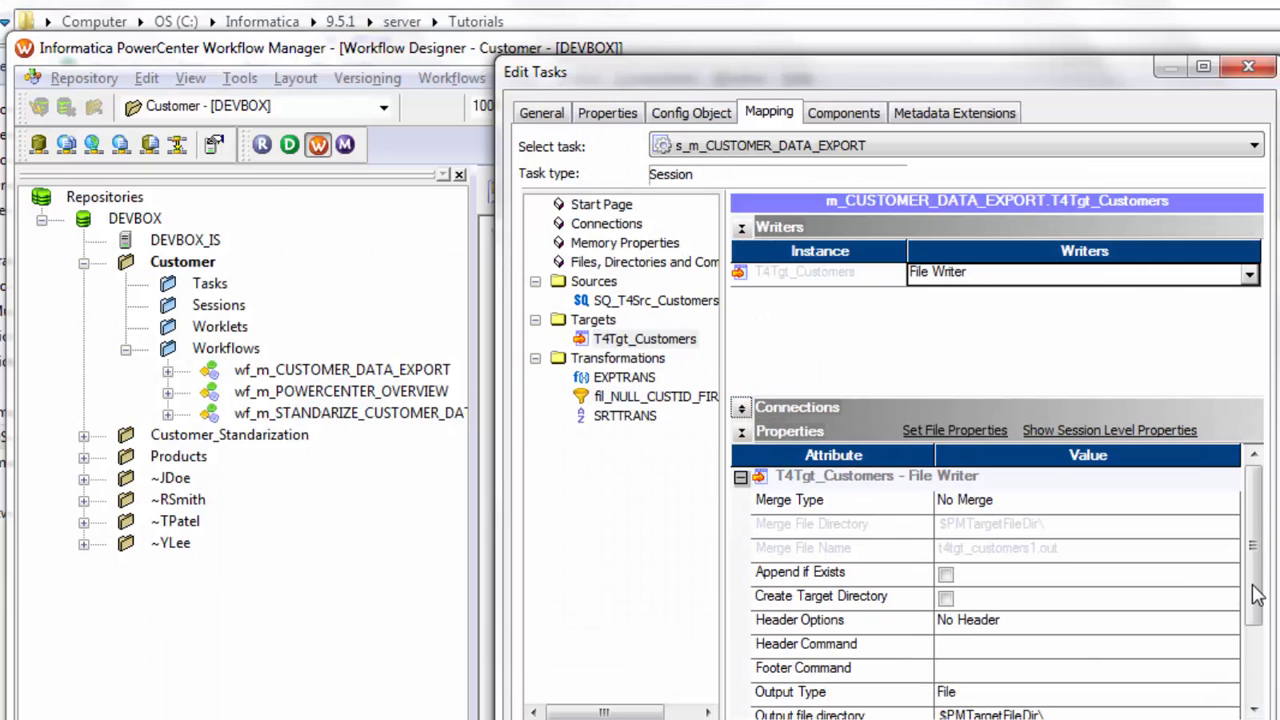
scroll("down", 3)
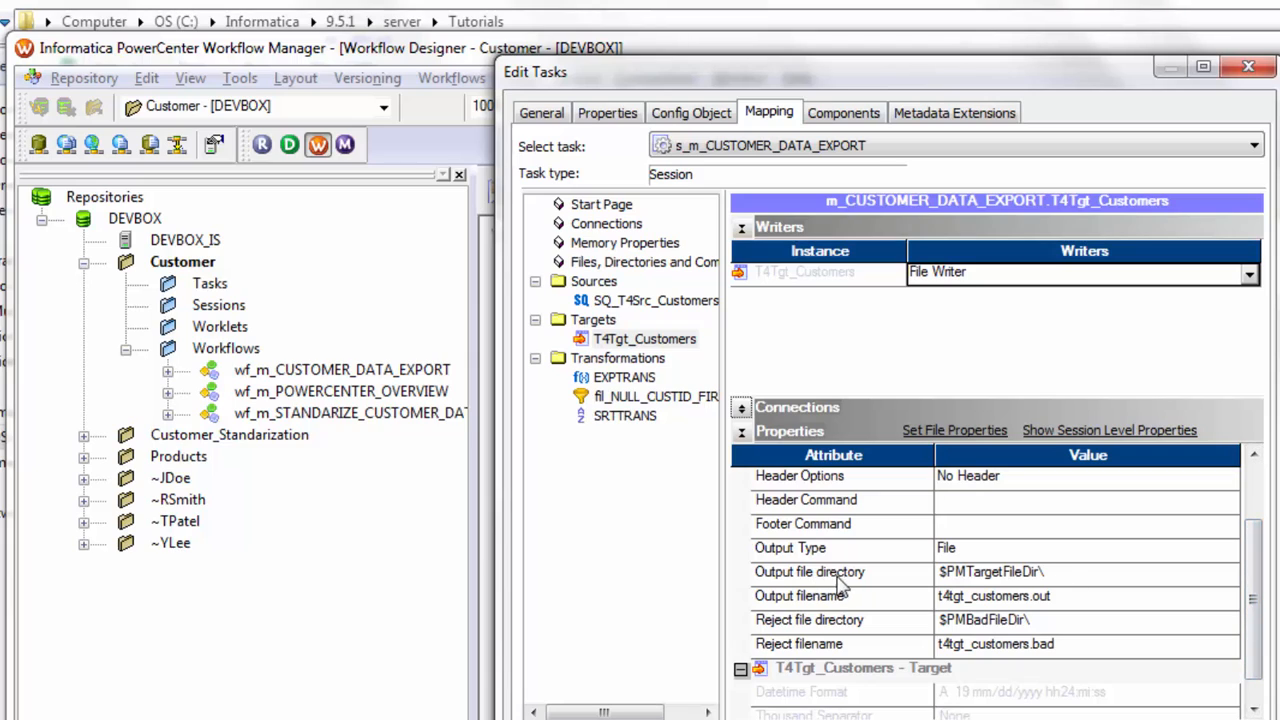
left_click(1000, 571)
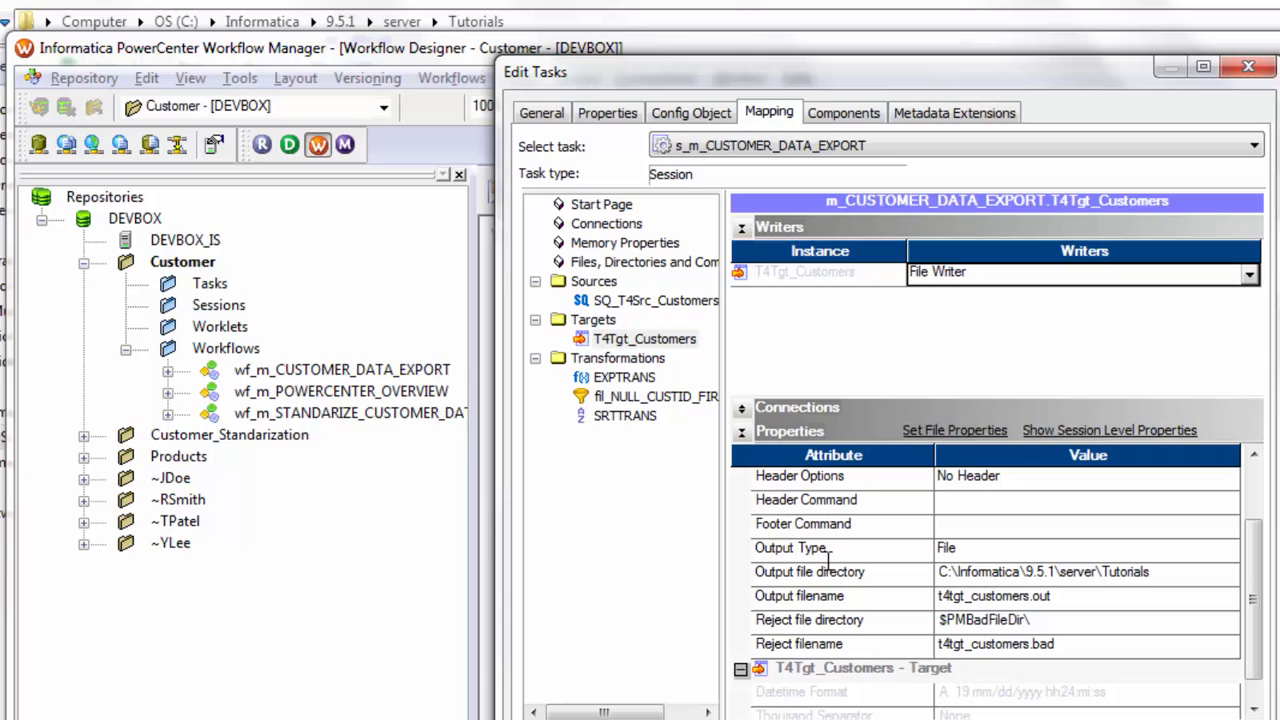
type(".csv")
type("\\")
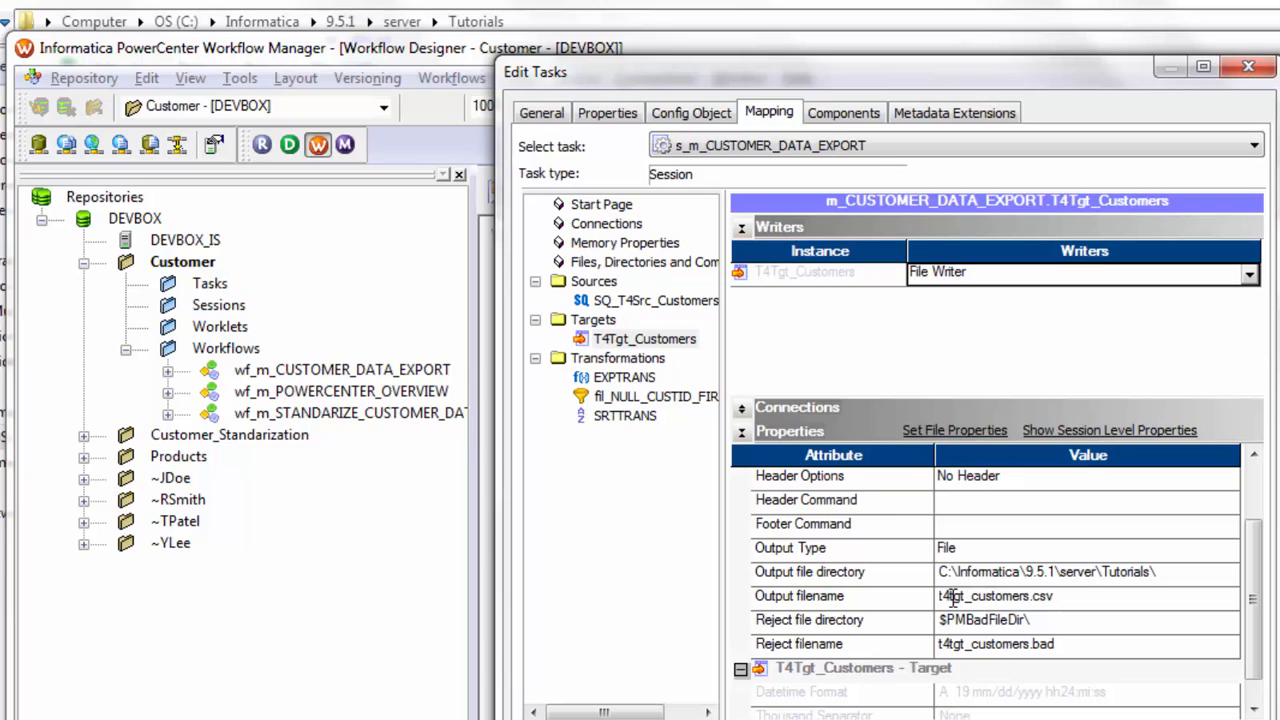
type("T4Tgt_customers.csv")
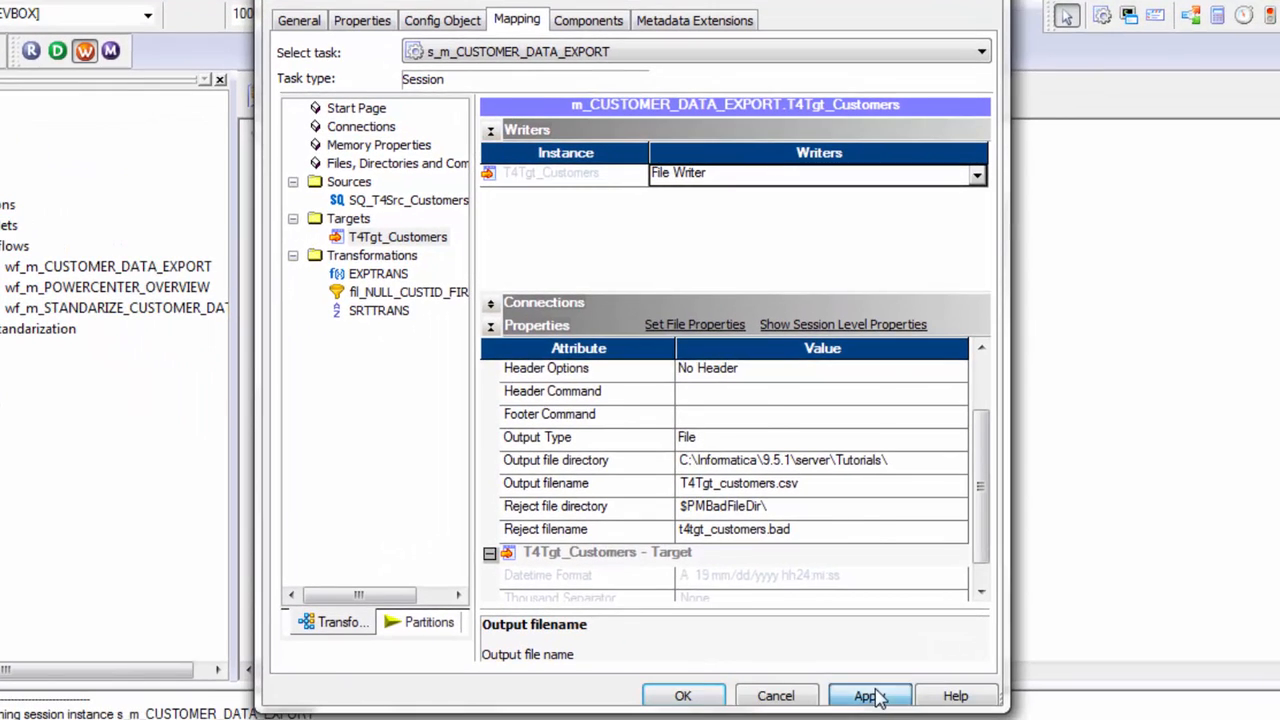
left_click(683, 695)
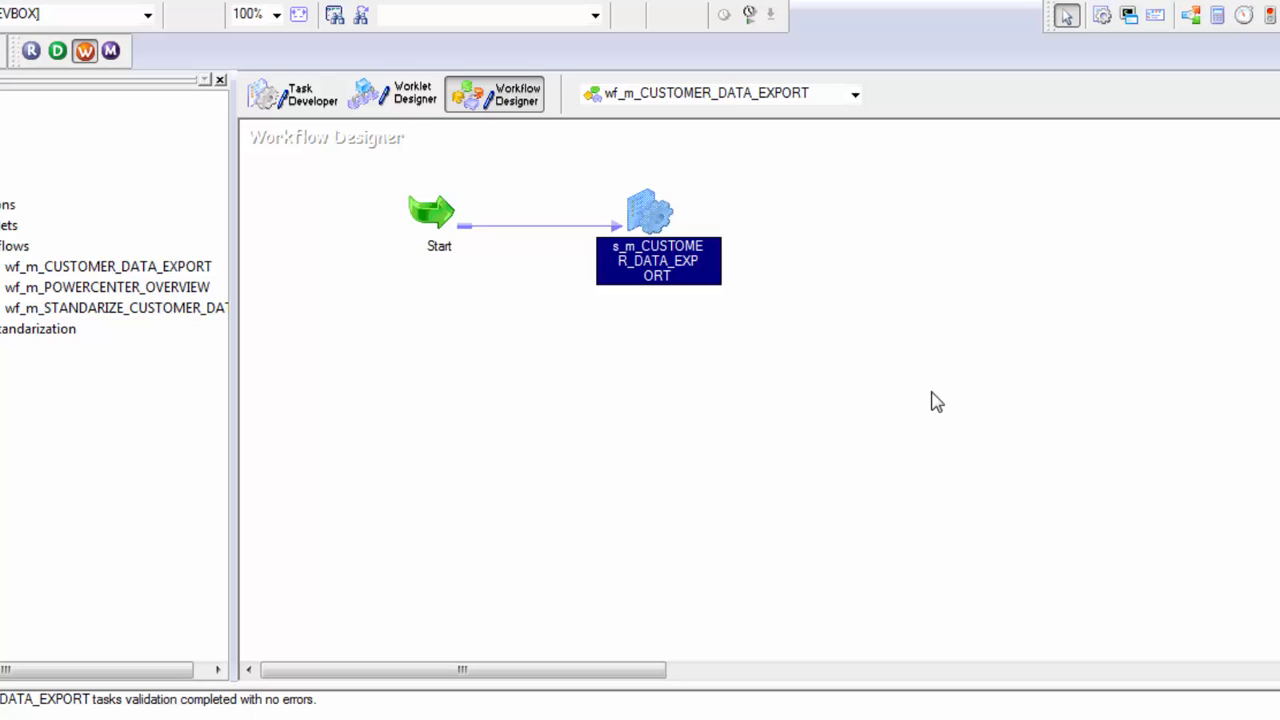
left_click(107, 266)
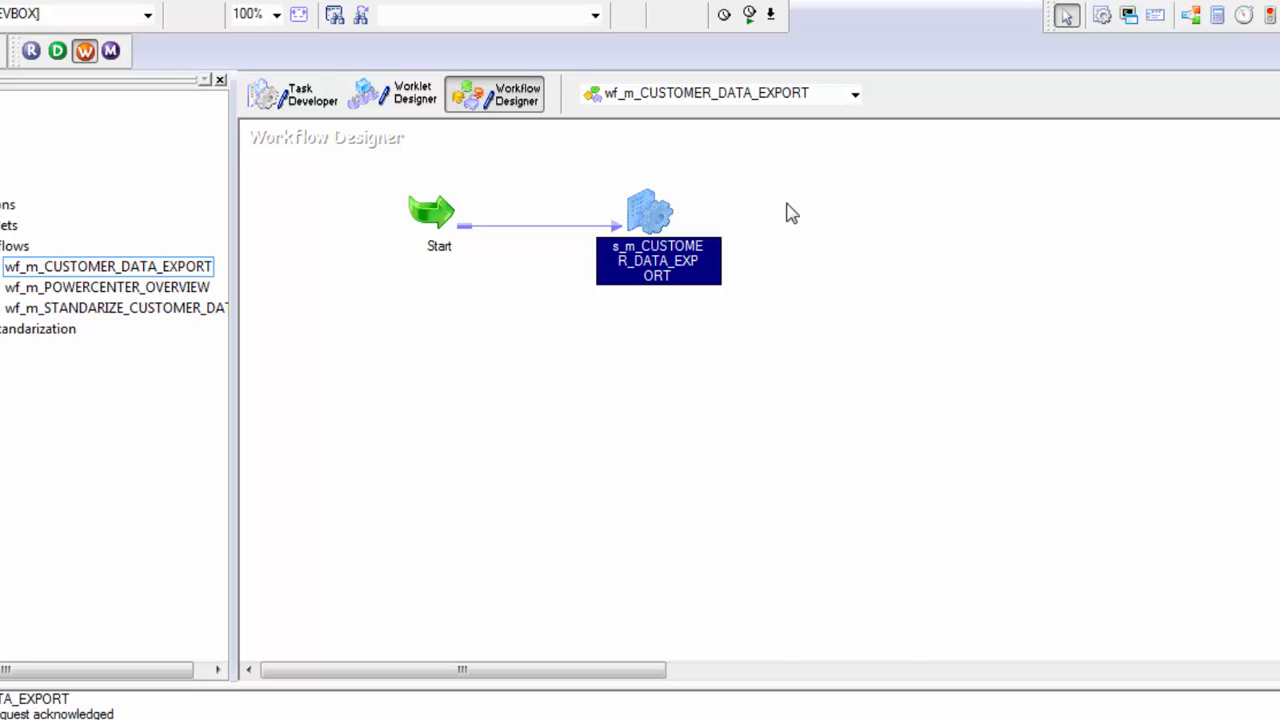
Start the workflow and review its row counts: 2408 source rows read, 2339 written
right_click(790, 210)
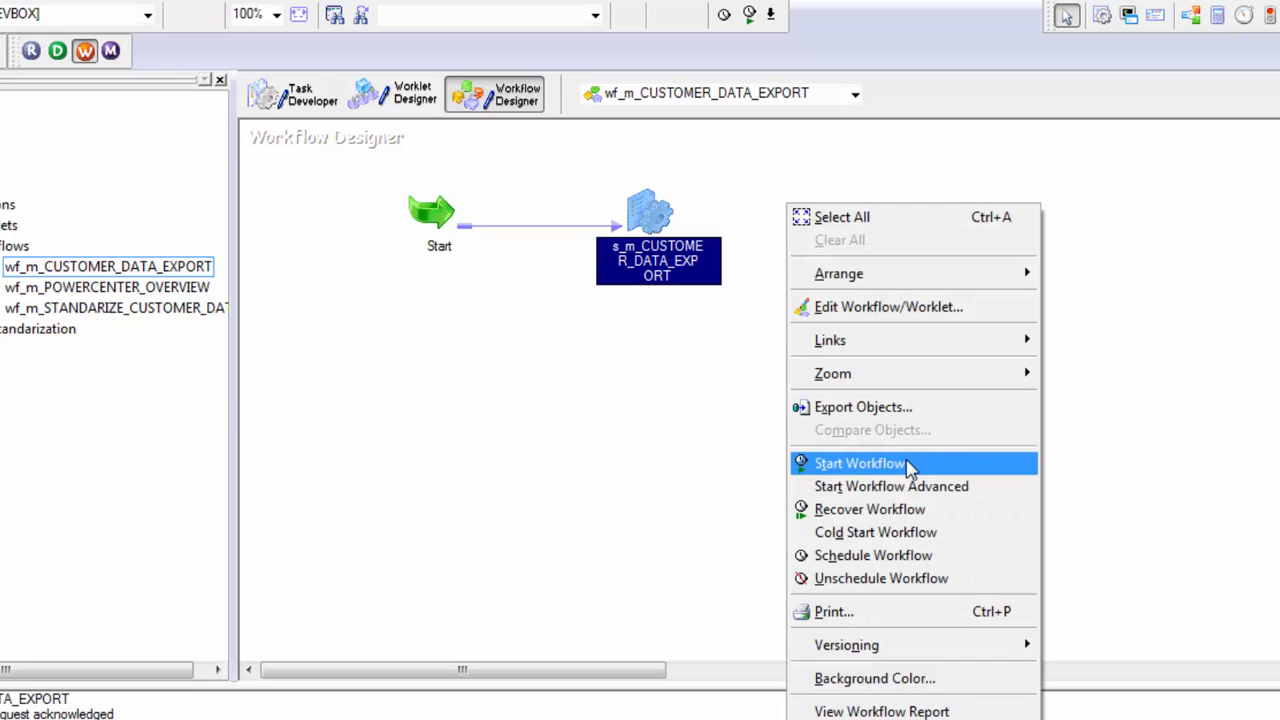
left_click(859, 463)
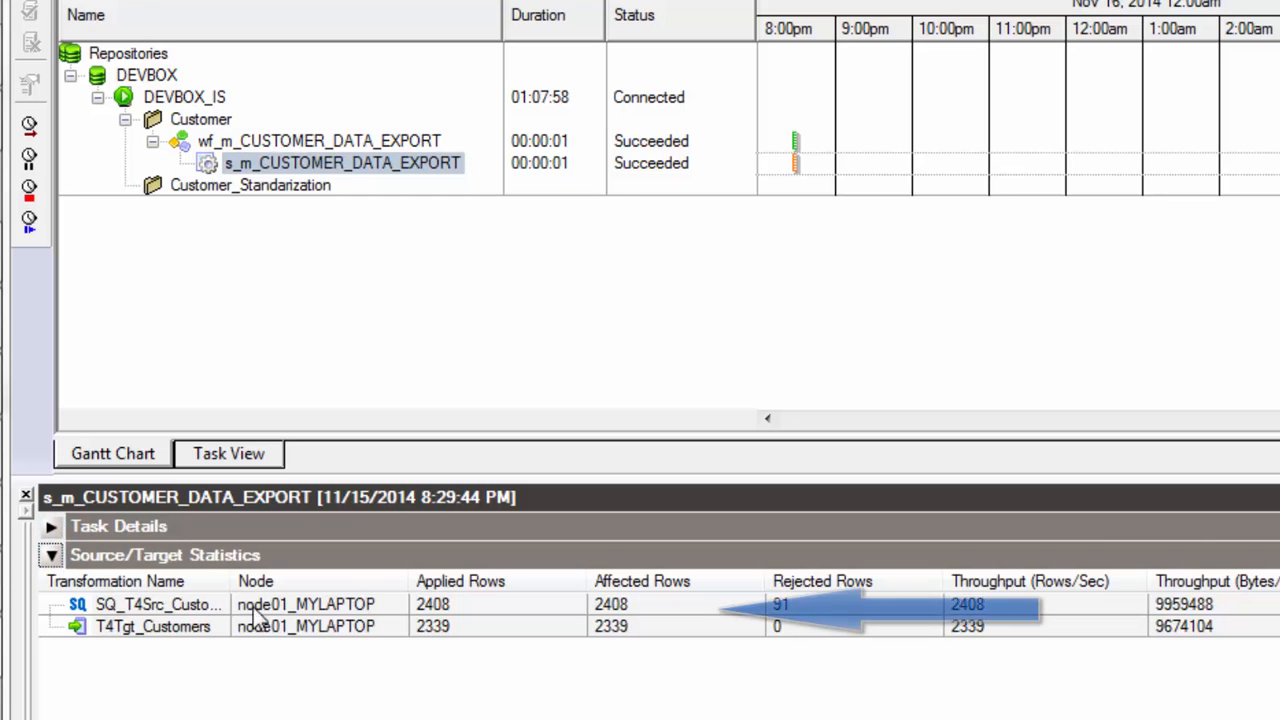
left_click(158, 604)
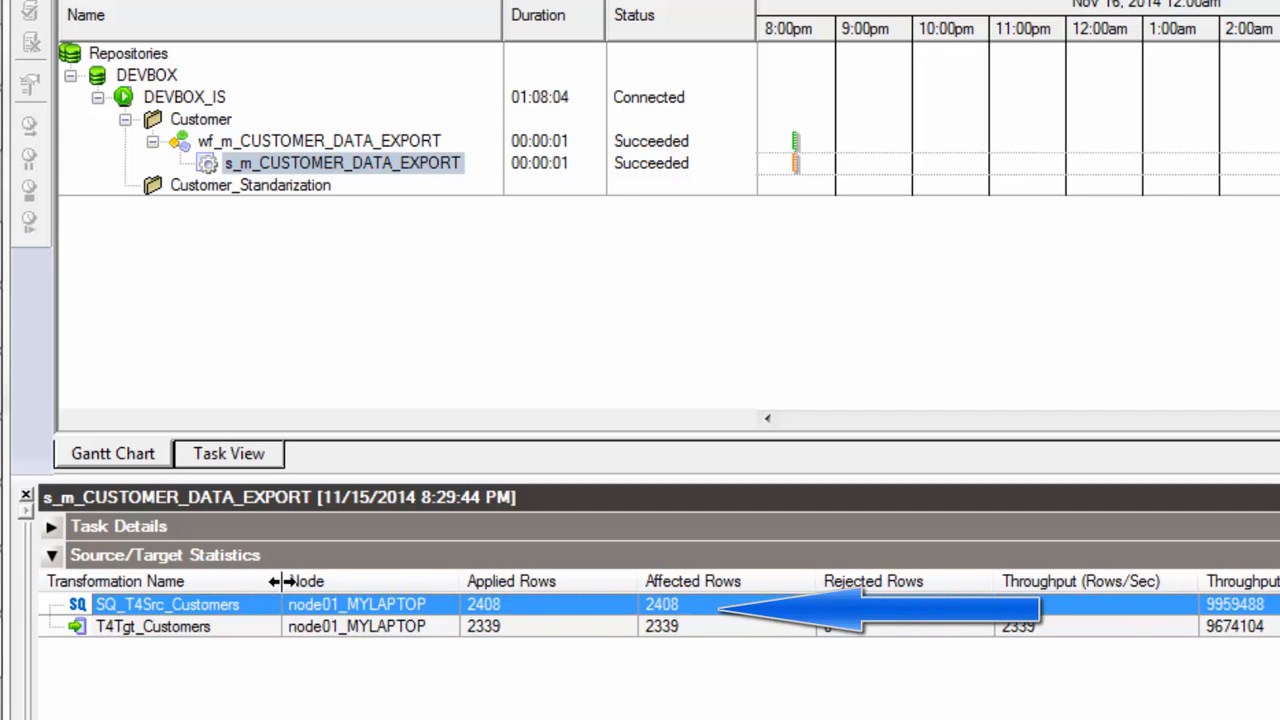
mouse_move(533, 615)
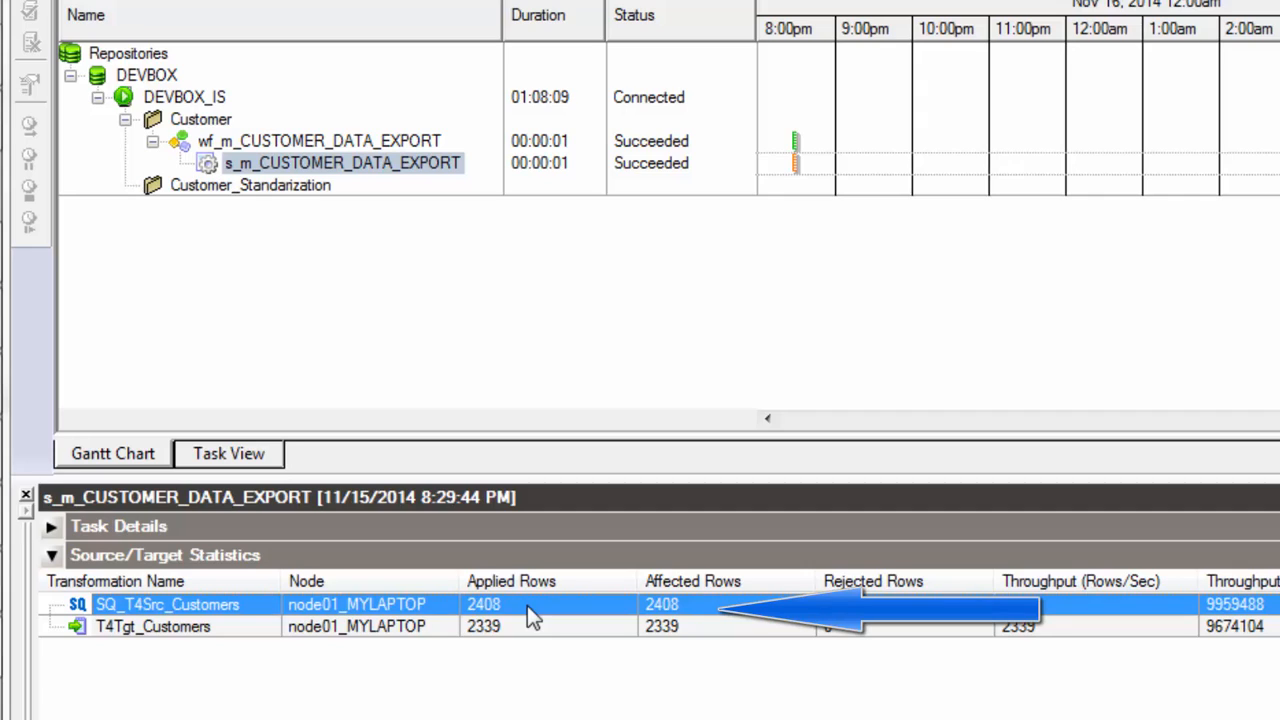
left_click(153, 625)
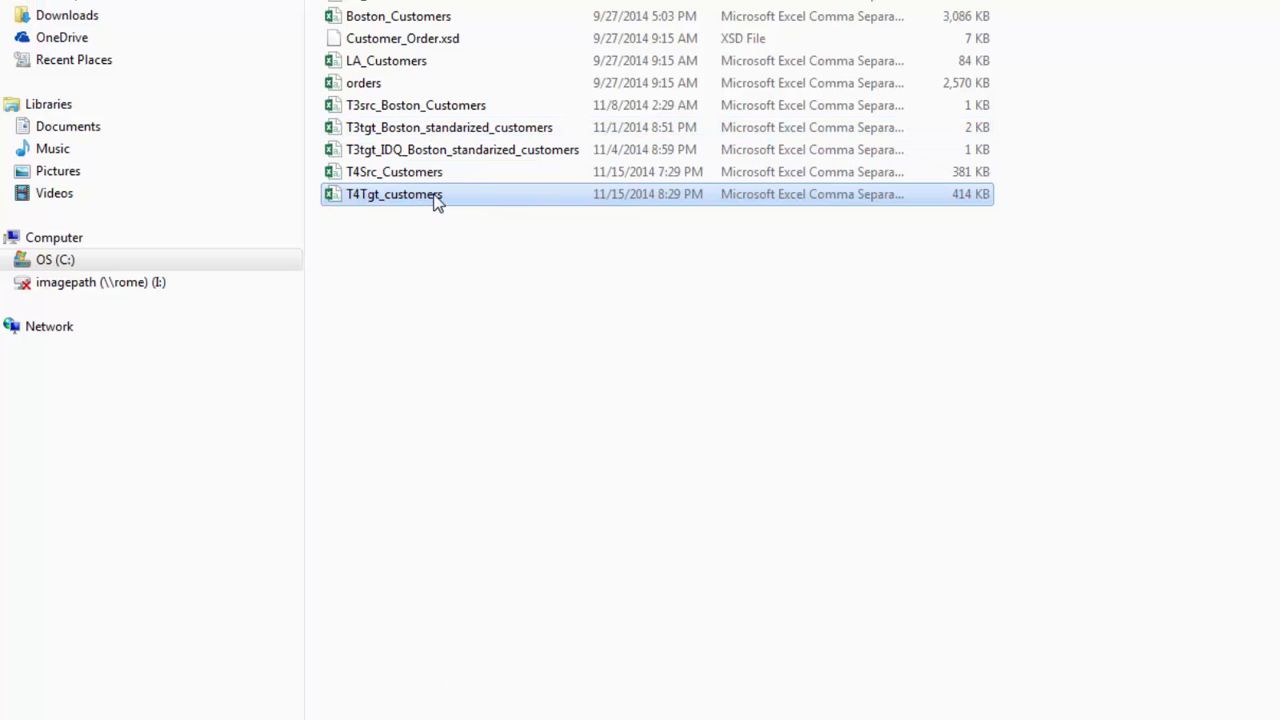
mouse_move(380, 200)
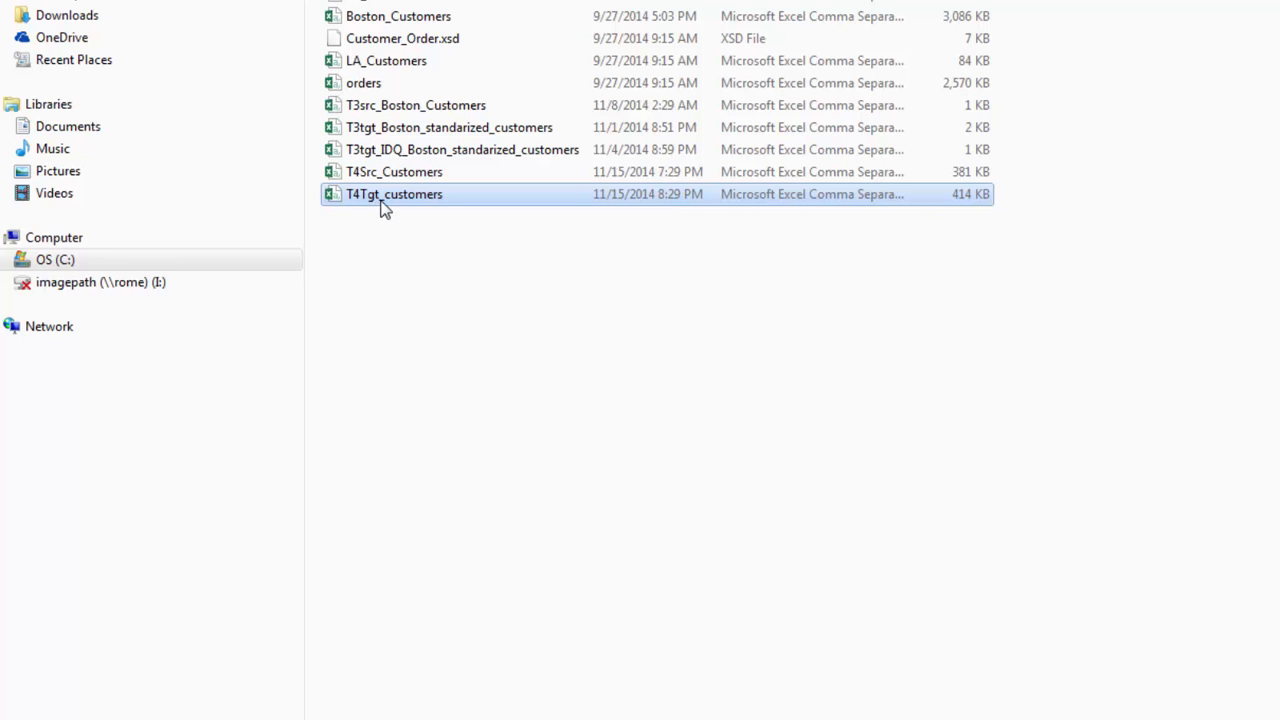
Open T4Tgt_customers.csv from Windows Explorer in Excel
double_click(393, 194)
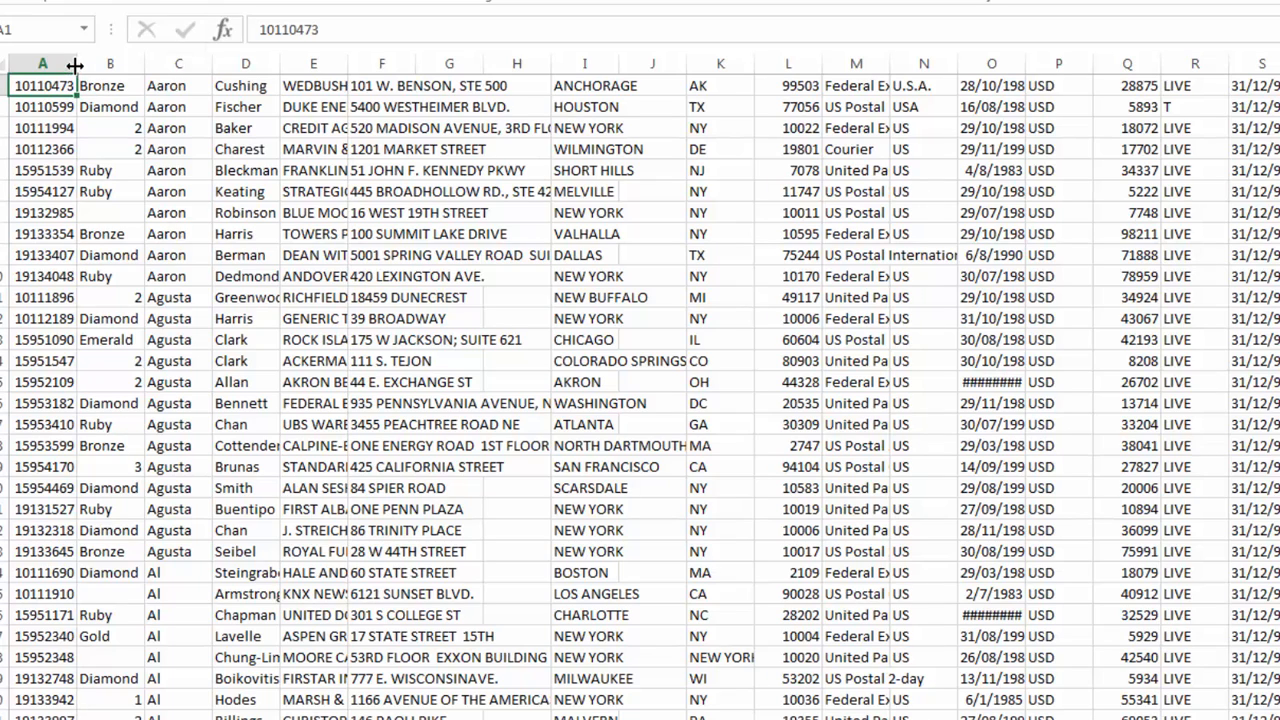
left_click(42, 127)
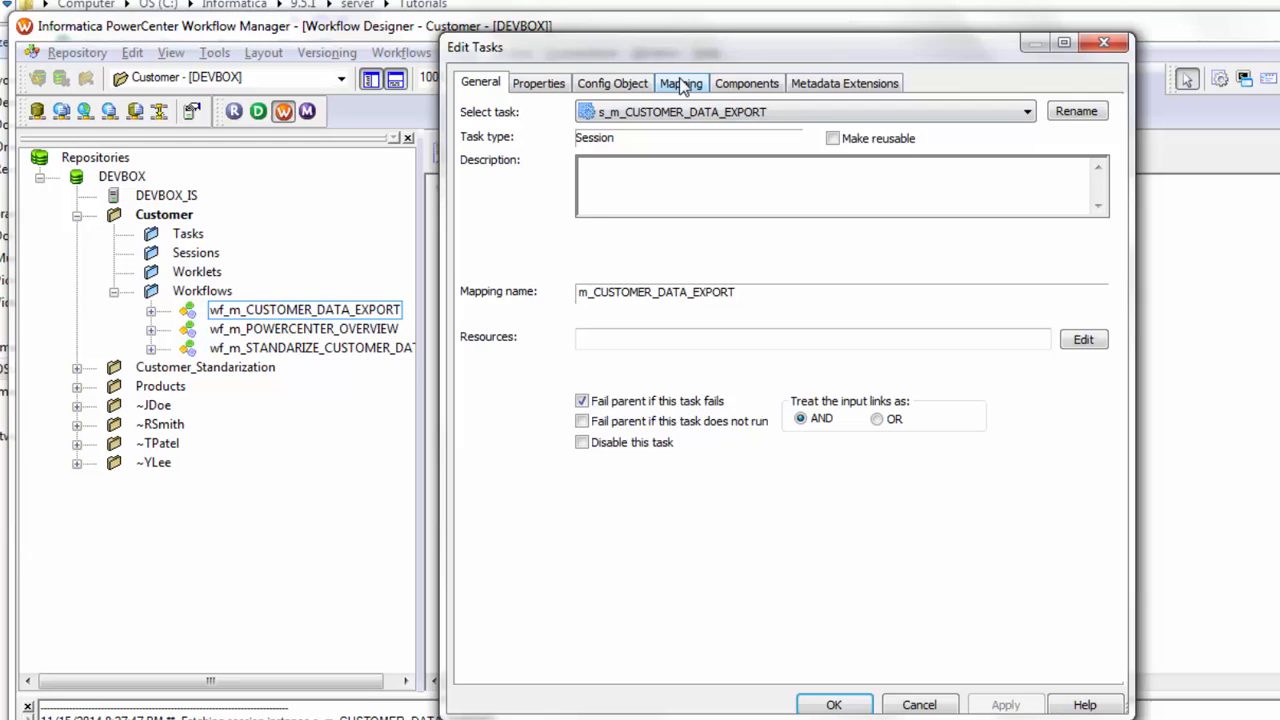
Set the T4Tgt_Customers target's Header Options to Output Field Names and confirm
left_click(681, 83)
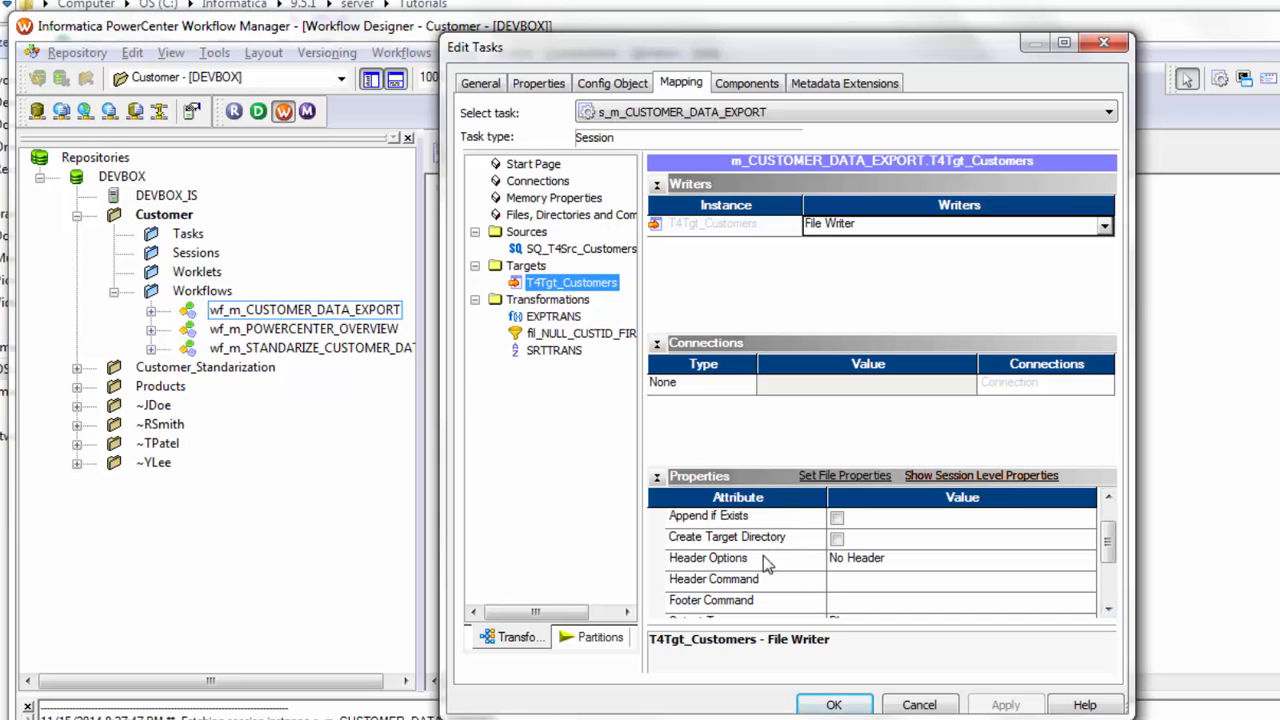
left_click(708, 557)
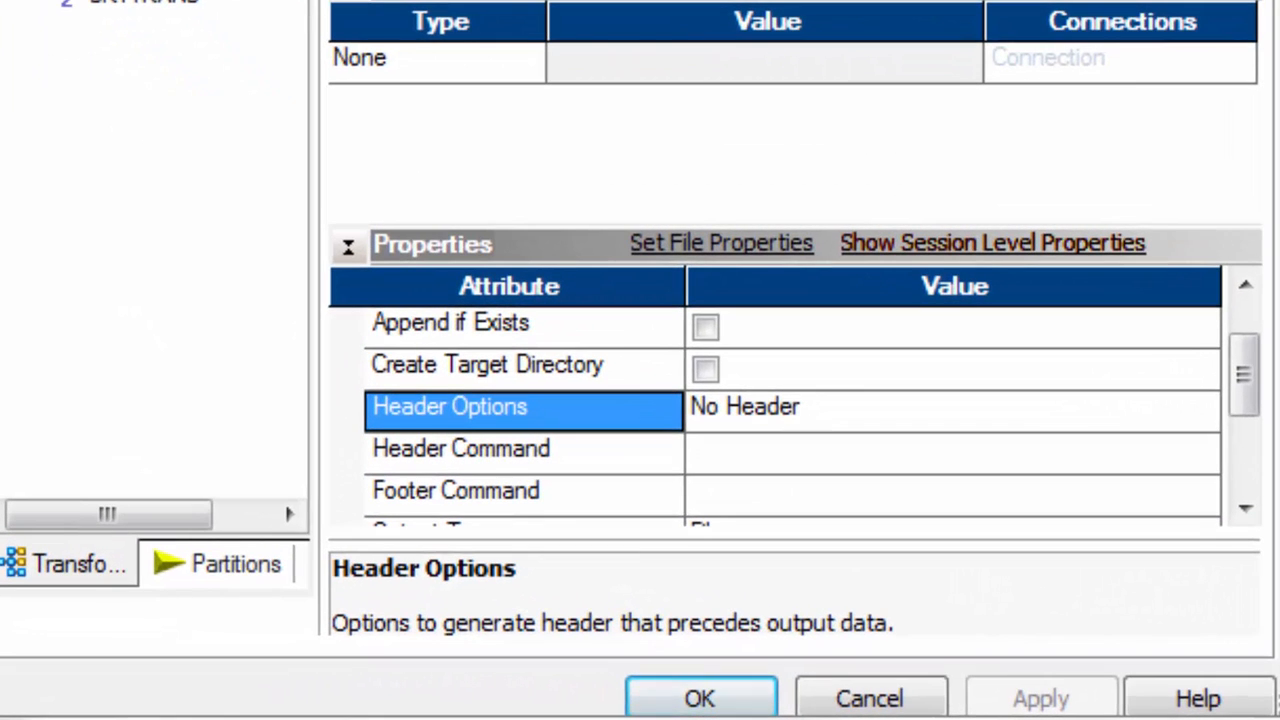
mouse_move(435, 425)
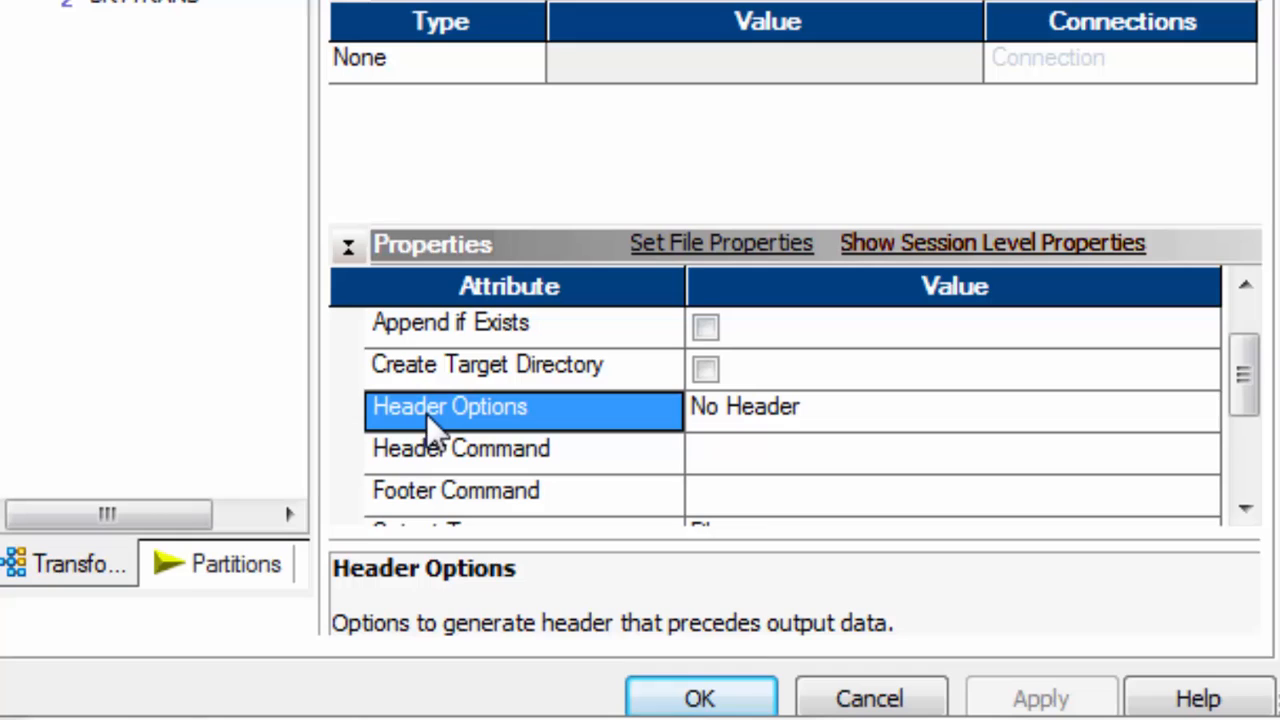
mouse_move(918, 415)
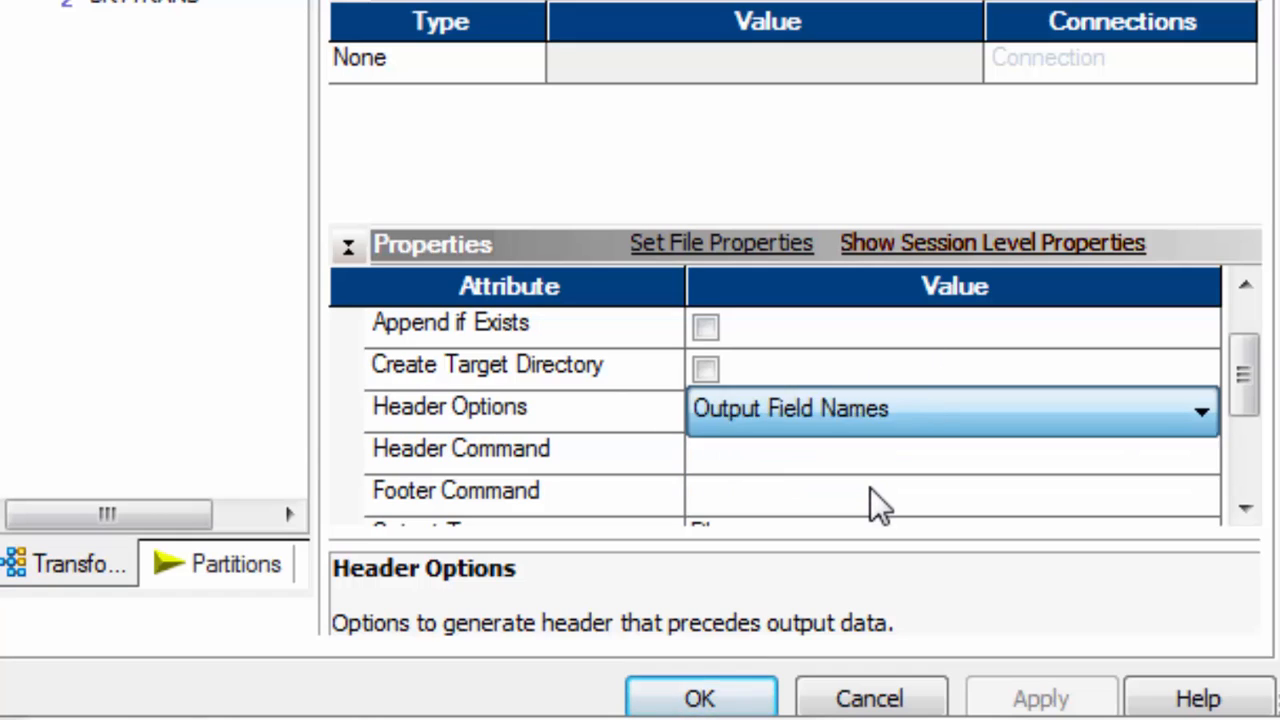
left_click(699, 698)
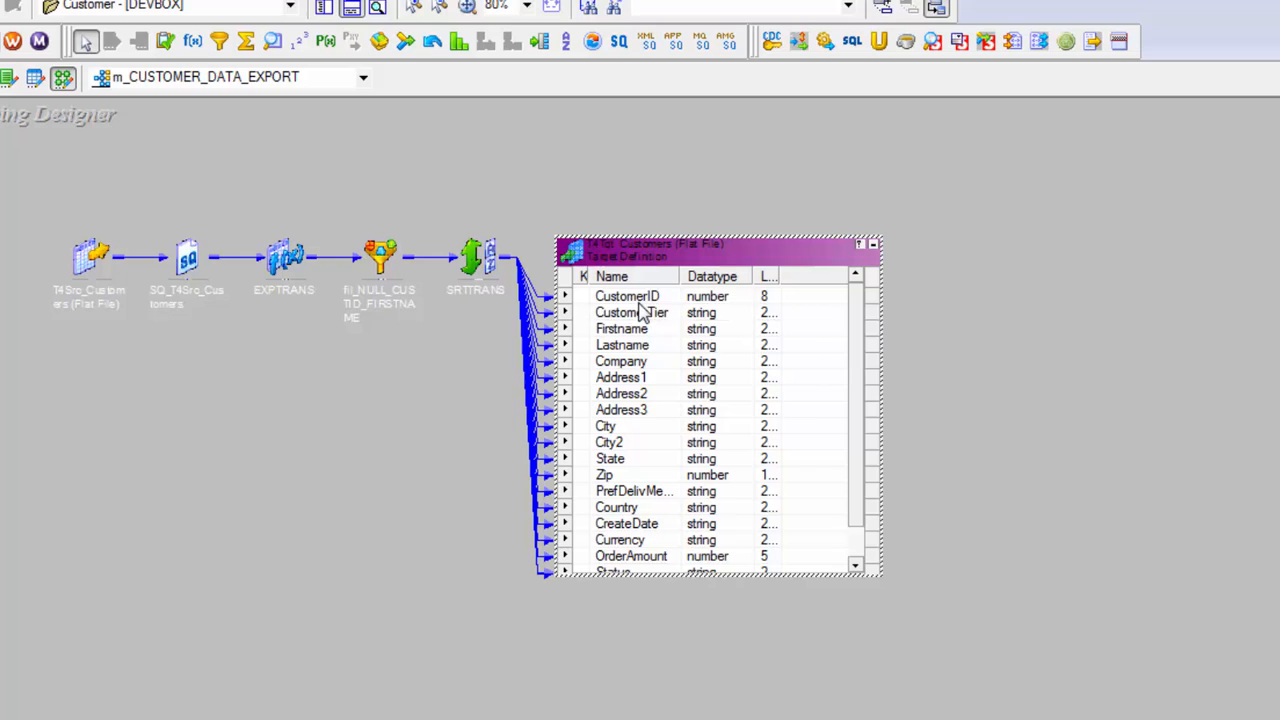
scroll("down", 3)
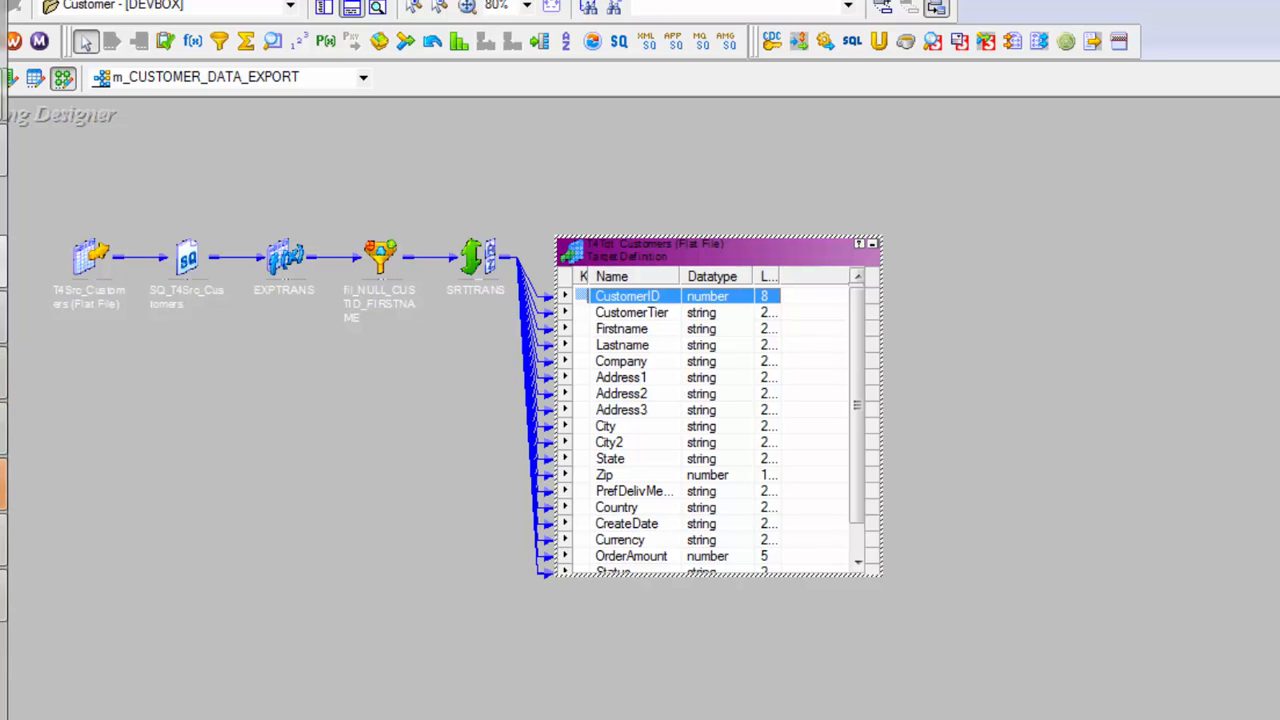
right_click(890, 300)
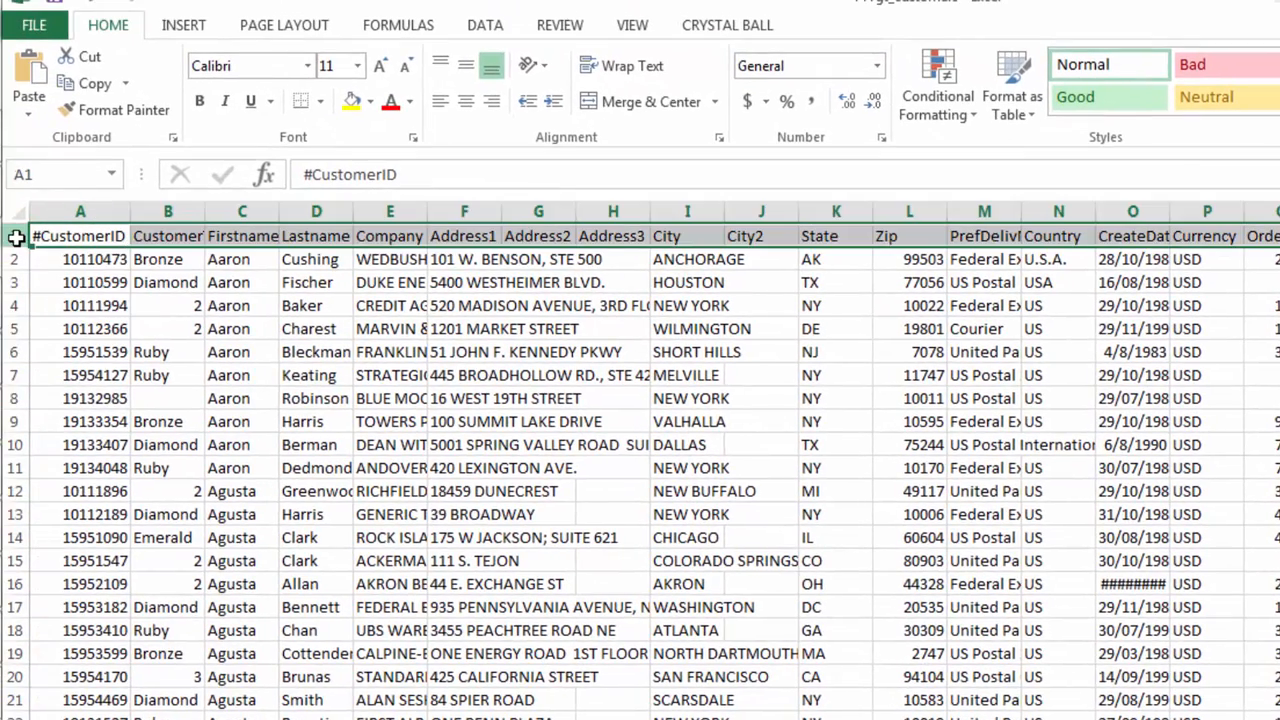
Inspect a customer ID and scroll to rows 380–400, confirming first names run alphabetically
left_click(80, 305)
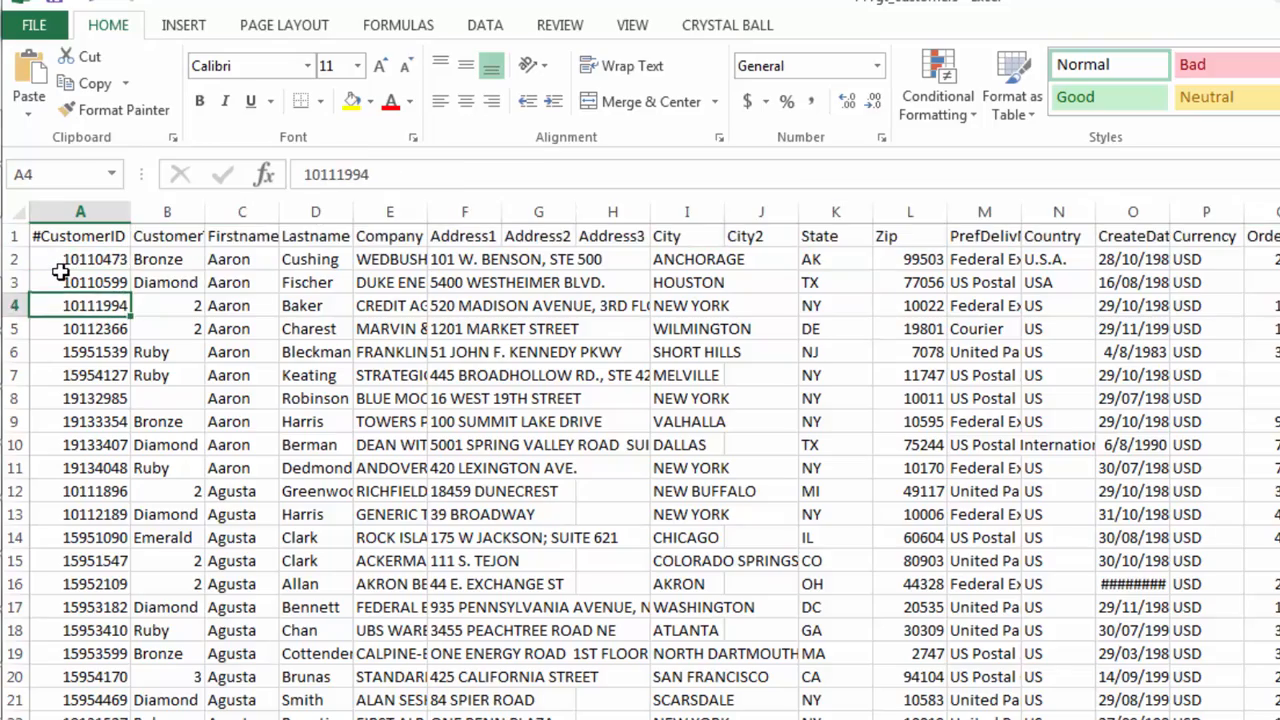
scroll("down", 3)
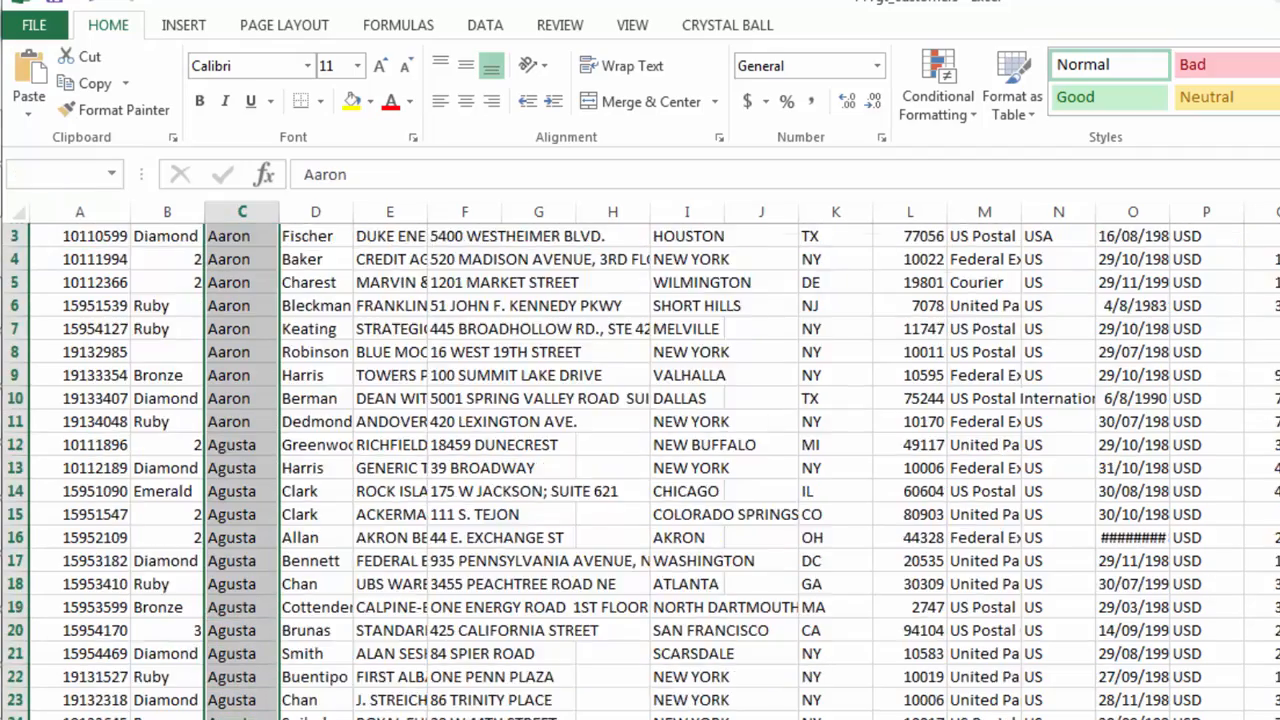
scroll("down", 3)
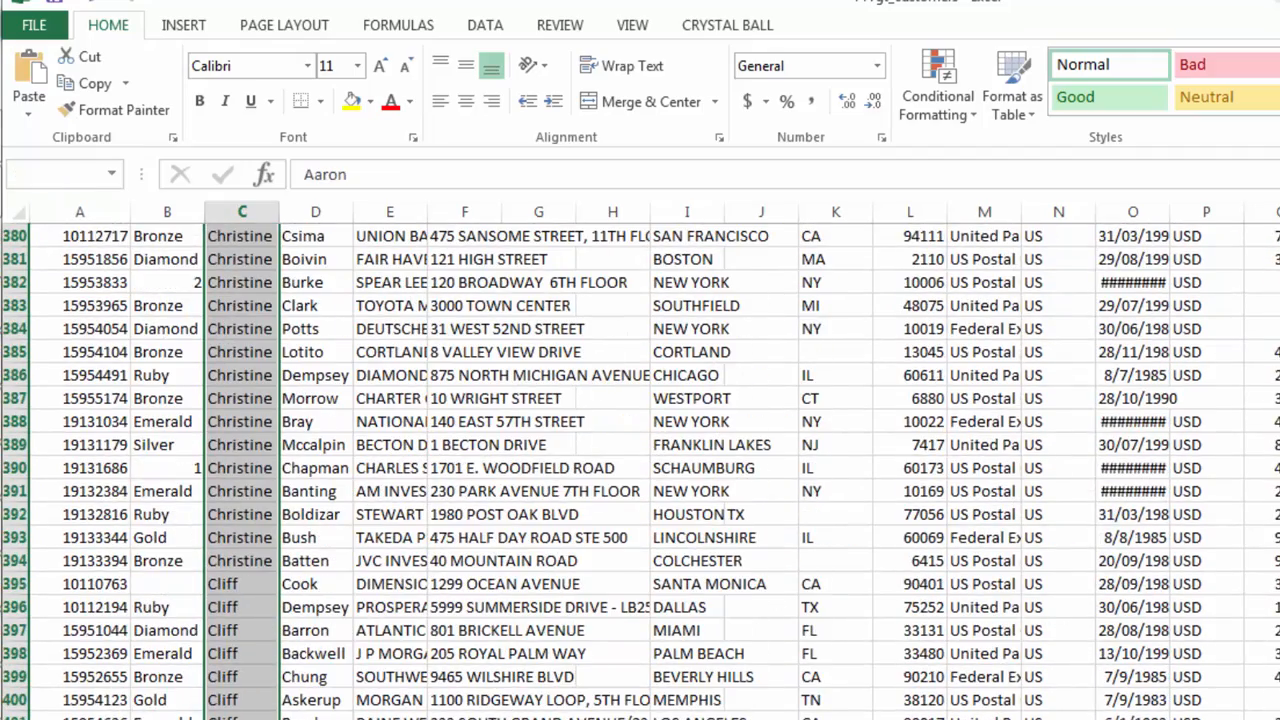